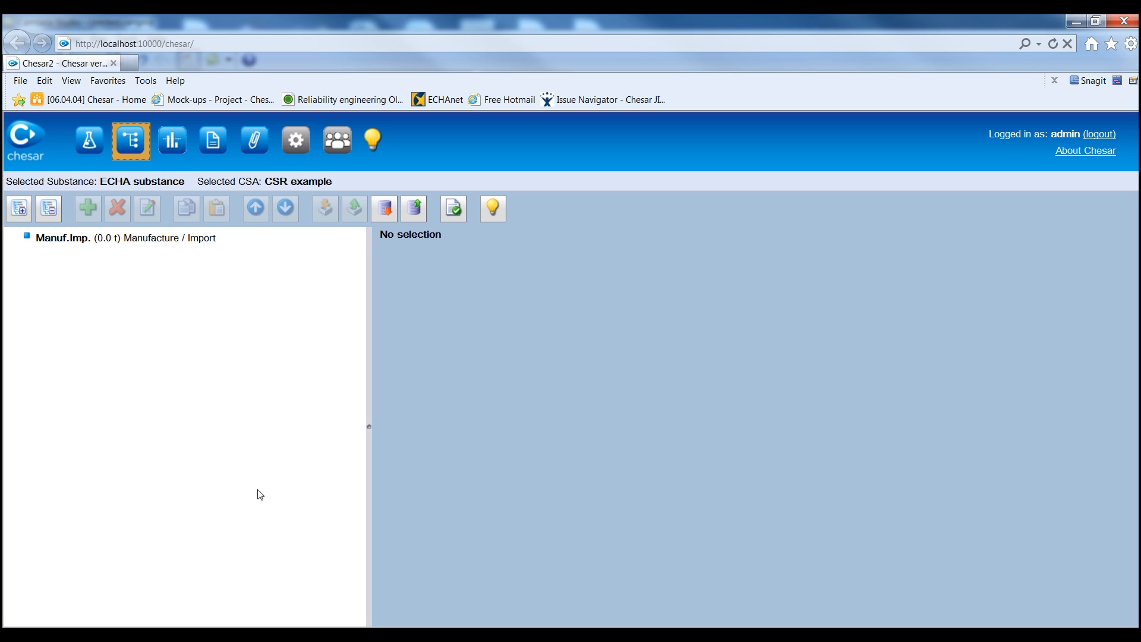
# View the Manufacture / Import use properties (all tonnages 0) and cancel without changes.
pyautogui.click(123, 238)
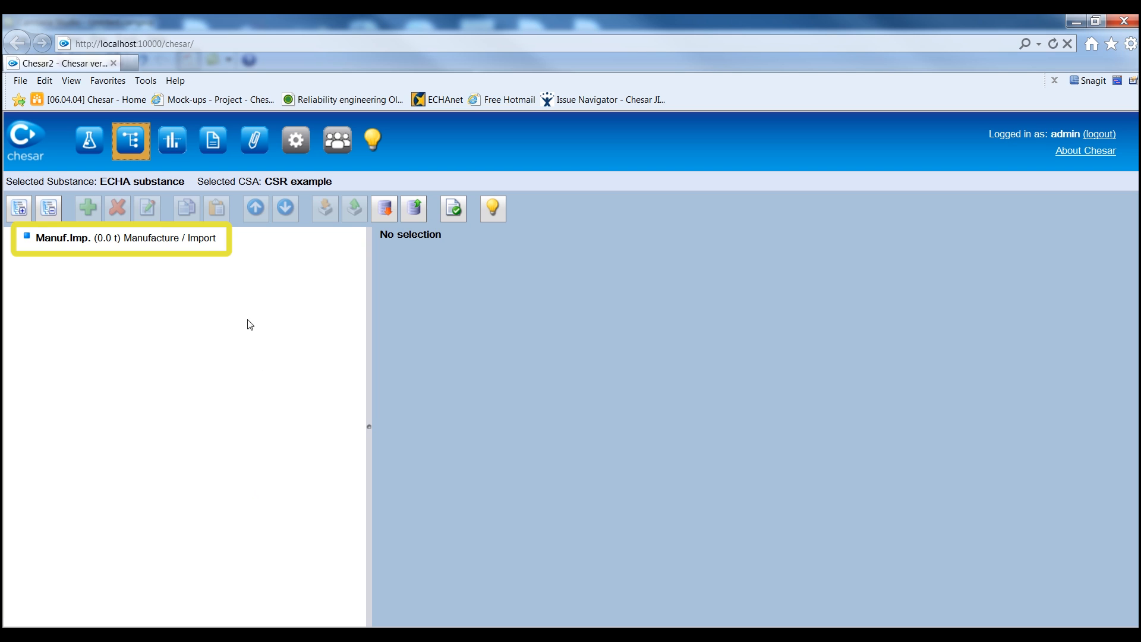
pyautogui.click(127, 238)
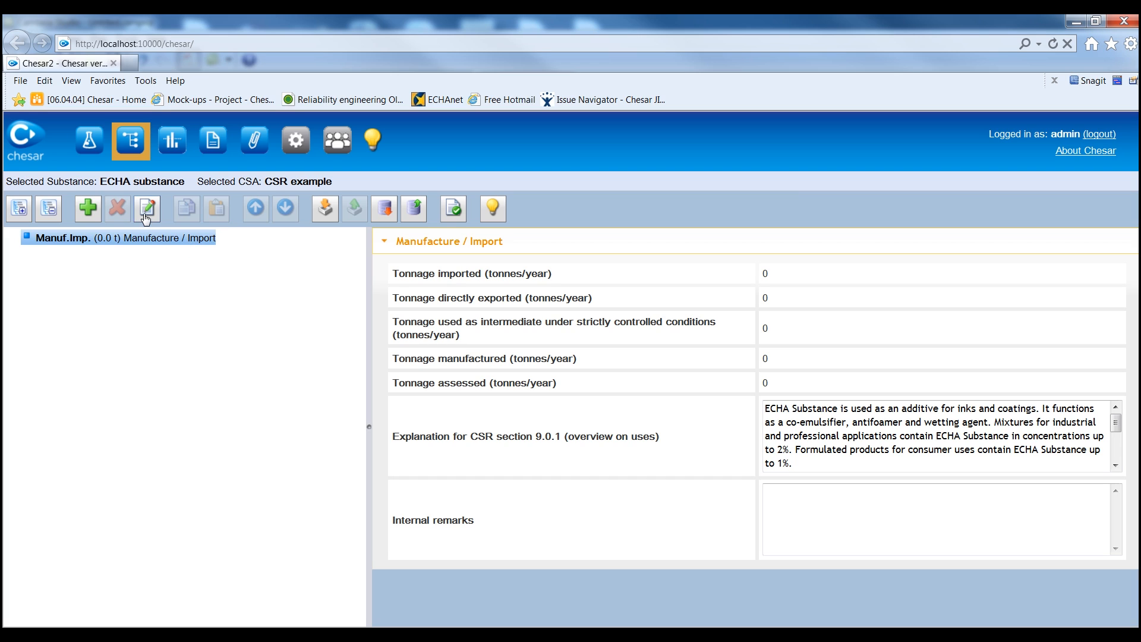
pyautogui.click(146, 208)
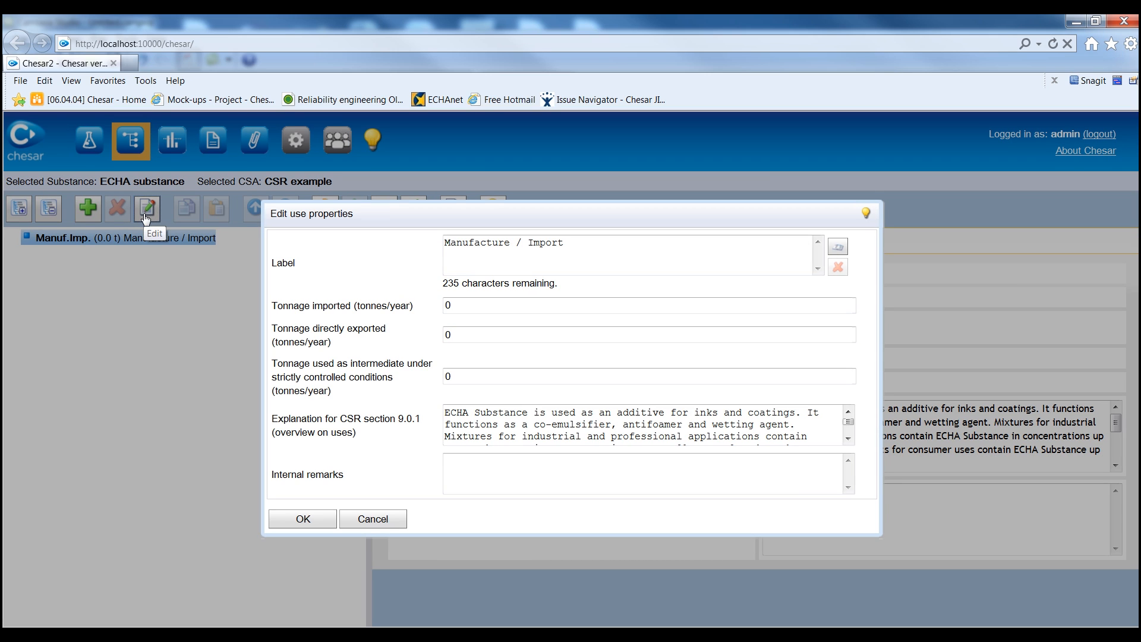
pyautogui.moveTo(377, 503)
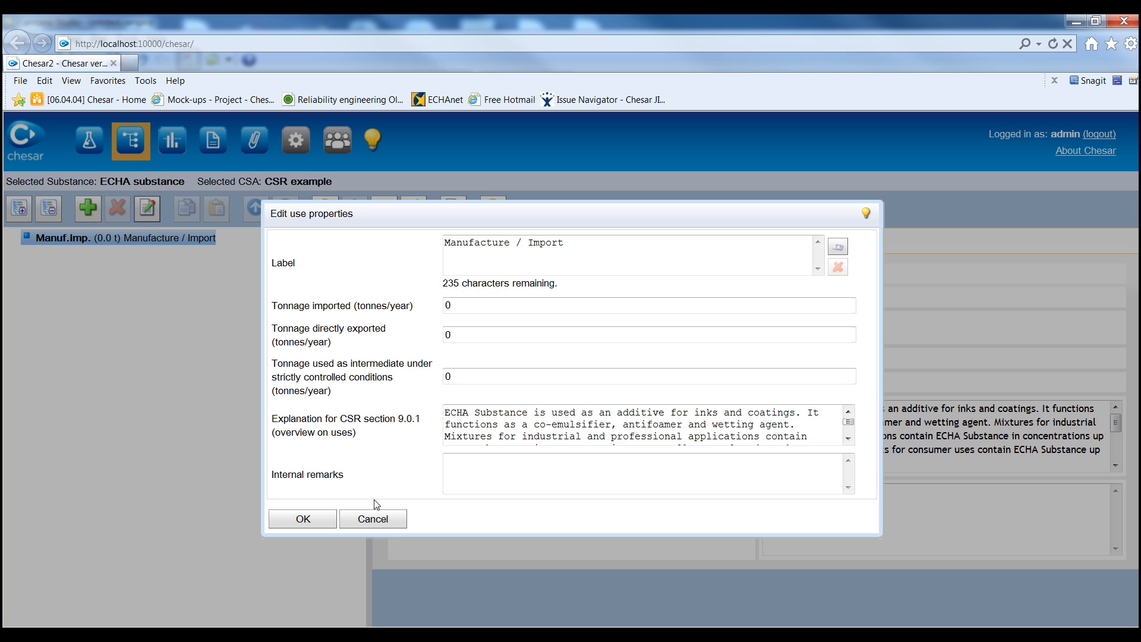
pyautogui.click(372, 519)
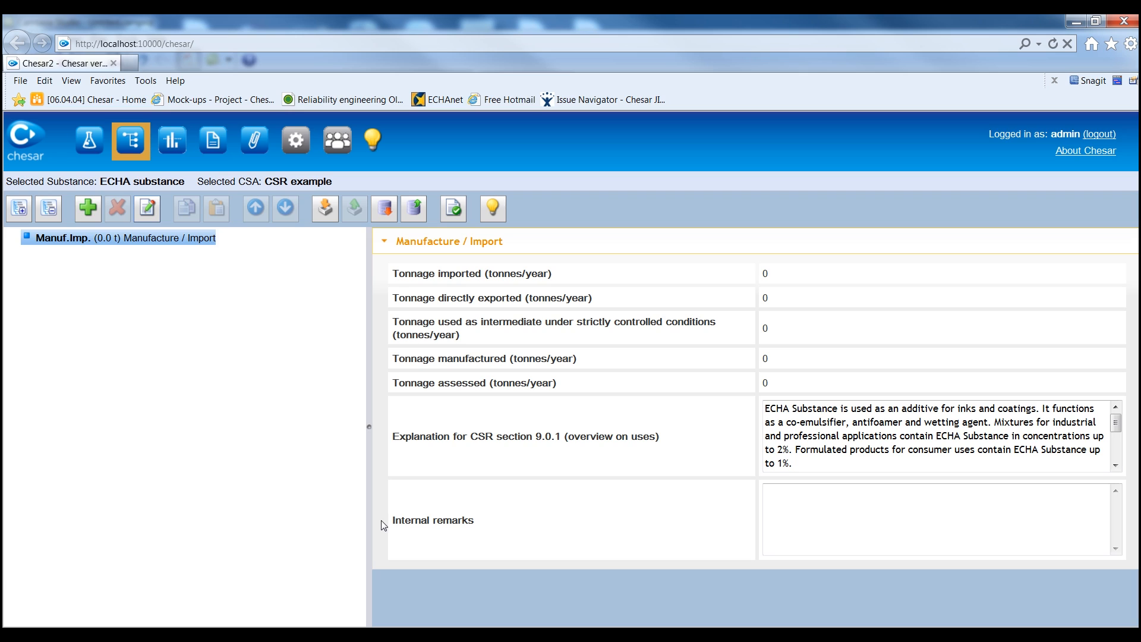
pyautogui.moveTo(320, 461)
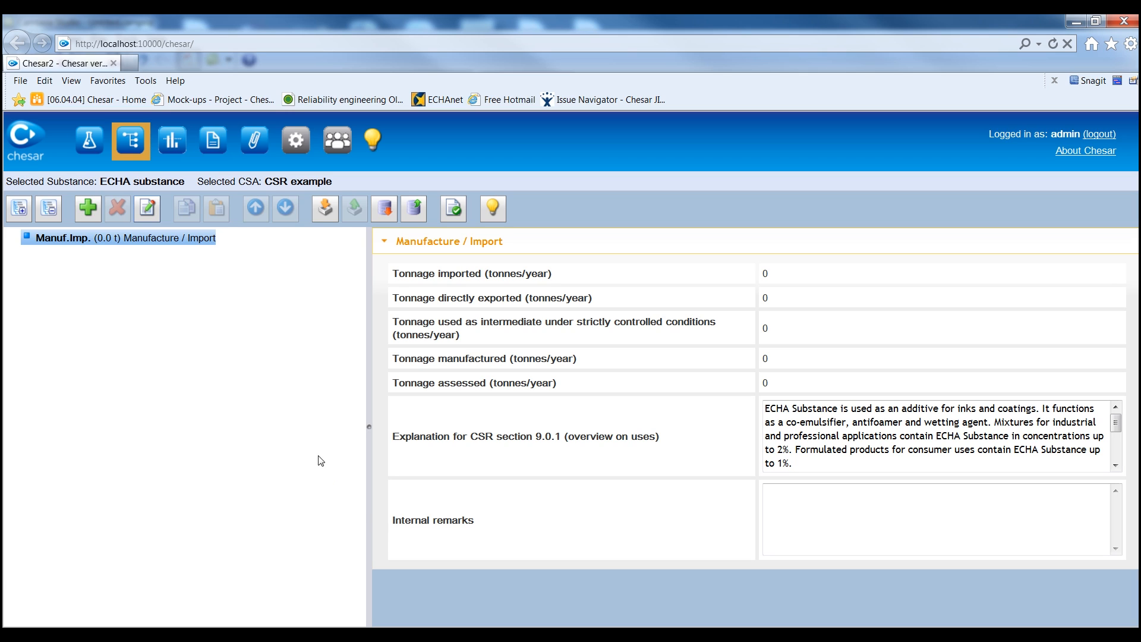
pyautogui.moveTo(167, 260)
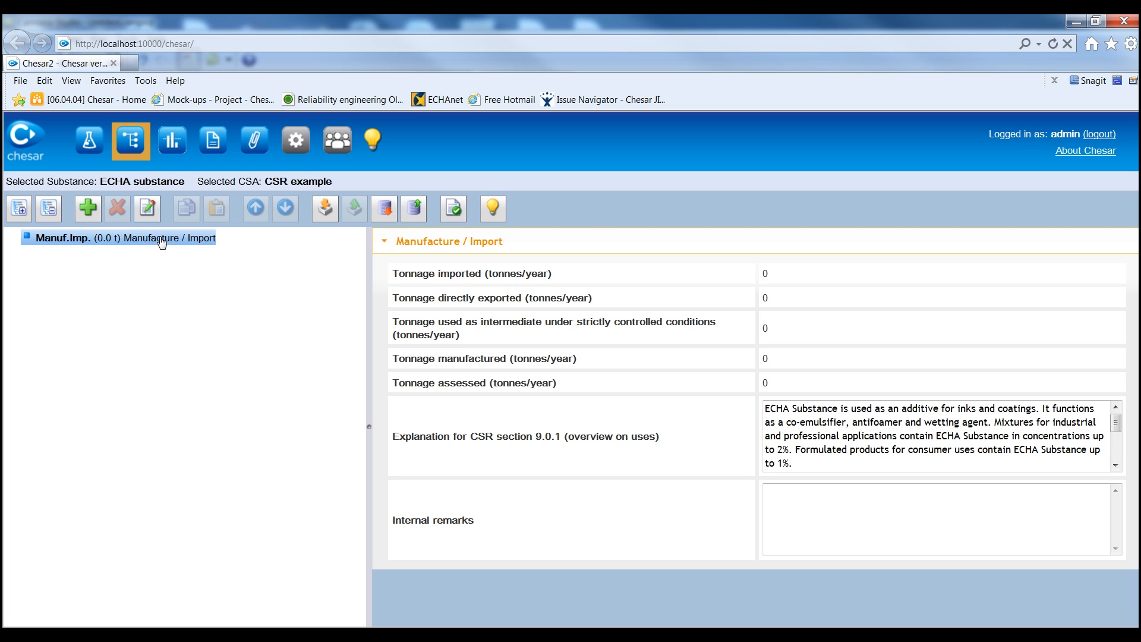
# Start adding a use or contributing scenario under Manufacture / Import via the context menu.
pyautogui.rightClick(160, 238)
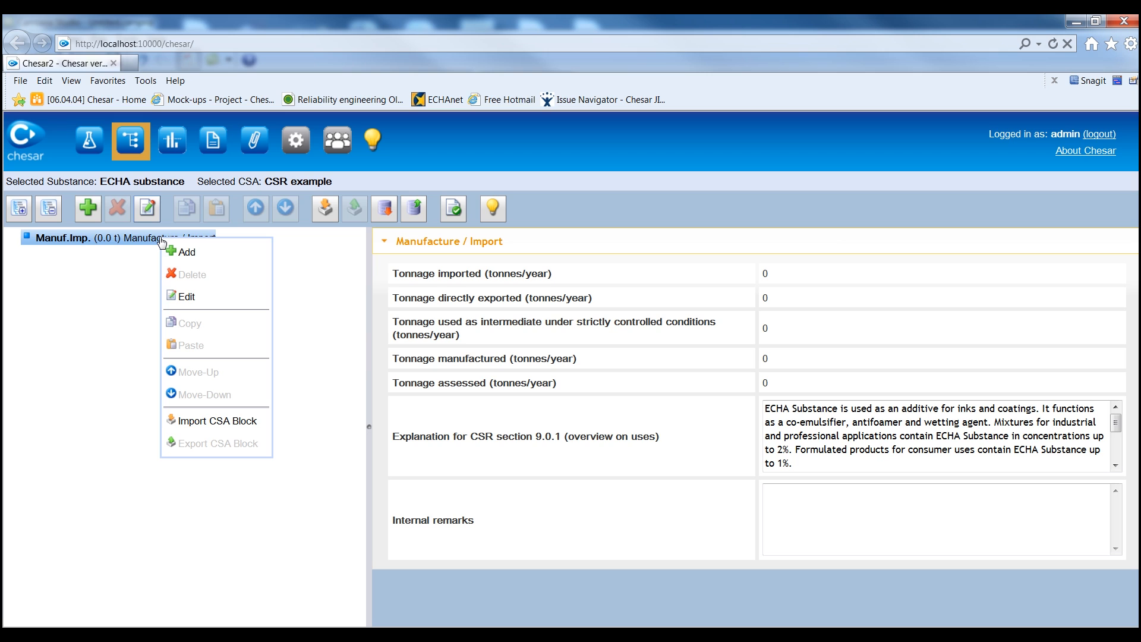
pyautogui.click(187, 252)
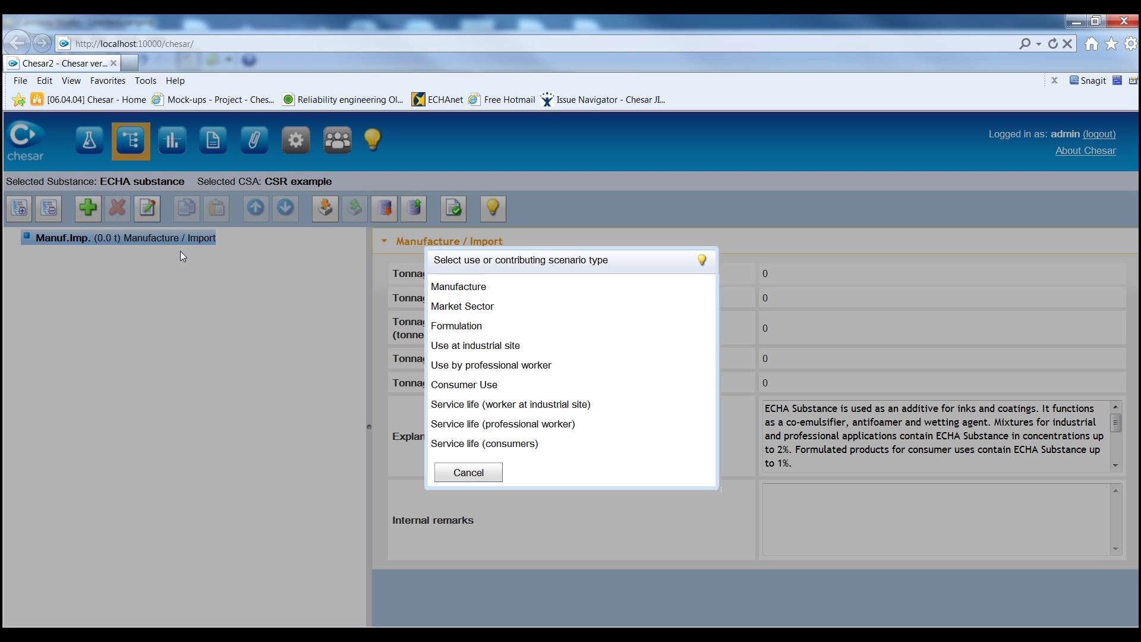
pyautogui.moveTo(210, 275)
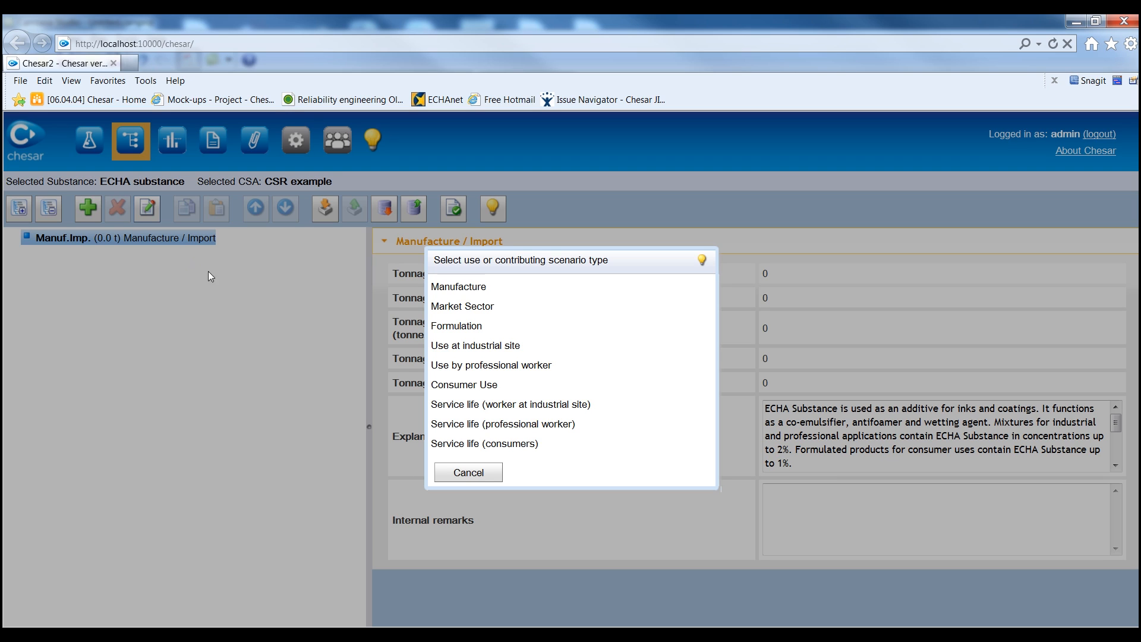
pyautogui.moveTo(323, 300)
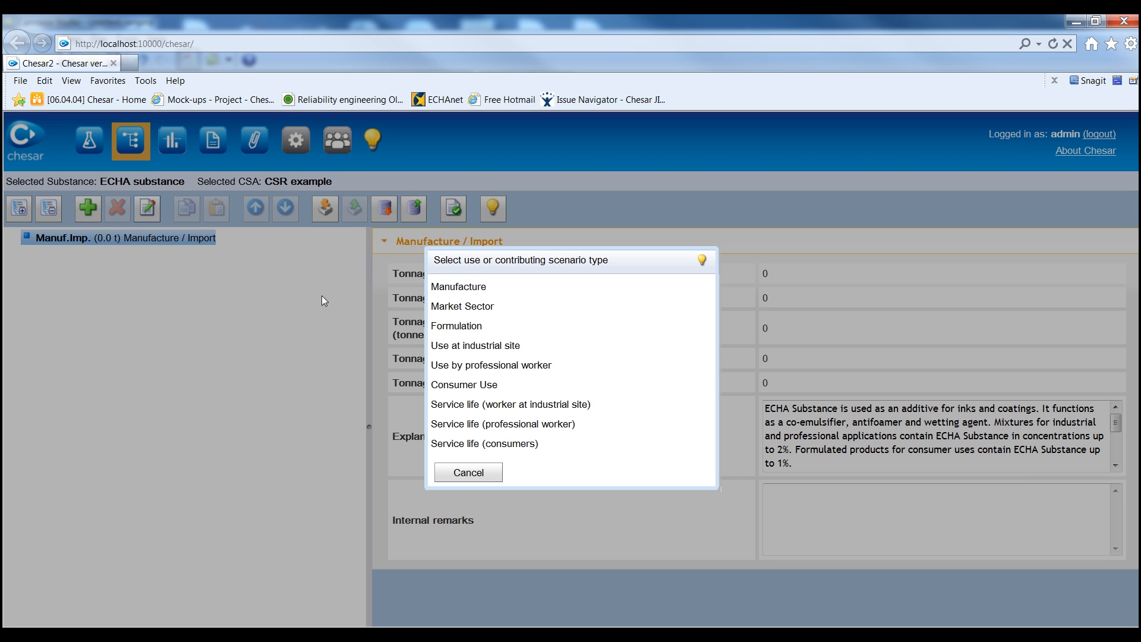
pyautogui.moveTo(458, 286)
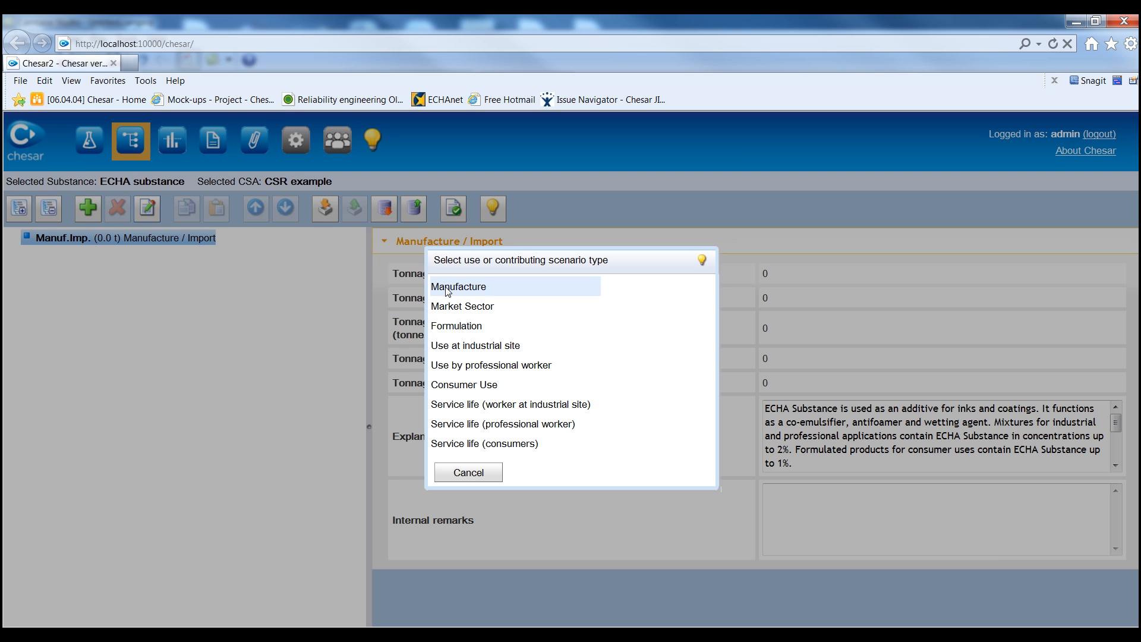
# Choose the Manufacture use type and search the standard phrases for 'industrial manufacture'.
pyautogui.click(457, 286)
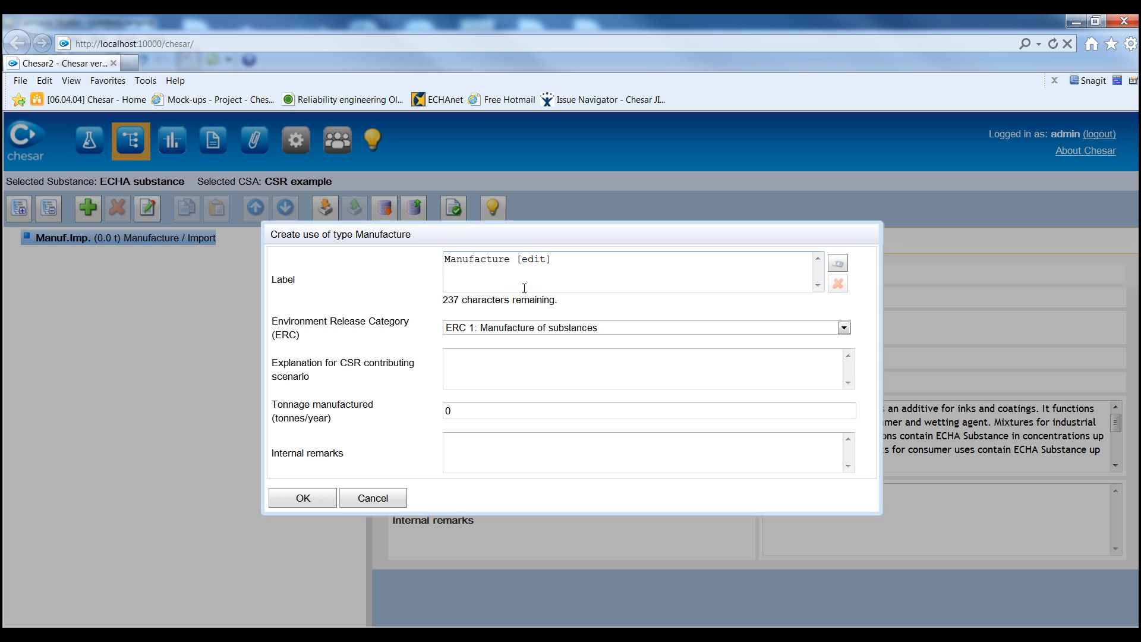
pyautogui.moveTo(798, 302)
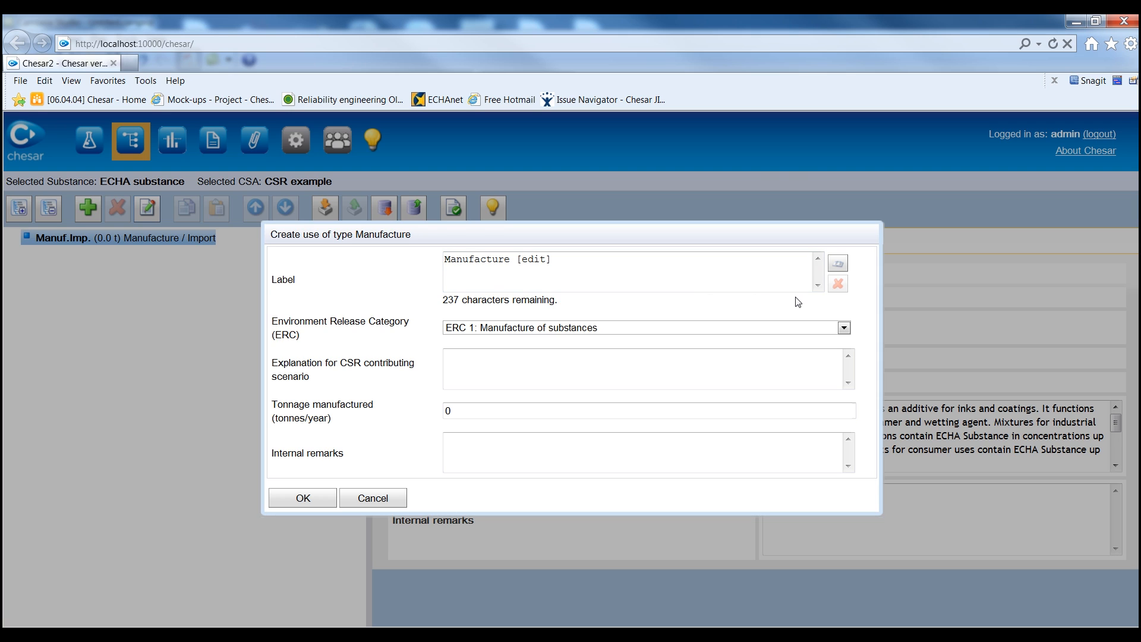
pyautogui.moveTo(827, 302)
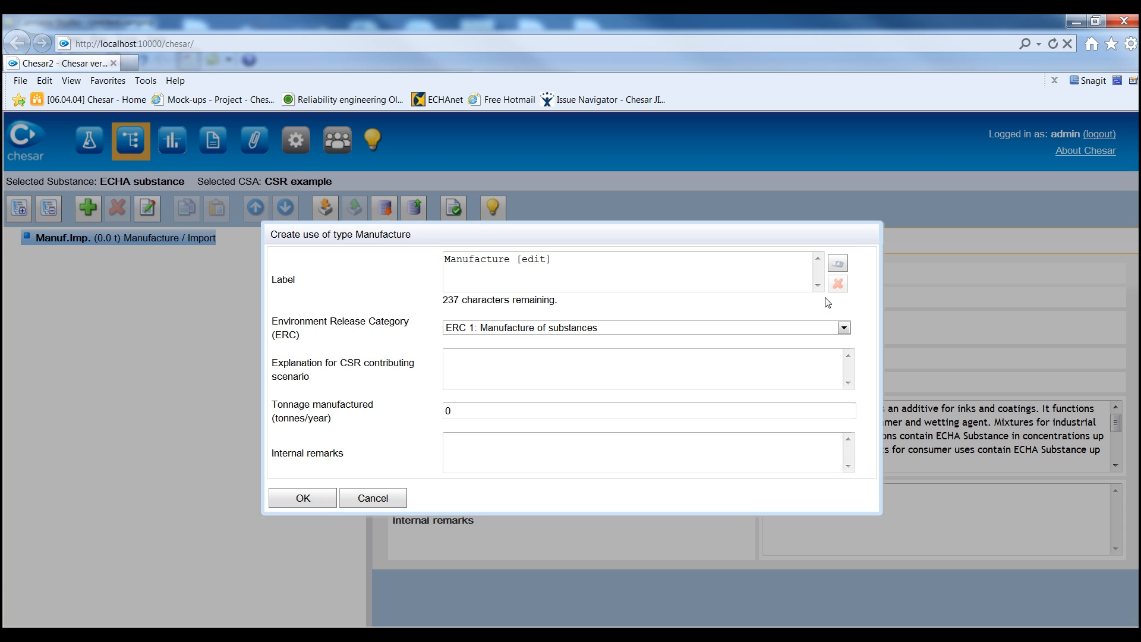
pyautogui.moveTo(836, 283)
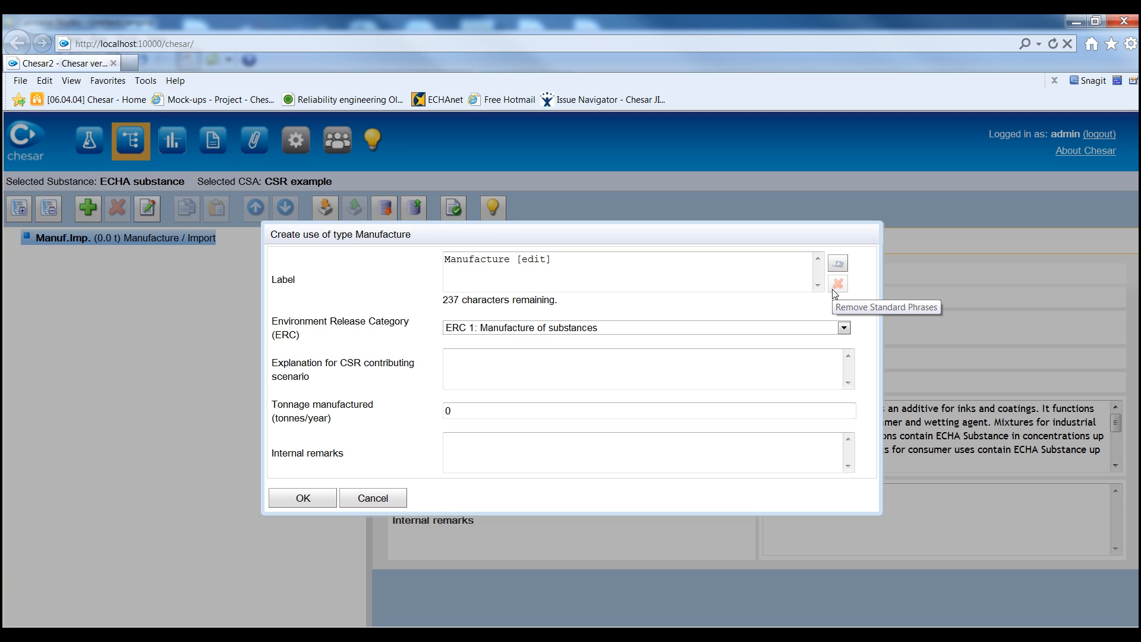
pyautogui.click(836, 263)
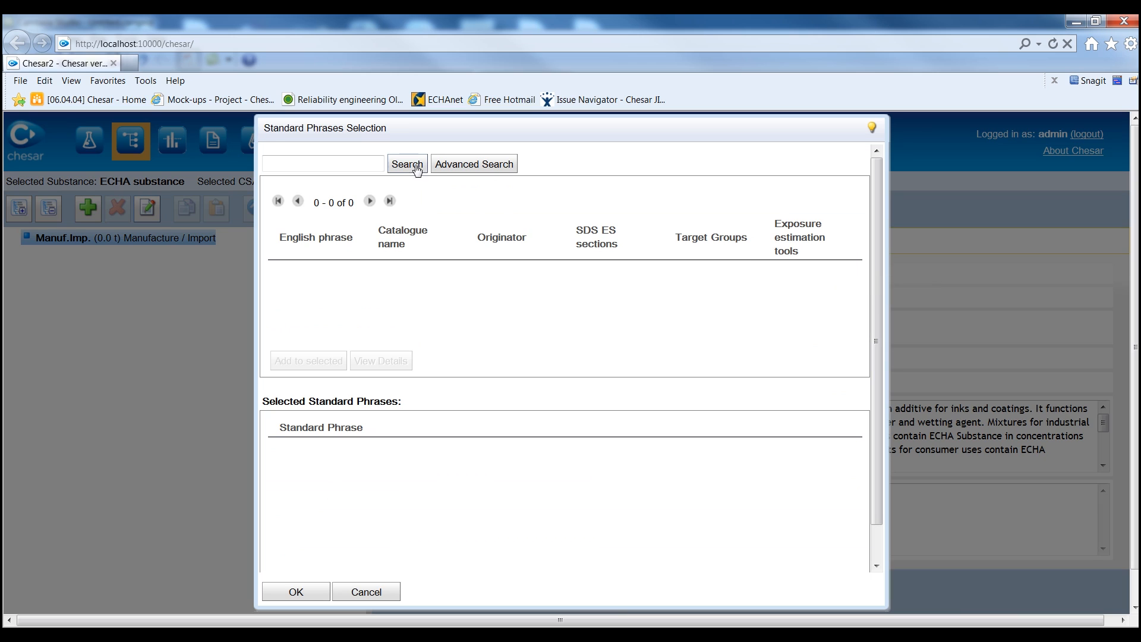
pyautogui.write('industrial')
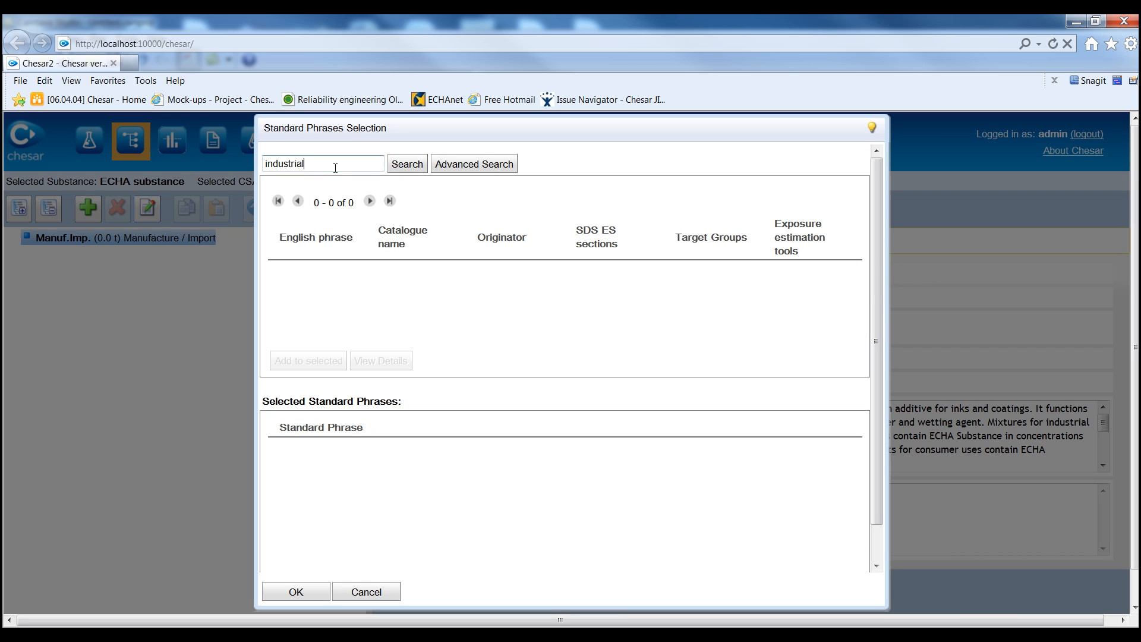
pyautogui.write('manufacture')
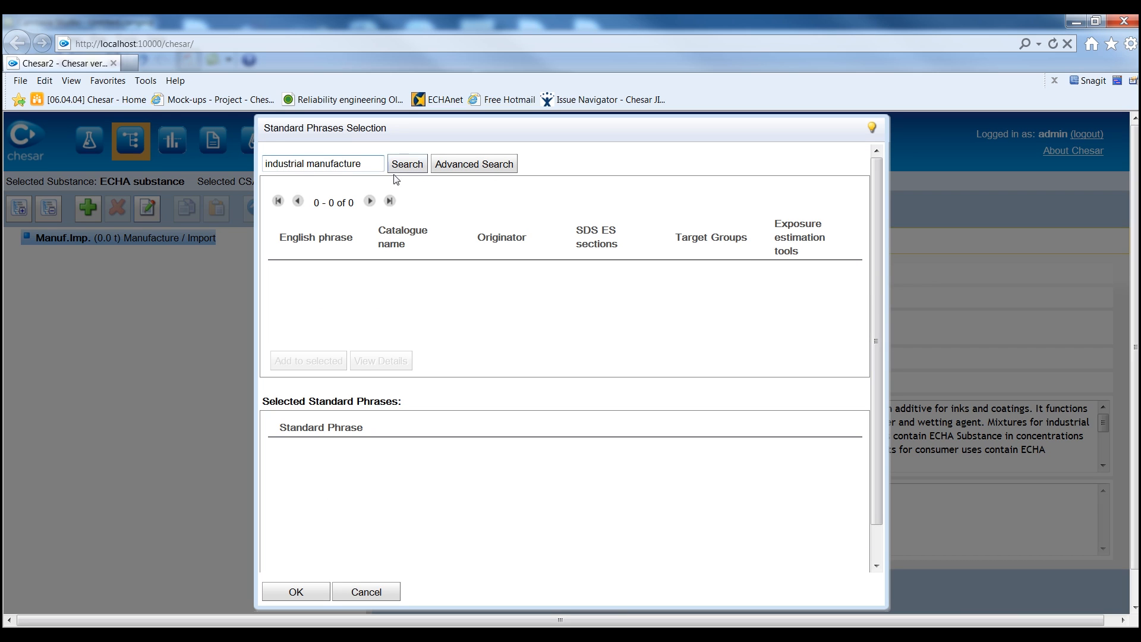
pyautogui.click(406, 162)
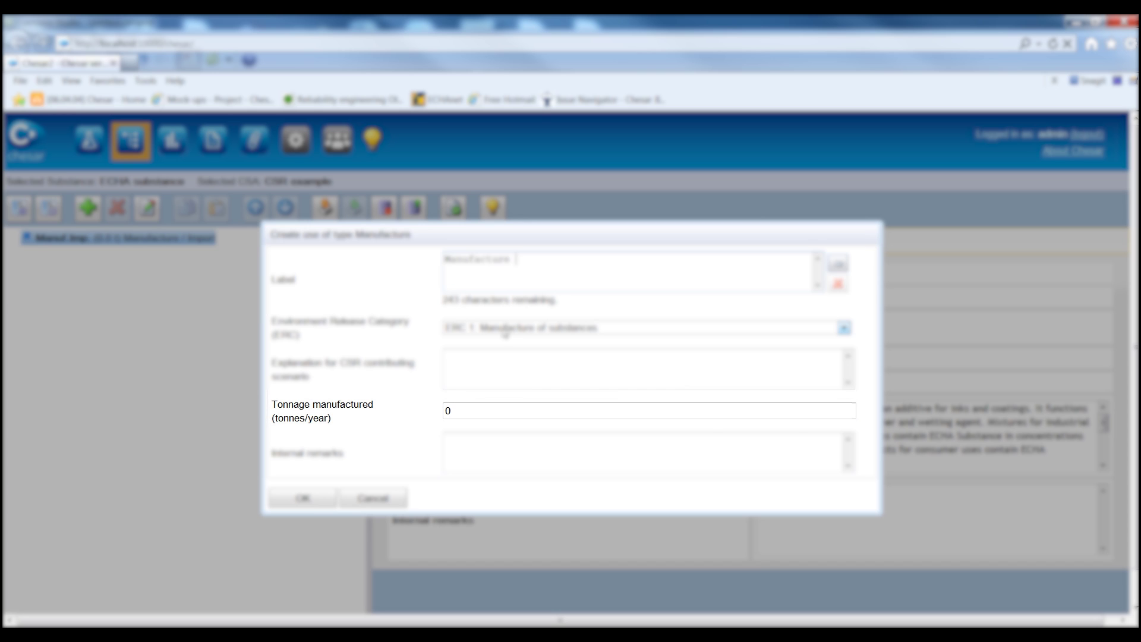
# Create the Manufacture use with 320 t manufactured tonnage and ERC 1.
pyautogui.click(648, 411)
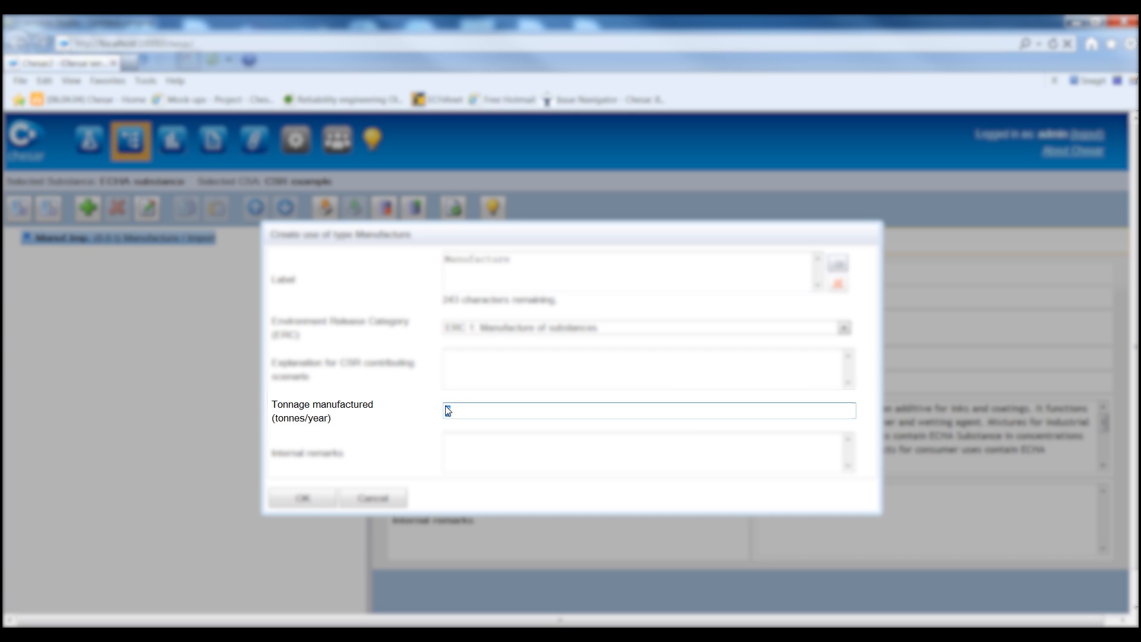
pyautogui.write('320')
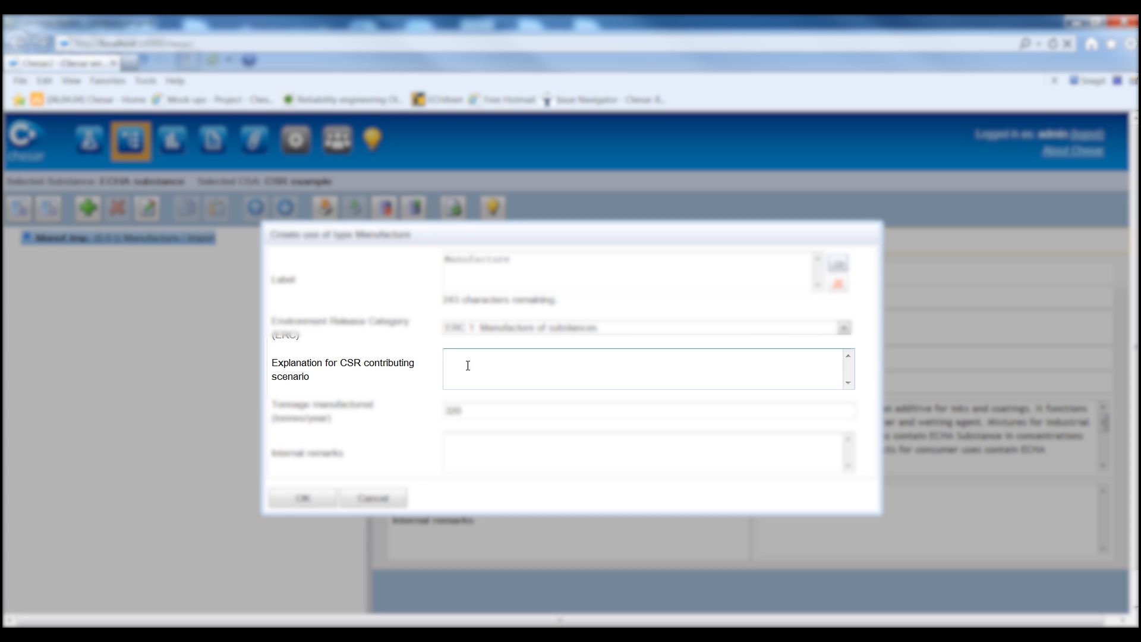
pyautogui.moveTo(414, 382)
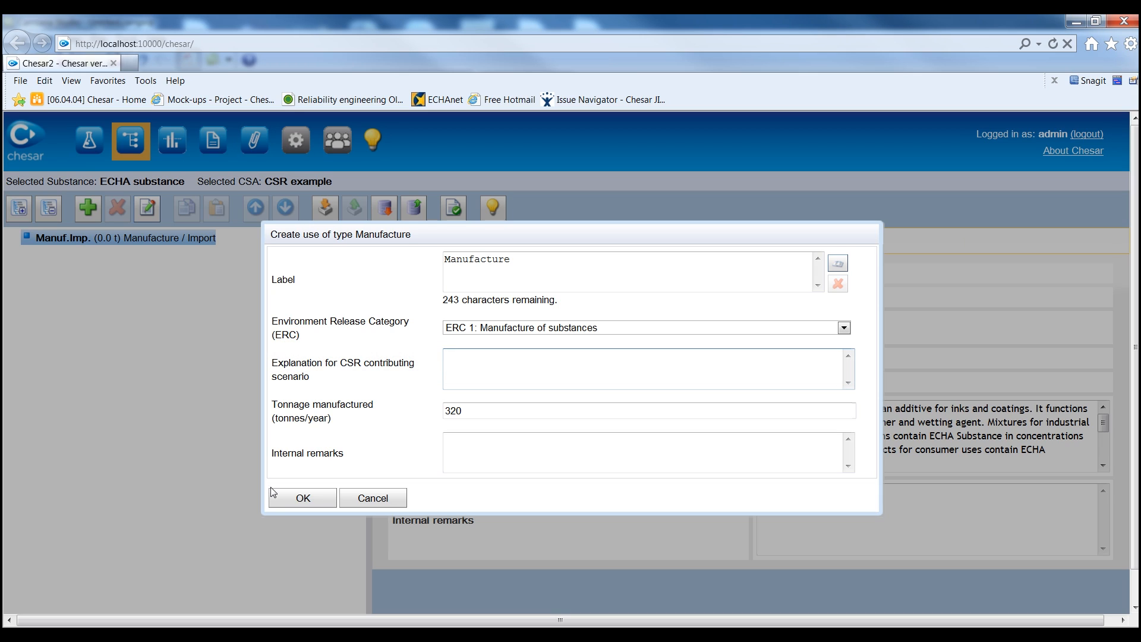
pyautogui.click(647, 369)
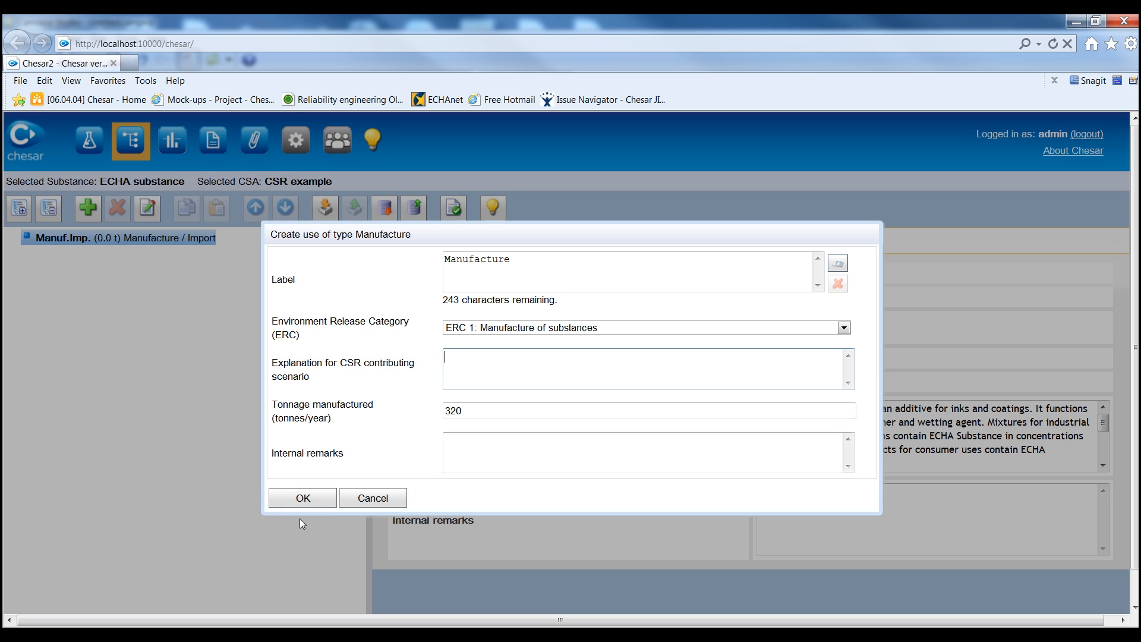
pyautogui.moveTo(303, 498)
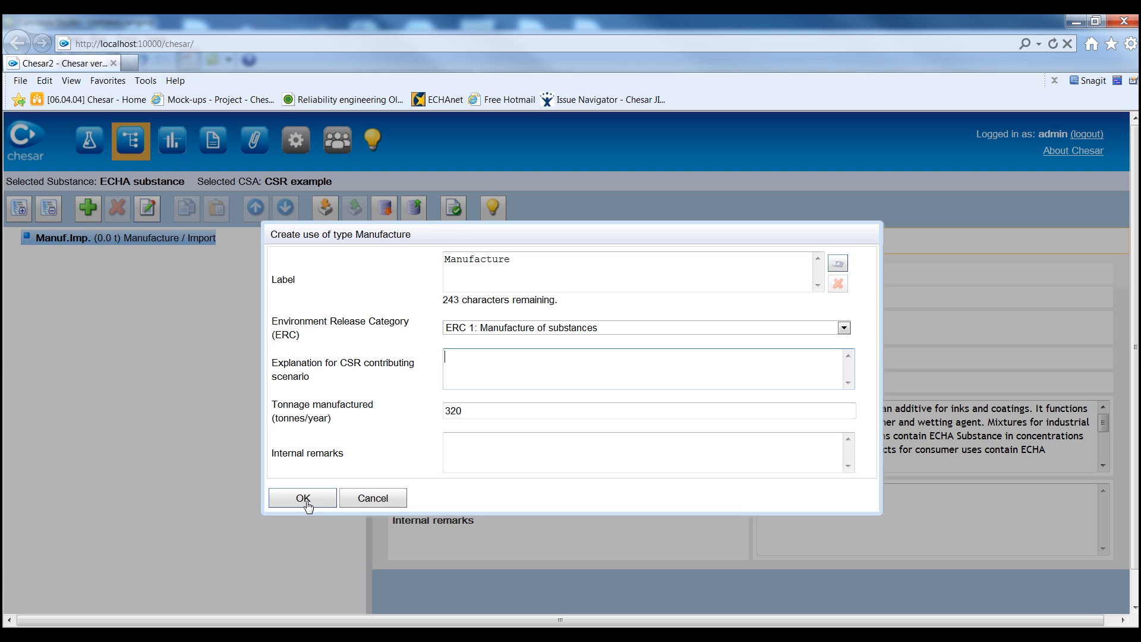
pyautogui.click(301, 498)
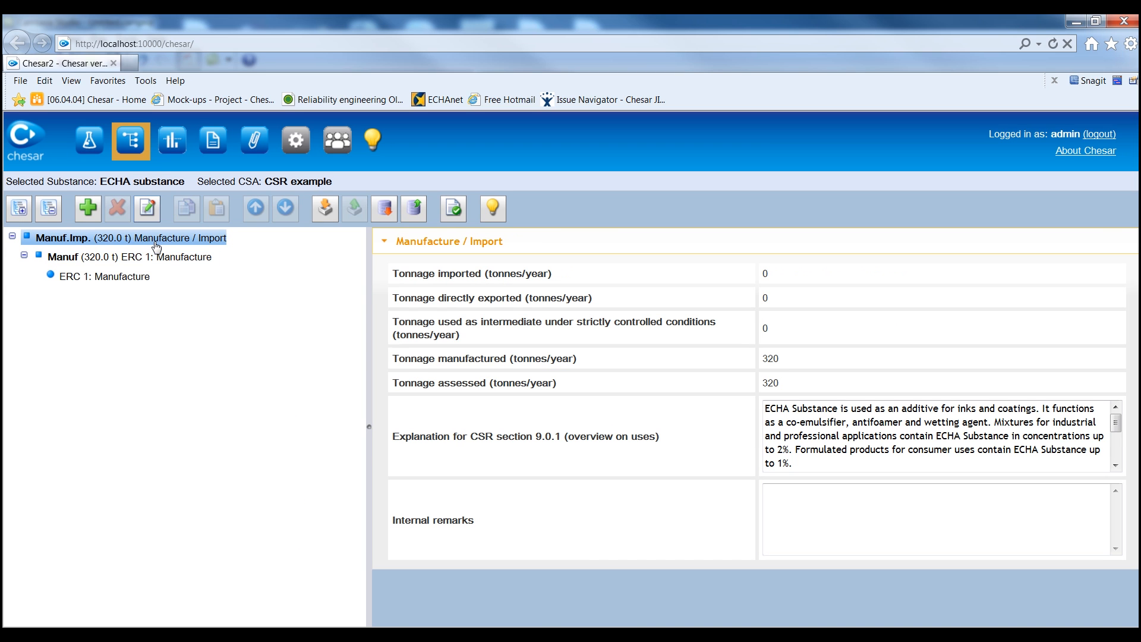
pyautogui.click(88, 208)
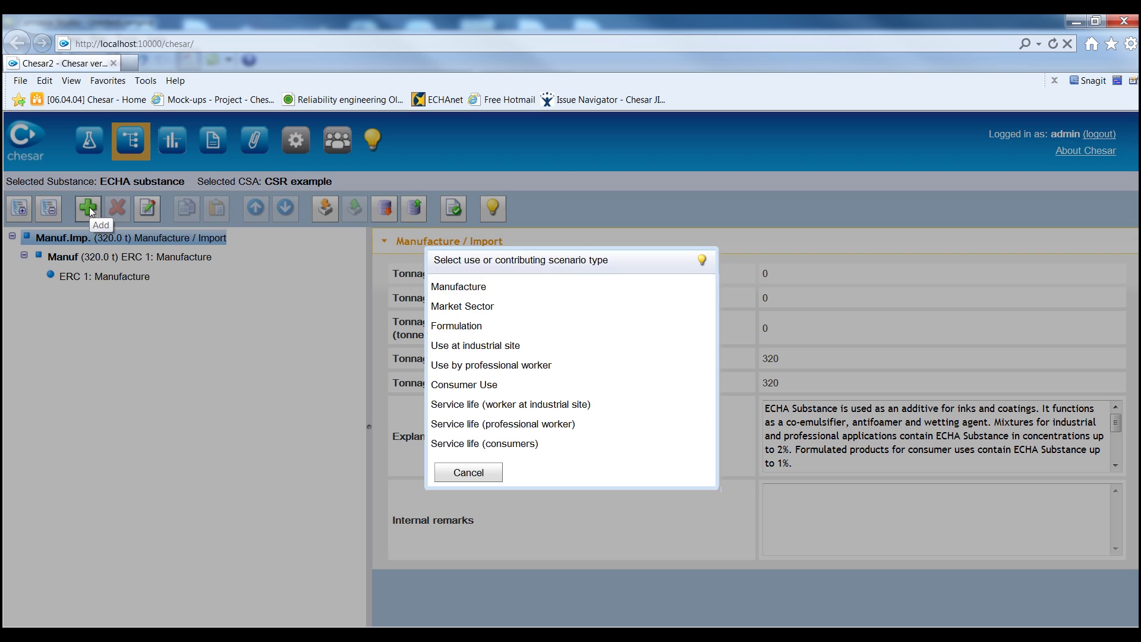
pyautogui.moveTo(415, 335)
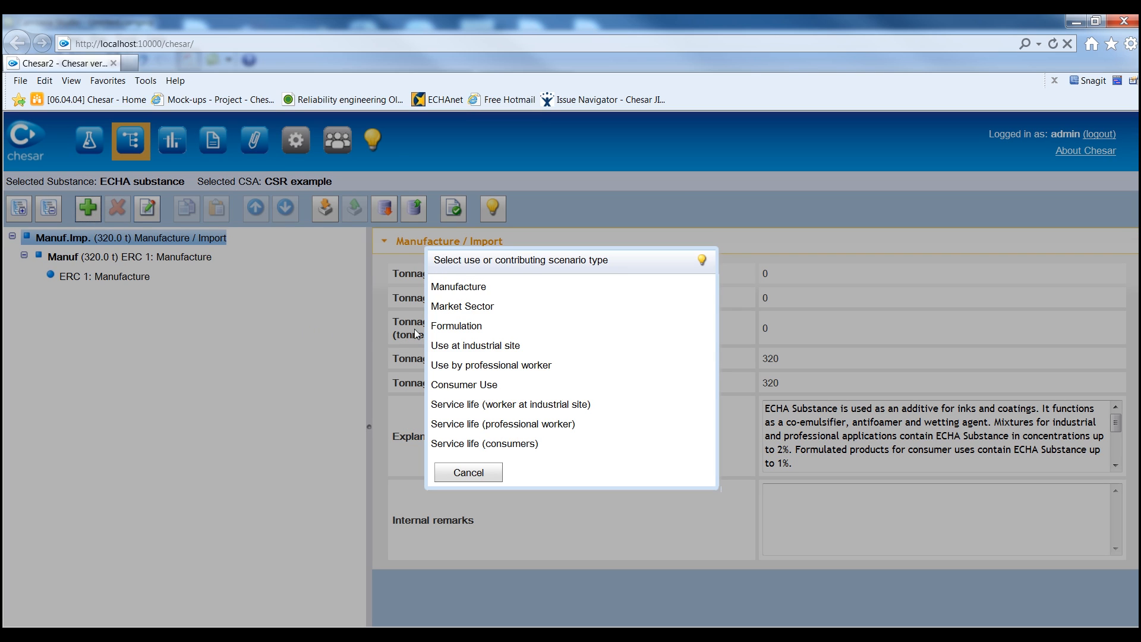
pyautogui.moveTo(462, 305)
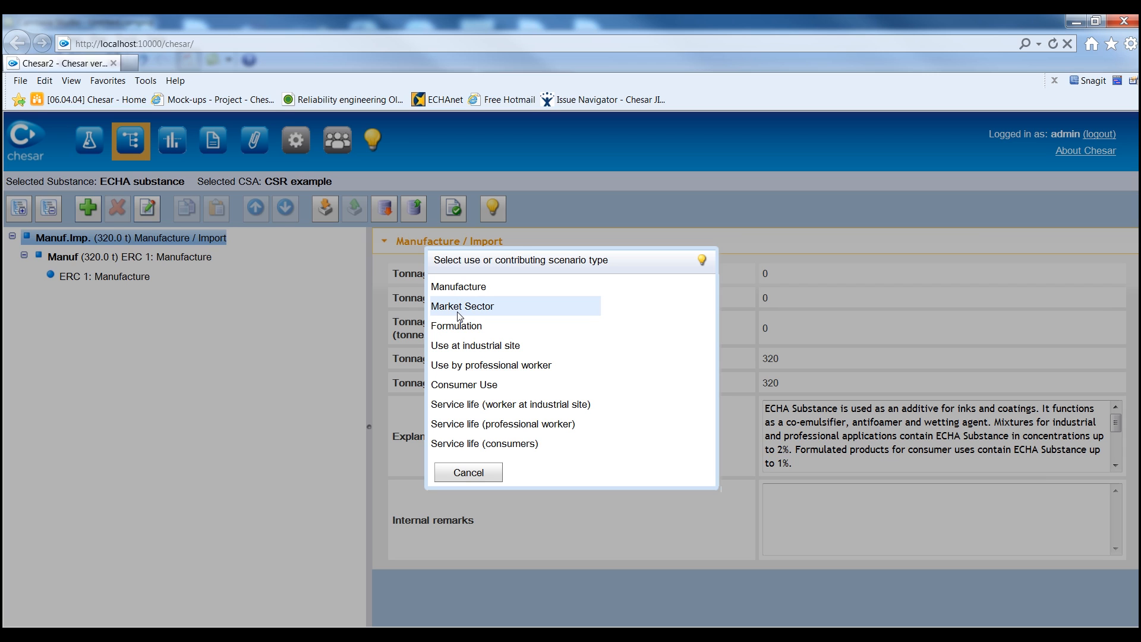
pyautogui.click(467, 472)
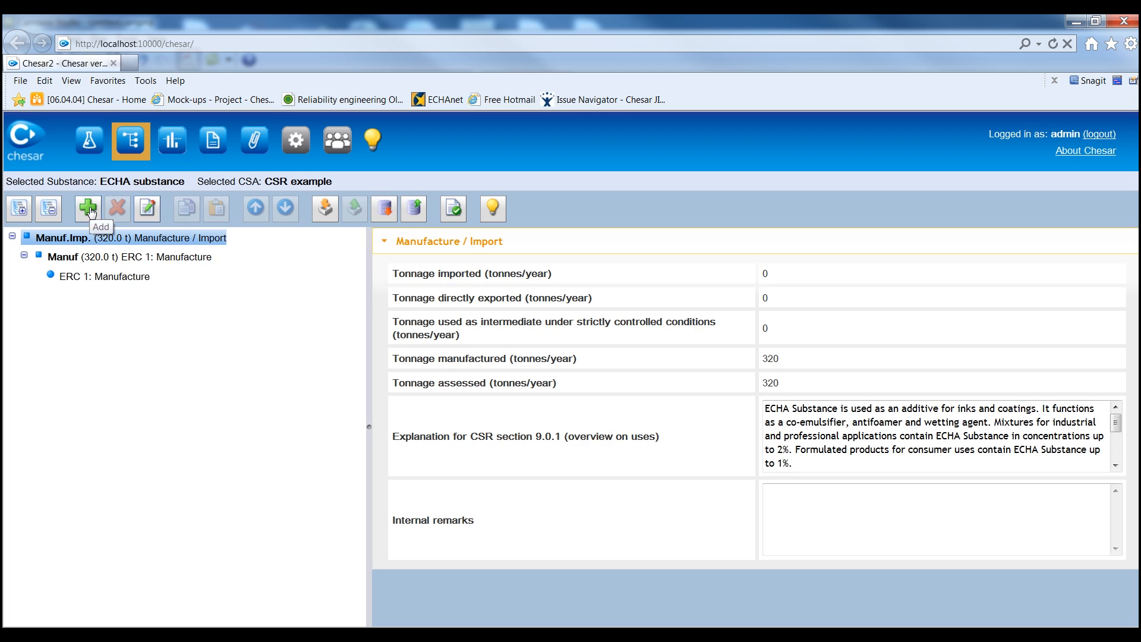
# Create the market sector 'Coatings and inks' with PC 9a and 200 t tonnage.
pyautogui.click(87, 208)
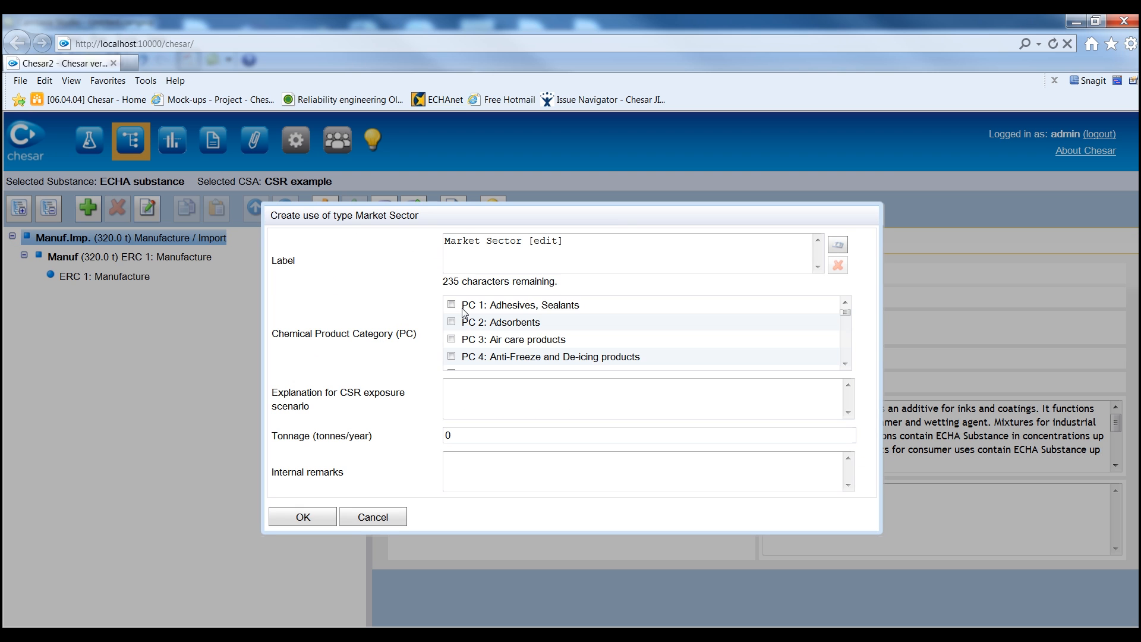
pyautogui.tripleClick(502, 240)
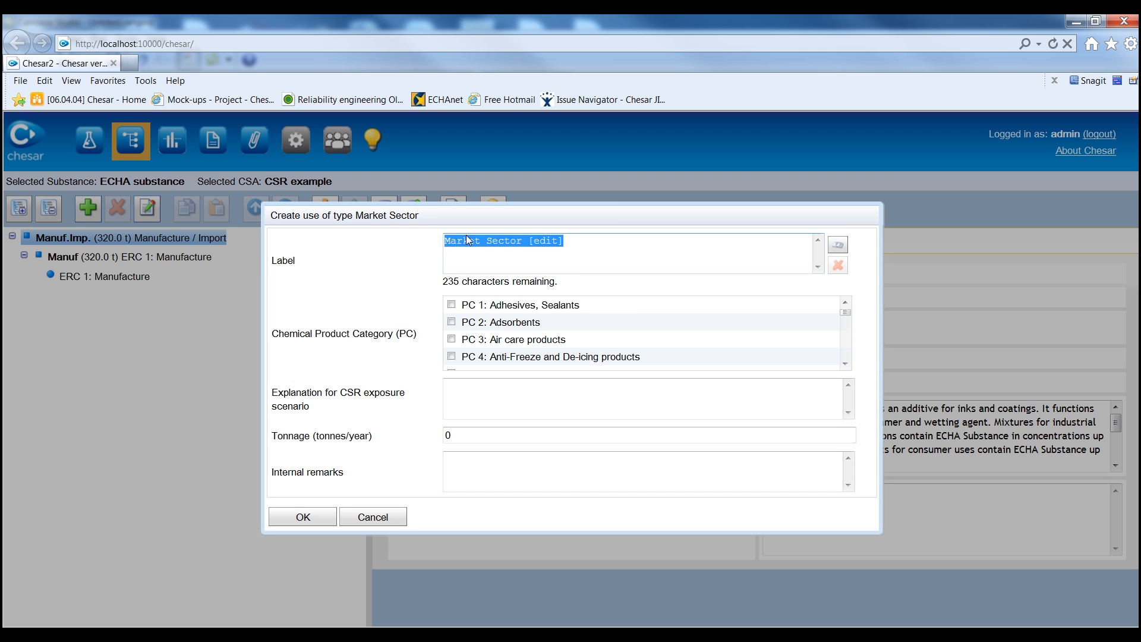
pyautogui.write('Coatings and inks')
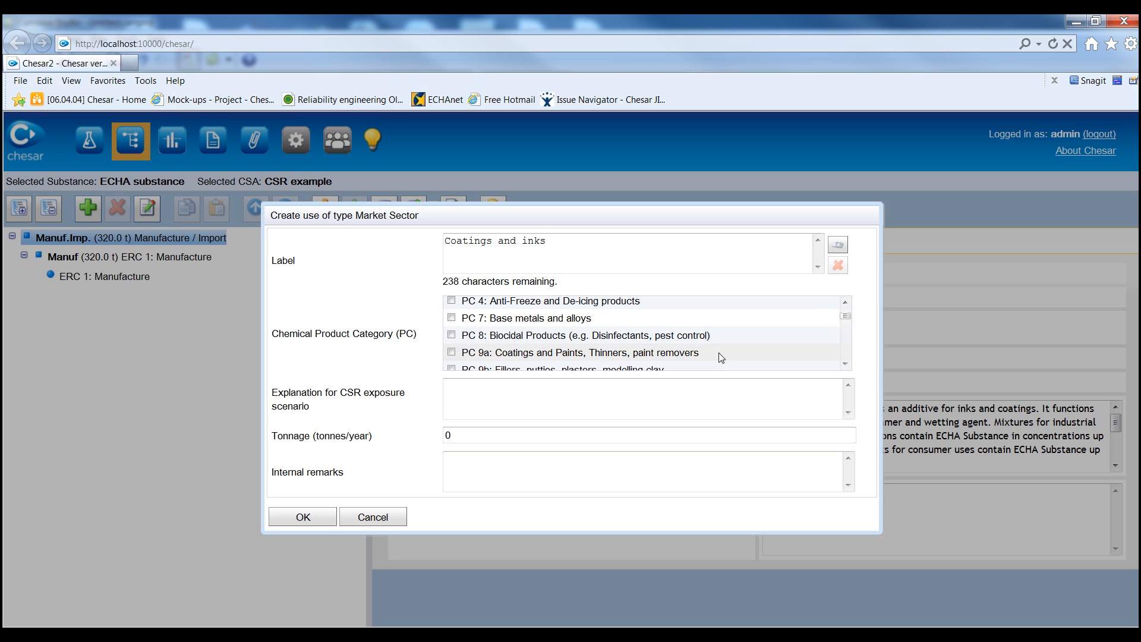
pyautogui.click(451, 352)
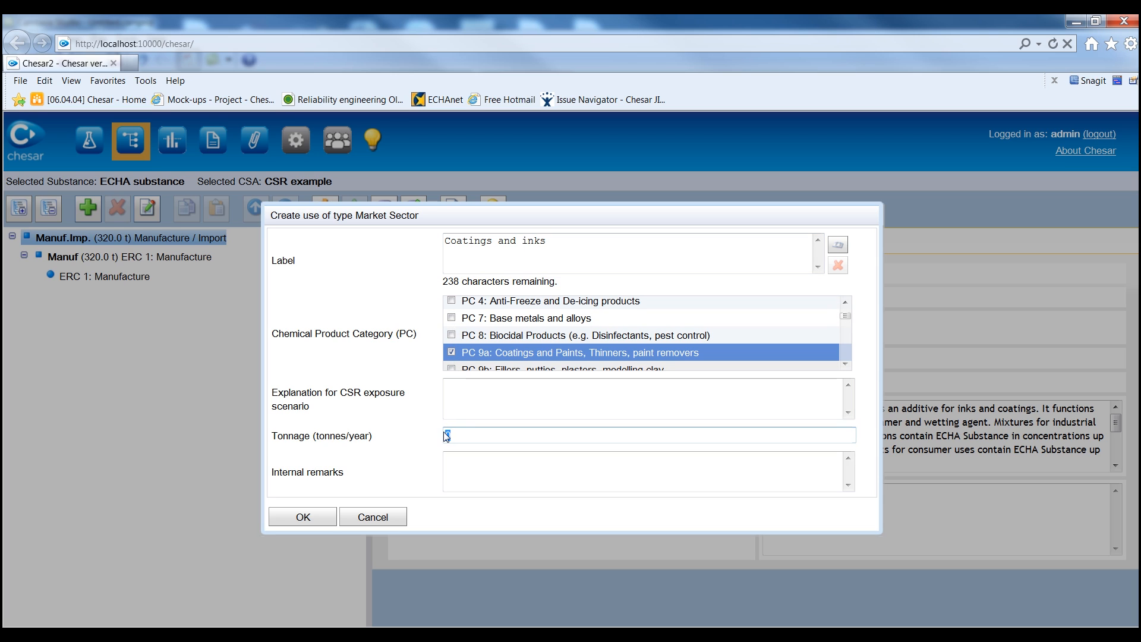
pyautogui.write('200')
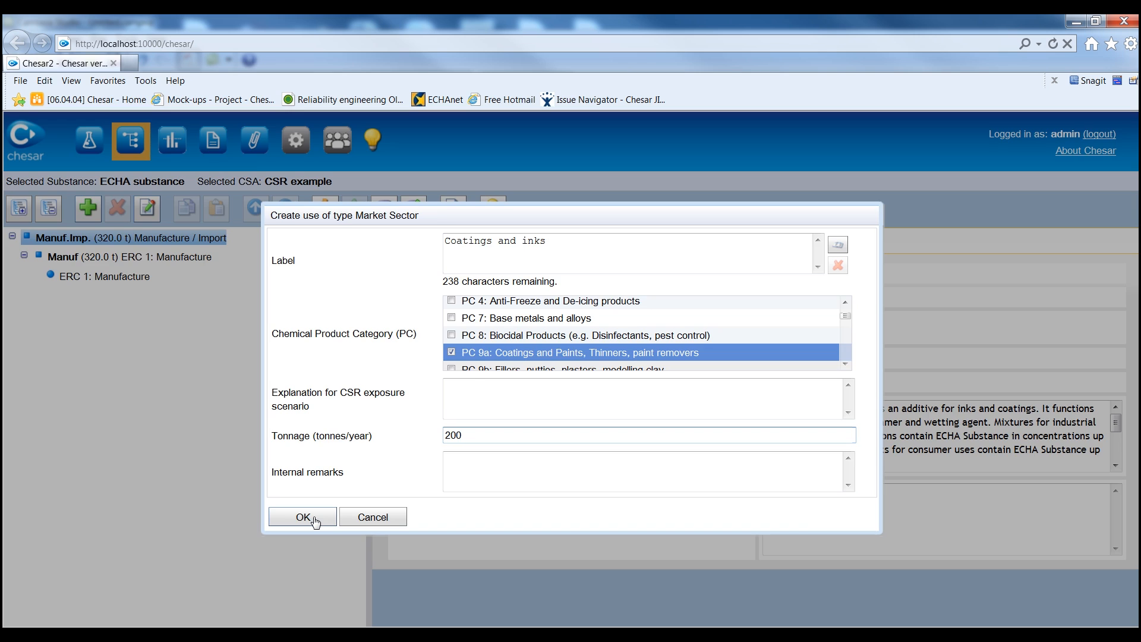
pyautogui.click(302, 517)
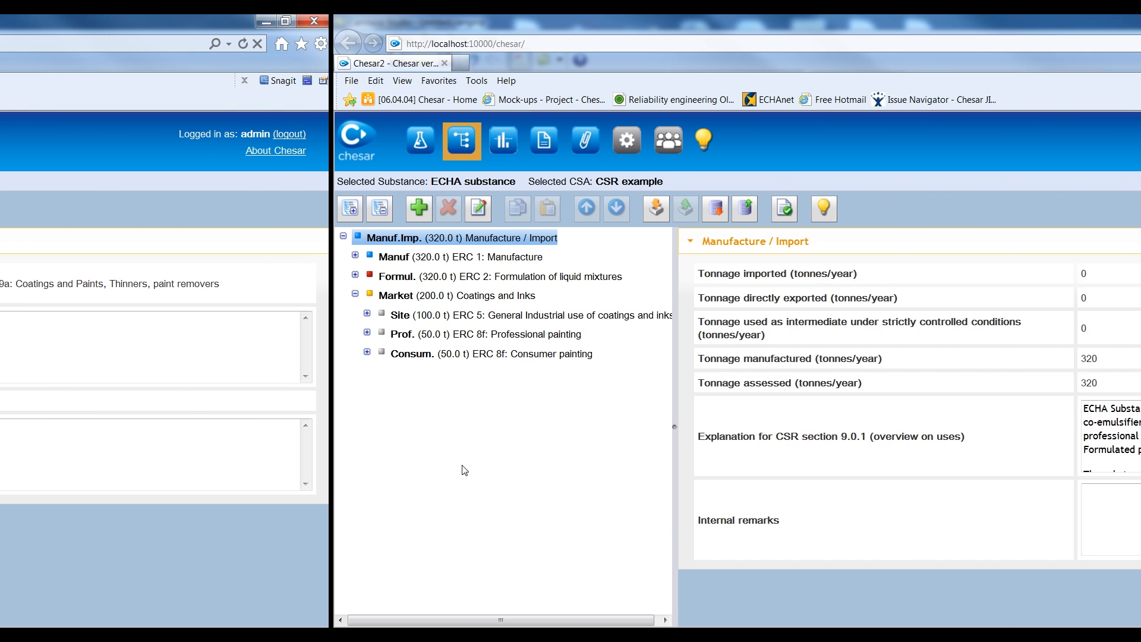
# Expand the Formulation use to reveal its ERC 2 scenario and select it.
pyautogui.click(302, 22)
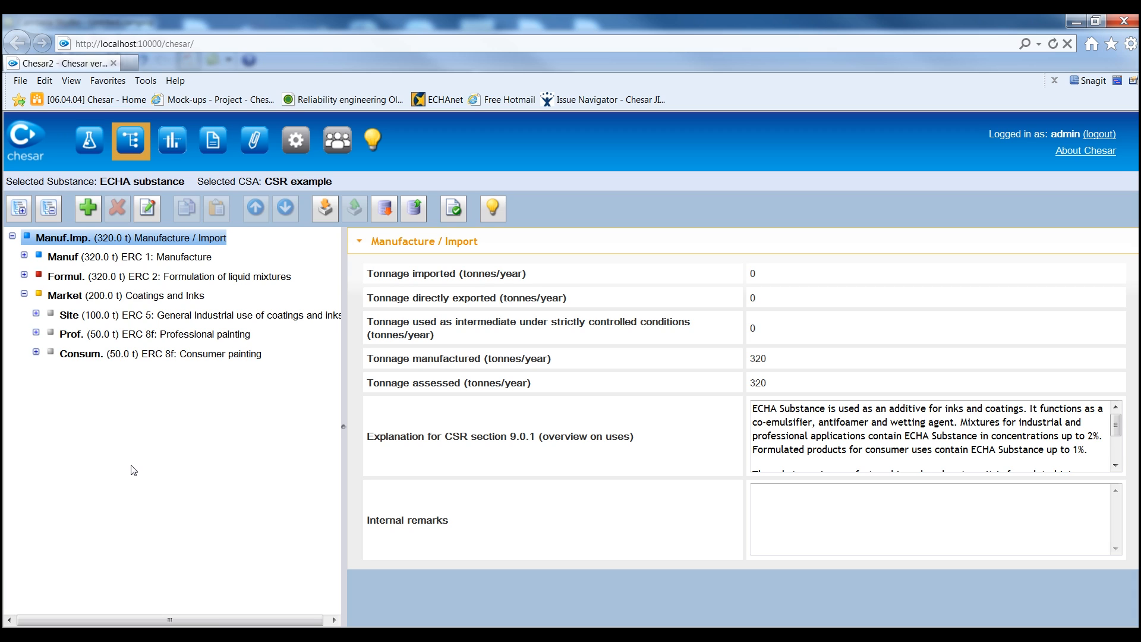
pyautogui.moveTo(50, 325)
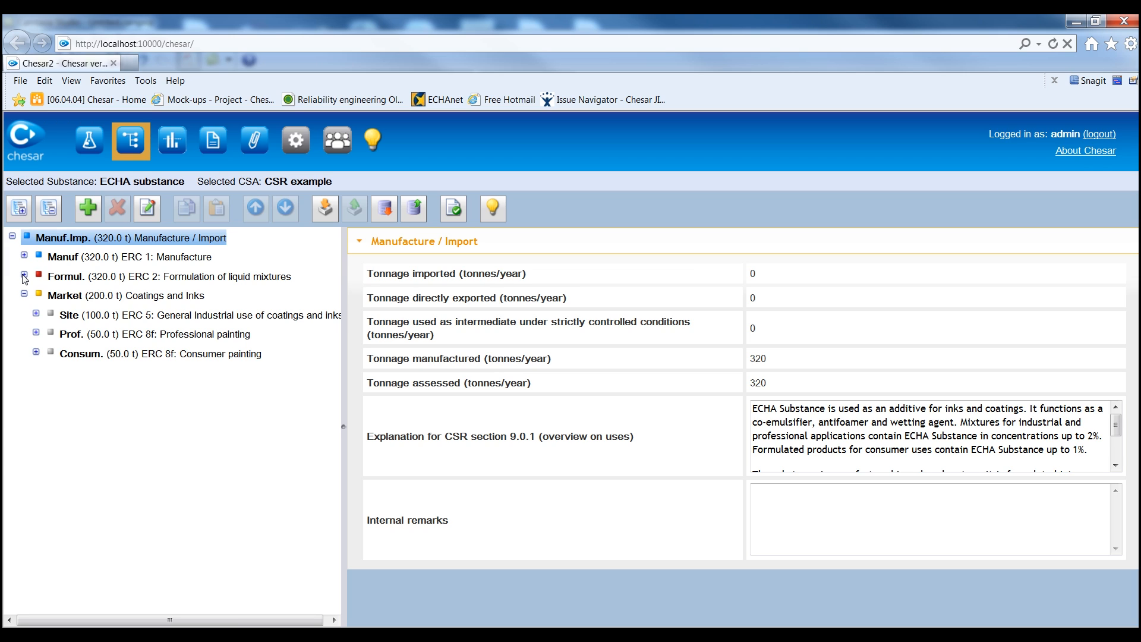
pyautogui.click(23, 276)
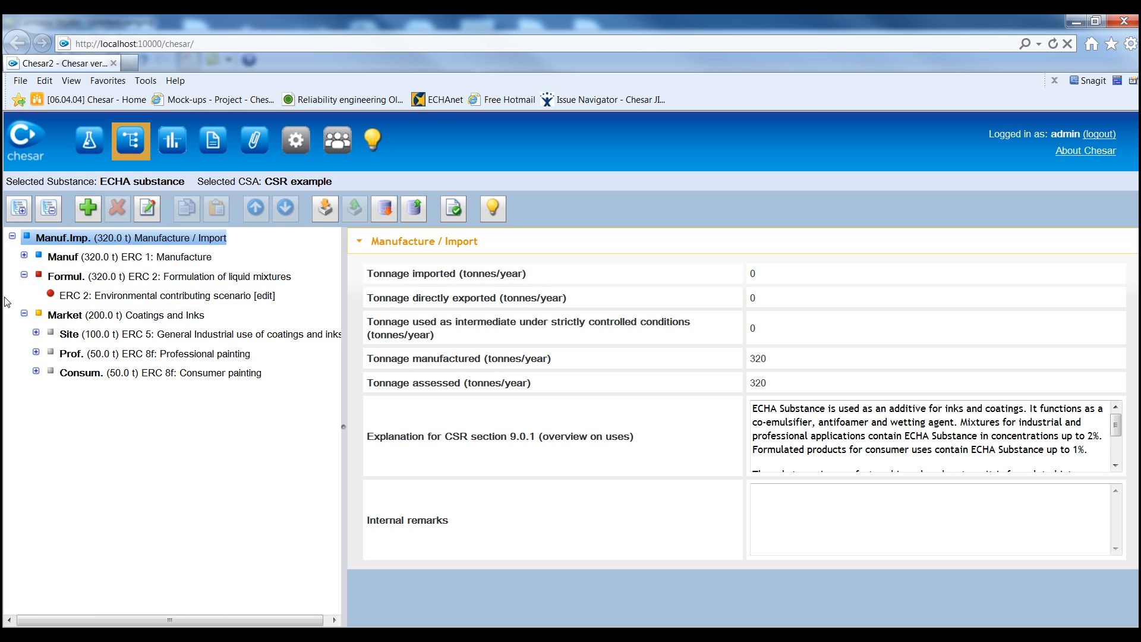
pyautogui.moveTo(32, 302)
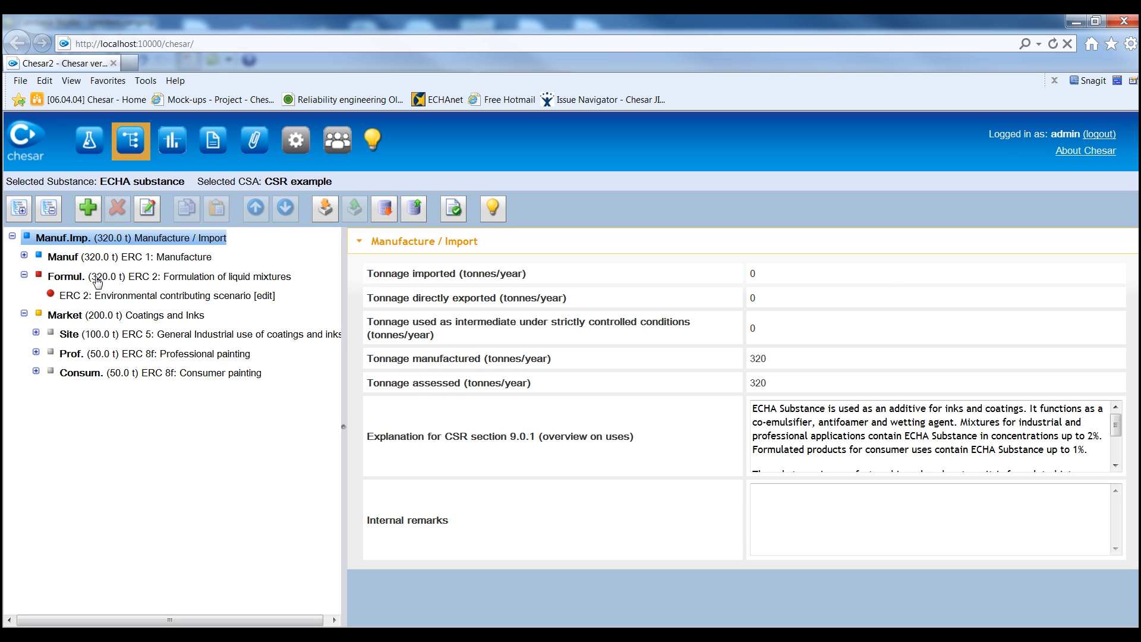
pyautogui.click(87, 208)
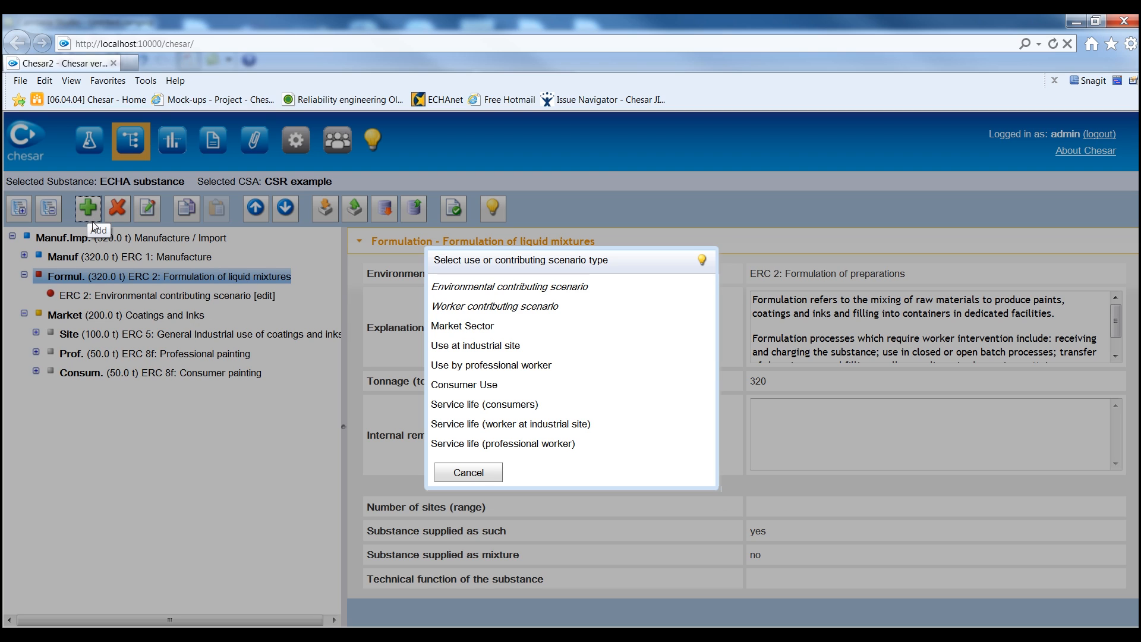
pyautogui.moveTo(382, 523)
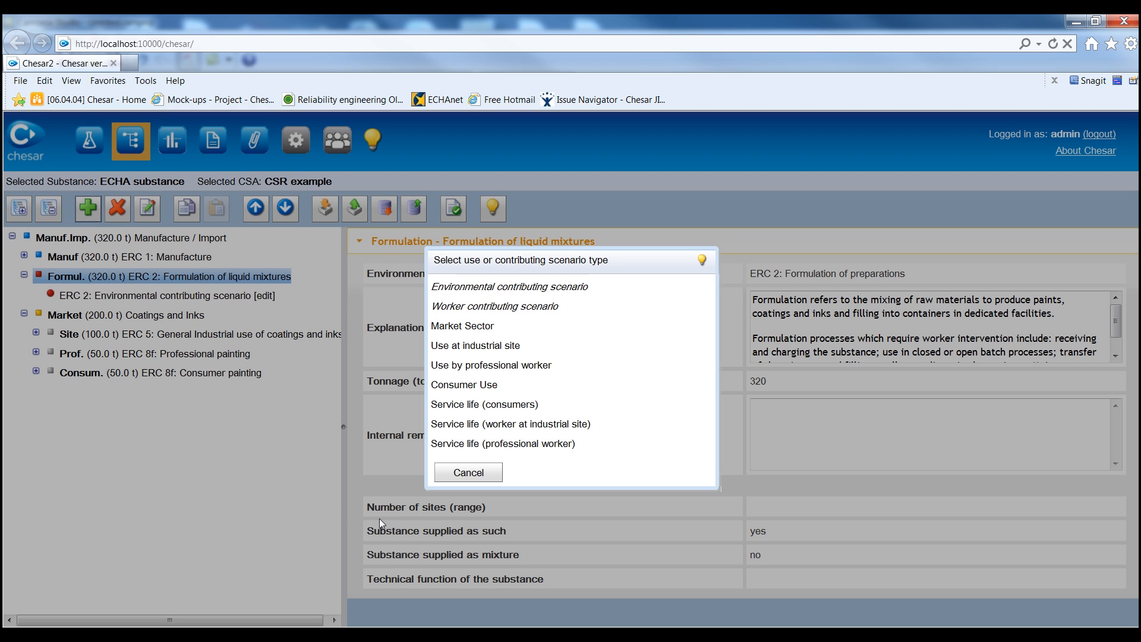
pyautogui.moveTo(483, 472)
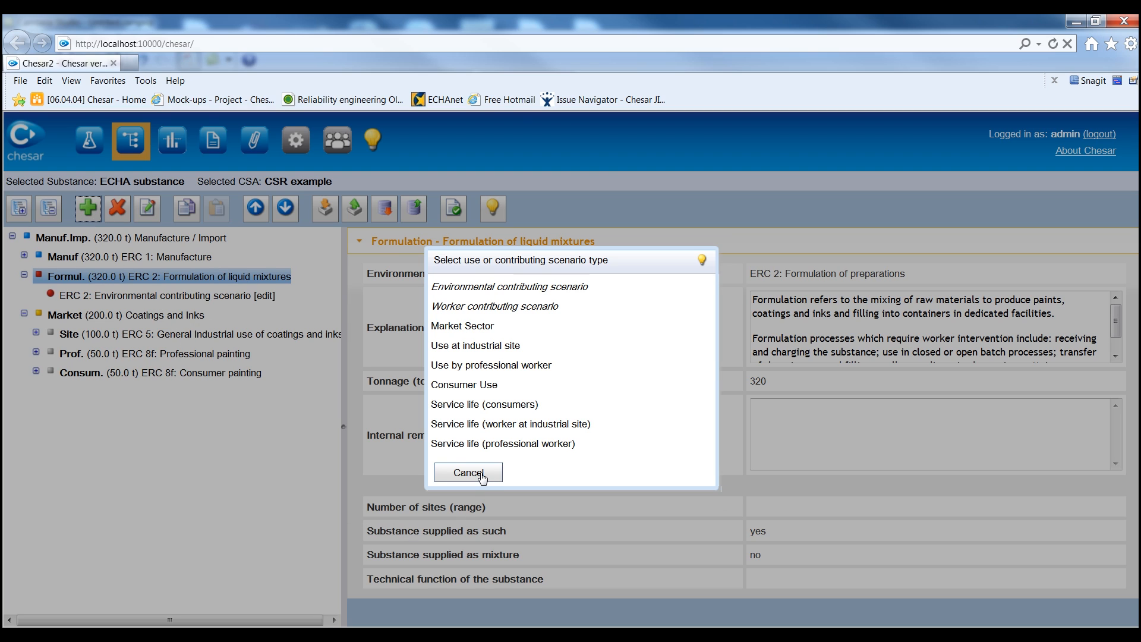
# Cancel the add-type list, leaving the Formulation use properties shown.
pyautogui.click(468, 472)
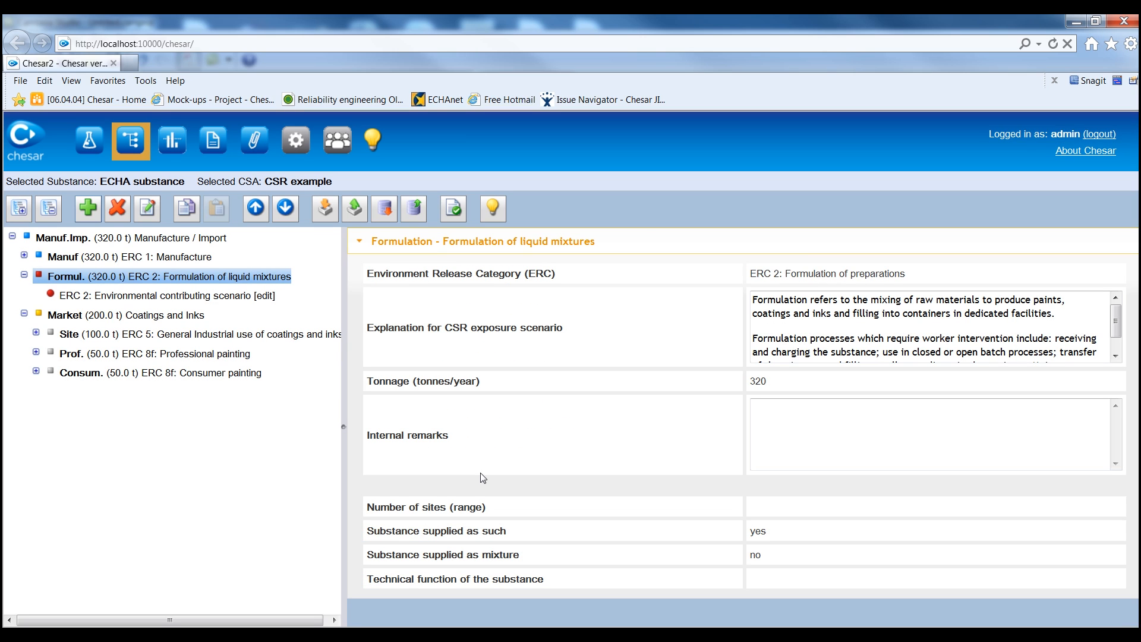
pyautogui.moveTo(328, 476)
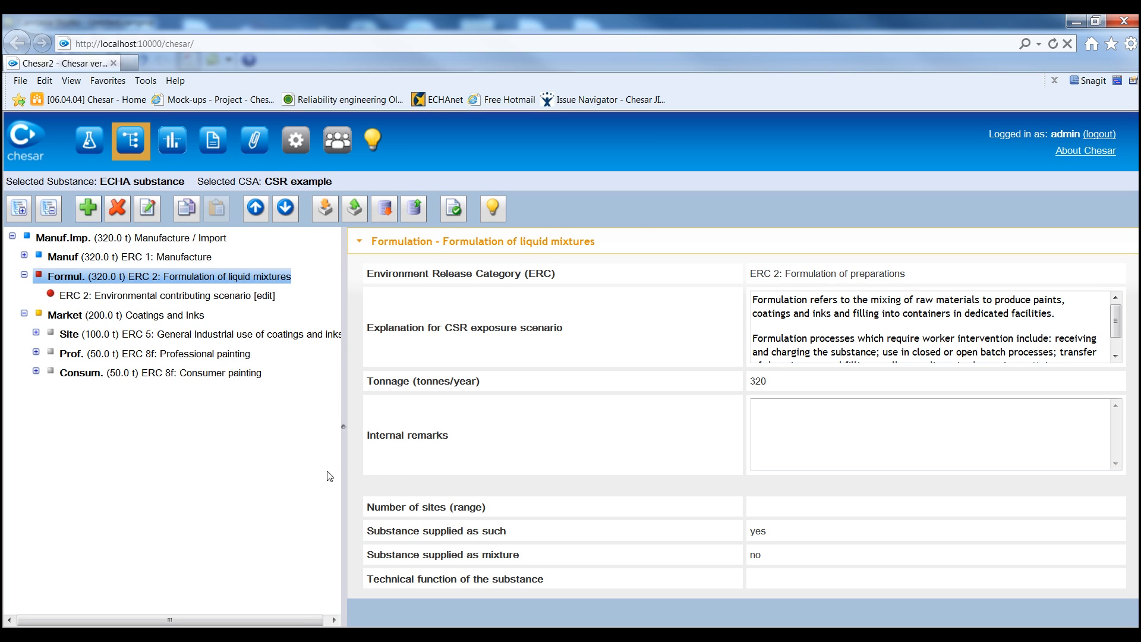
pyautogui.moveTo(222, 466)
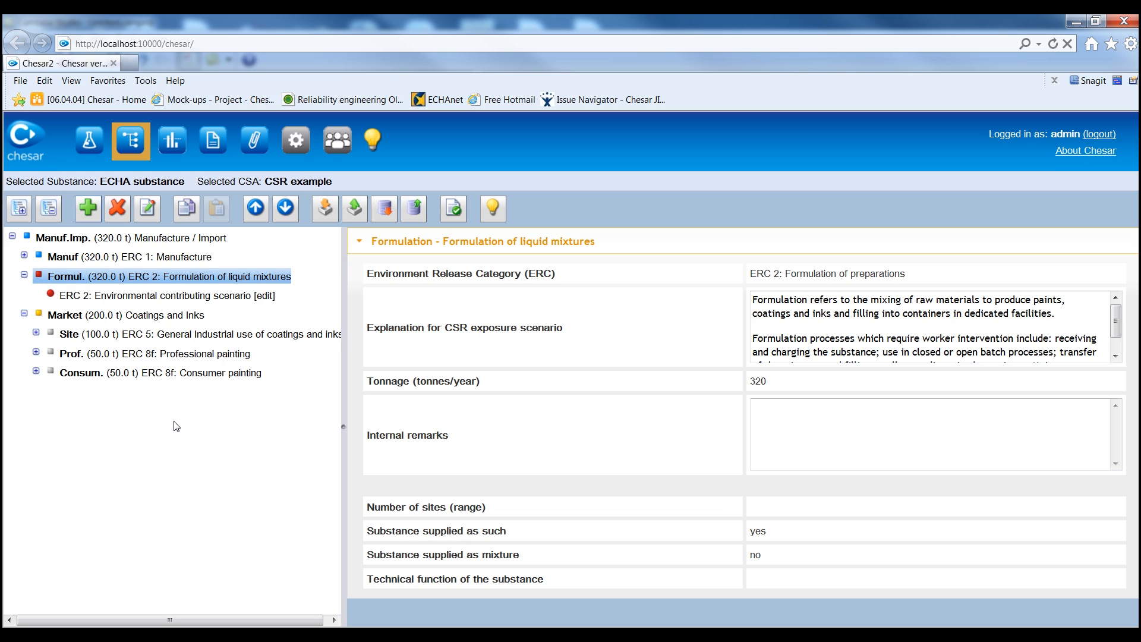
pyautogui.moveTo(88, 218)
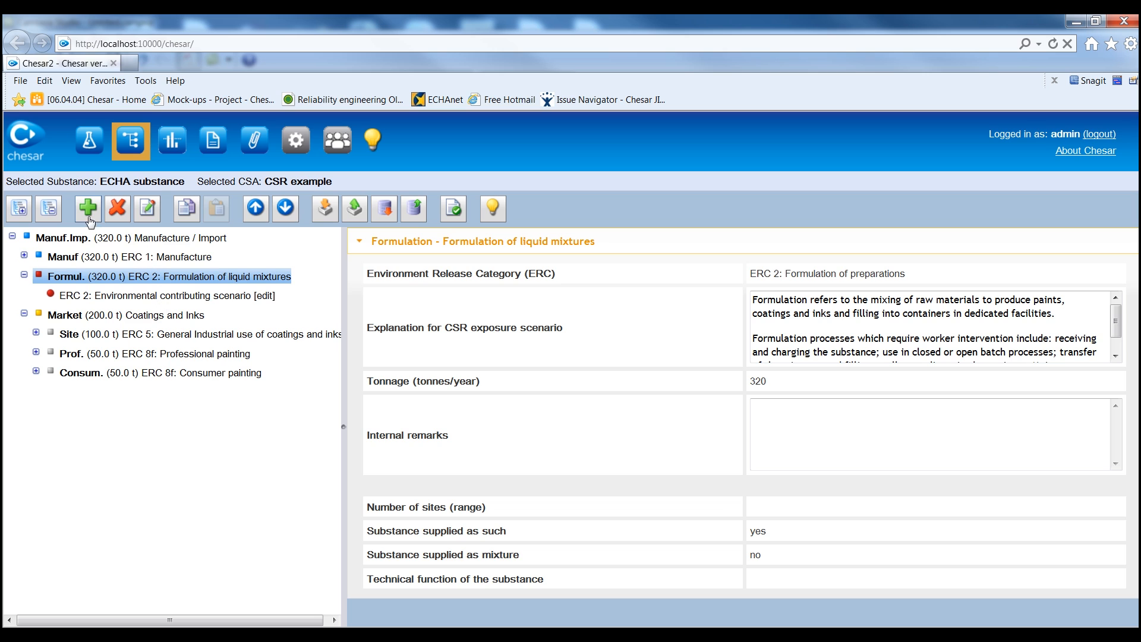
# Abandon creating a new environmental scenario and edit the existing ERC 2 scenario instead.
pyautogui.click(87, 208)
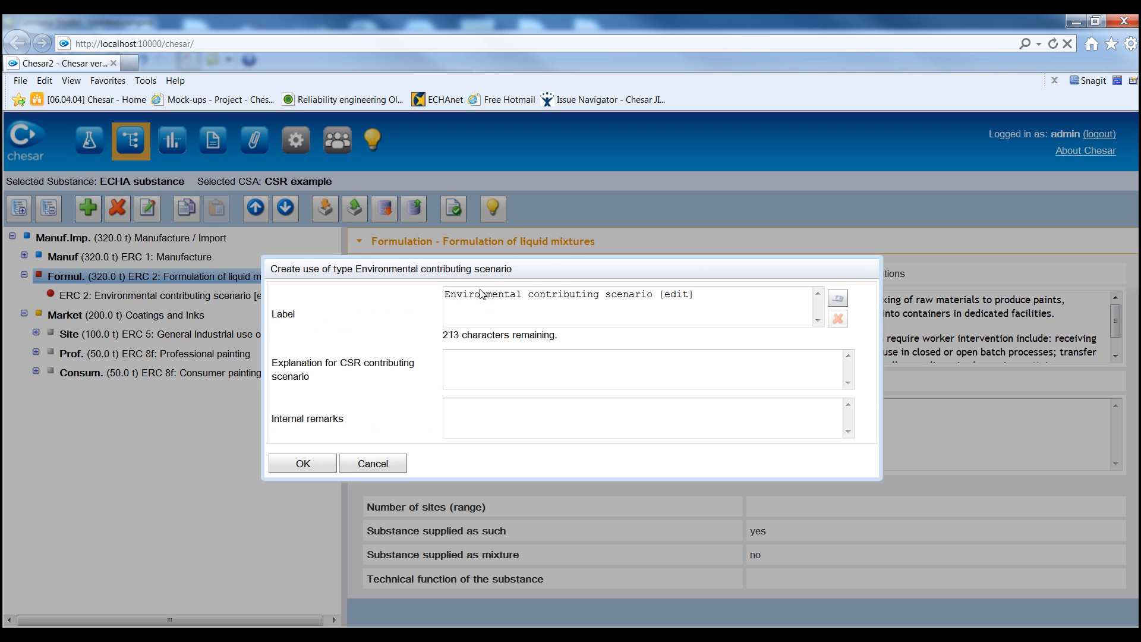
pyautogui.moveTo(372, 463)
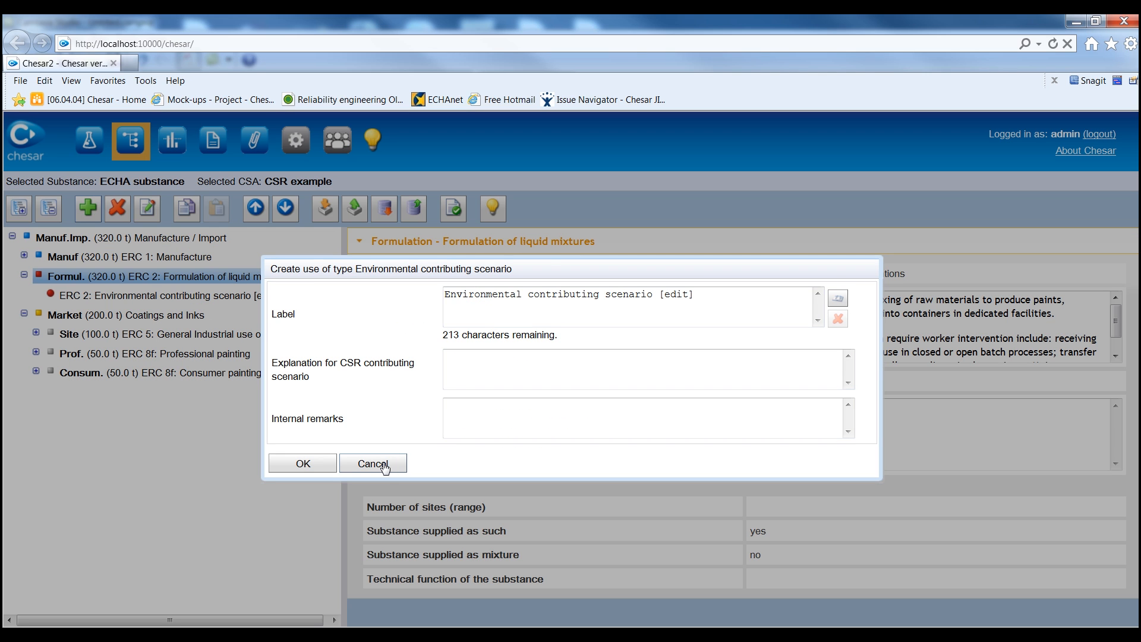
pyautogui.click(372, 464)
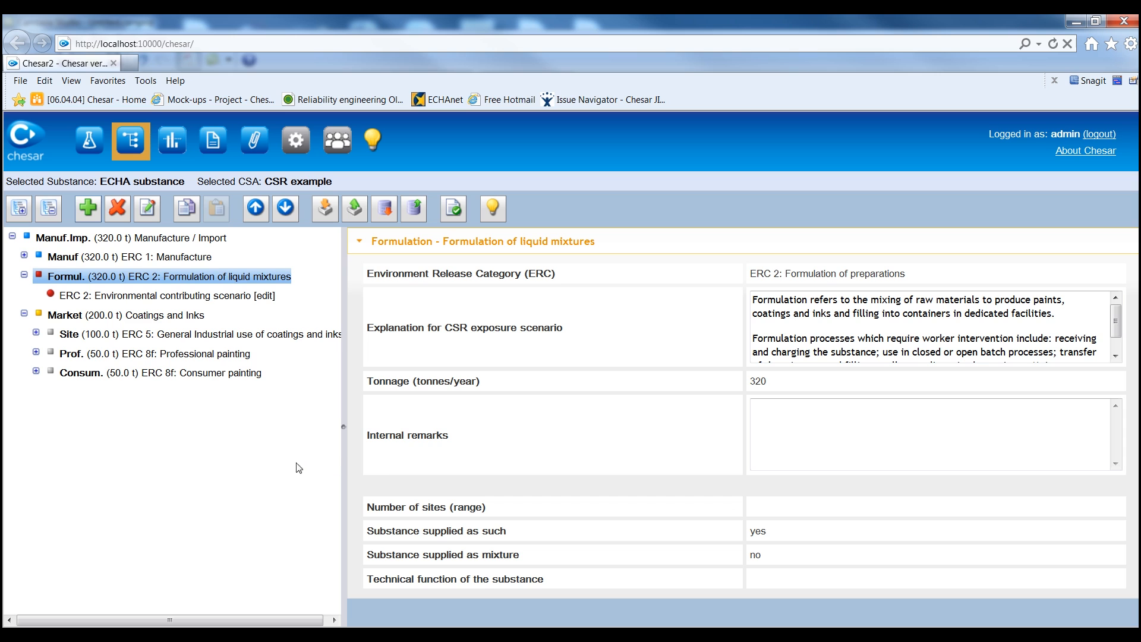
pyautogui.click(170, 296)
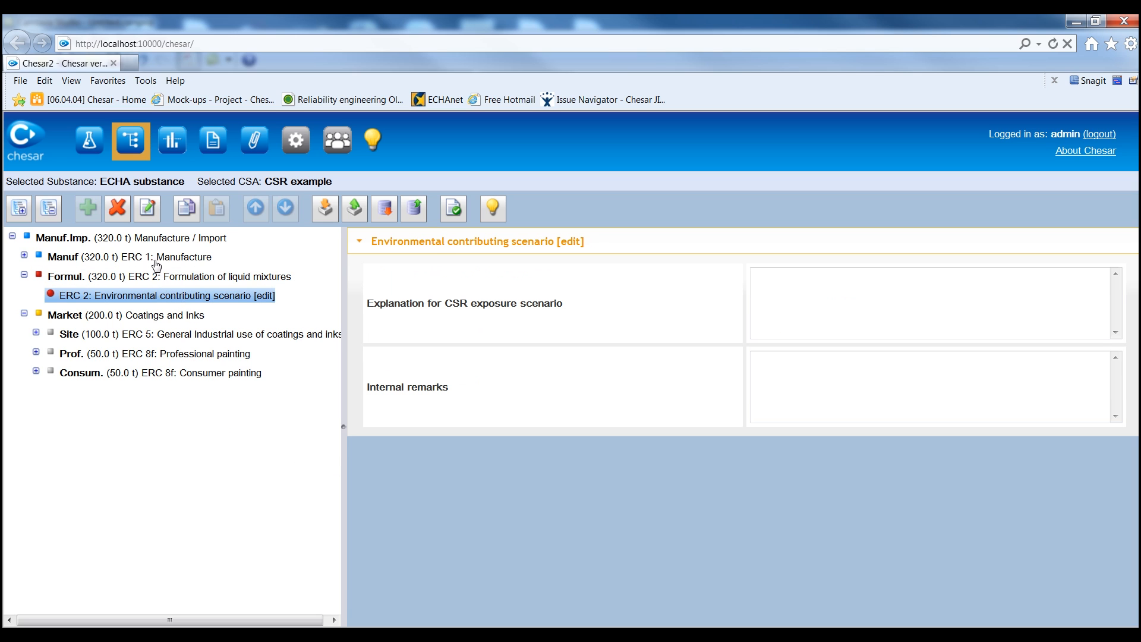
pyautogui.click(146, 209)
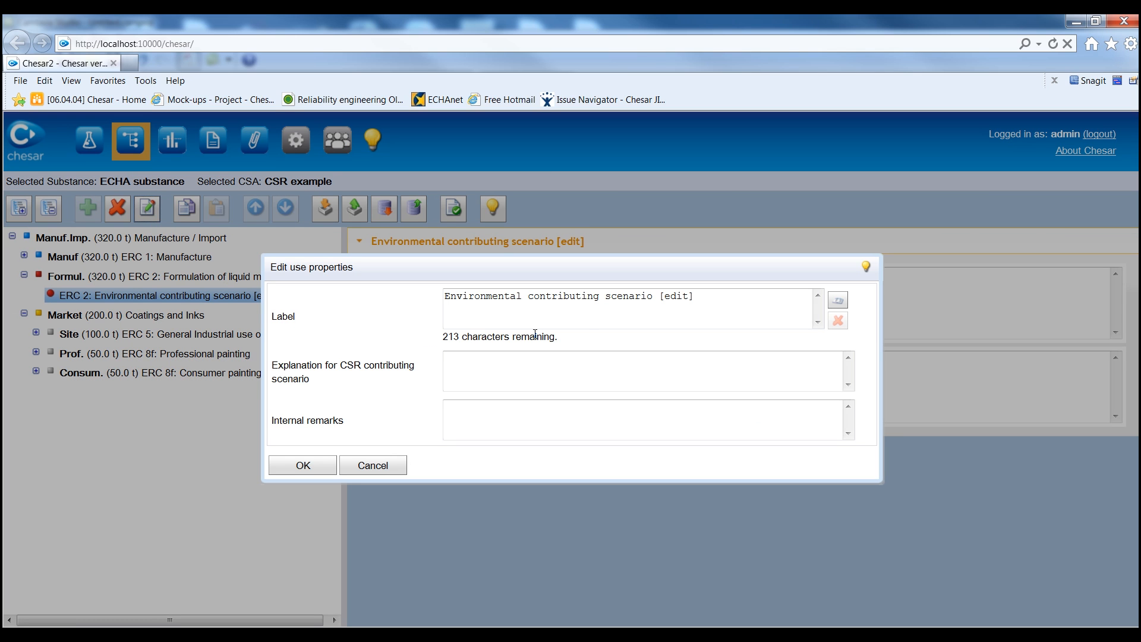
# Relabel the scenario 'Formulation of mixture in closed and open systems'.
pyautogui.tripleClick(567, 296)
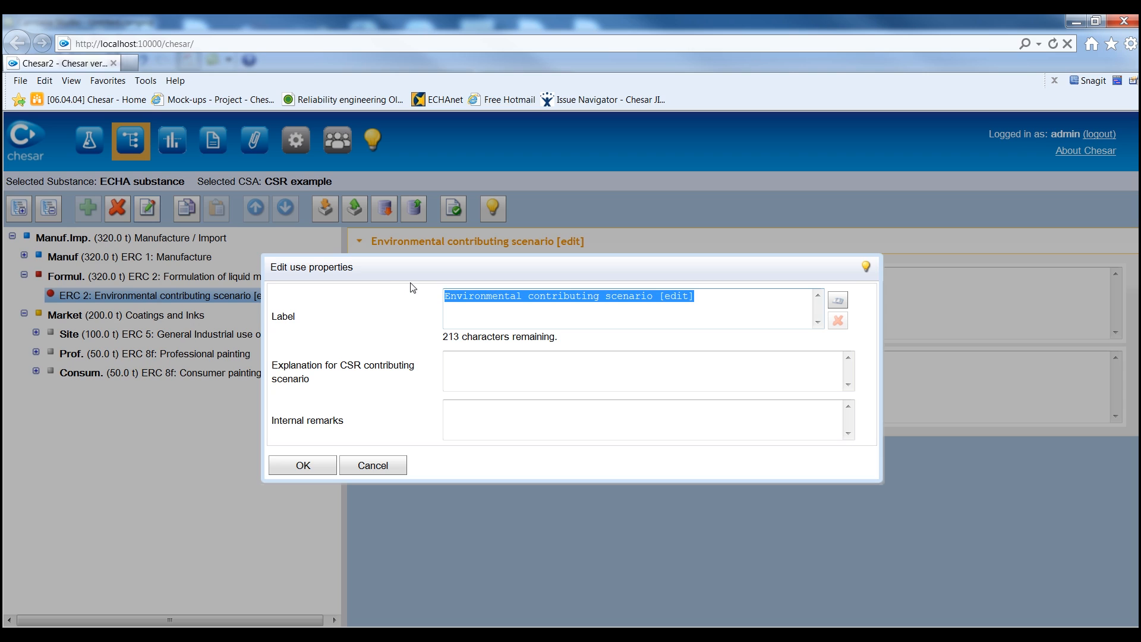
pyautogui.write('Formulation of mi')
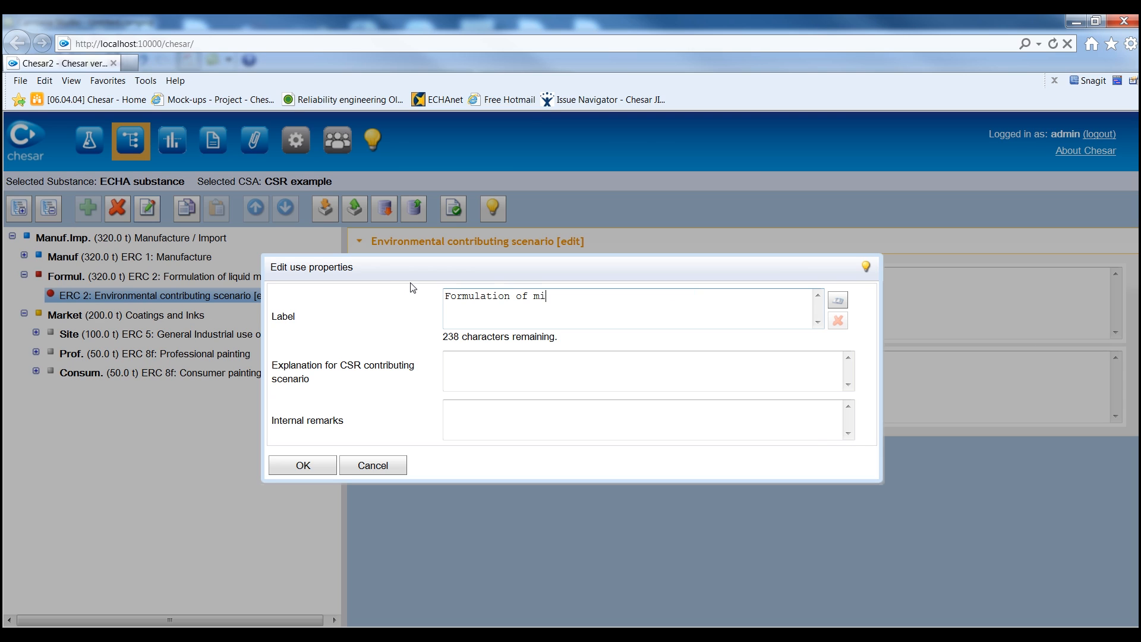
pyautogui.write('xture in')
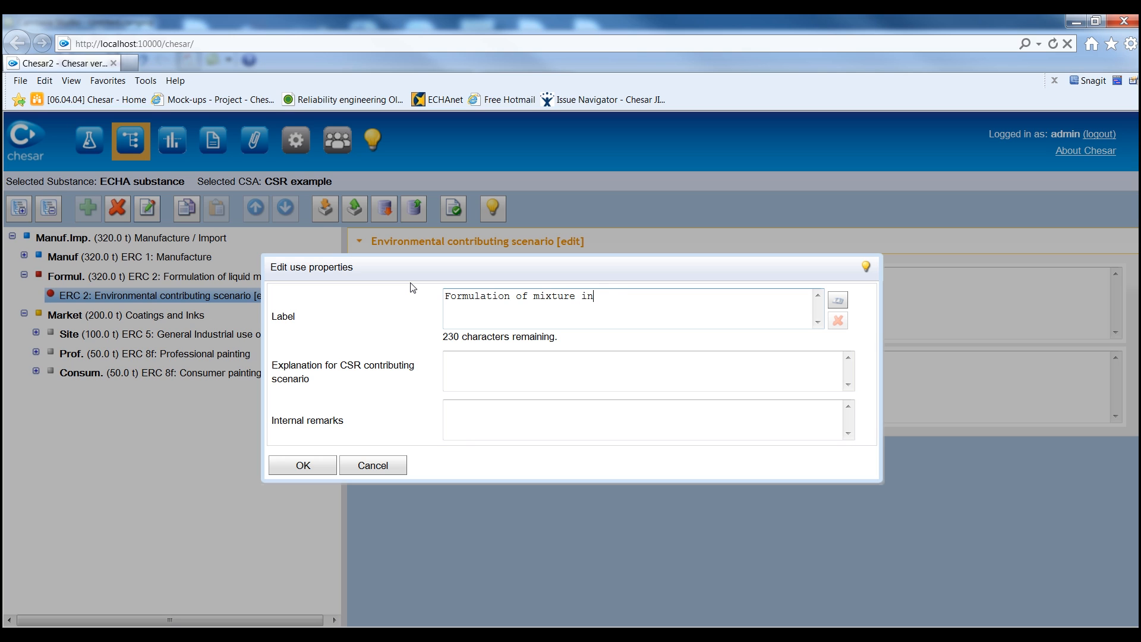
pyautogui.write('closed and open syst')
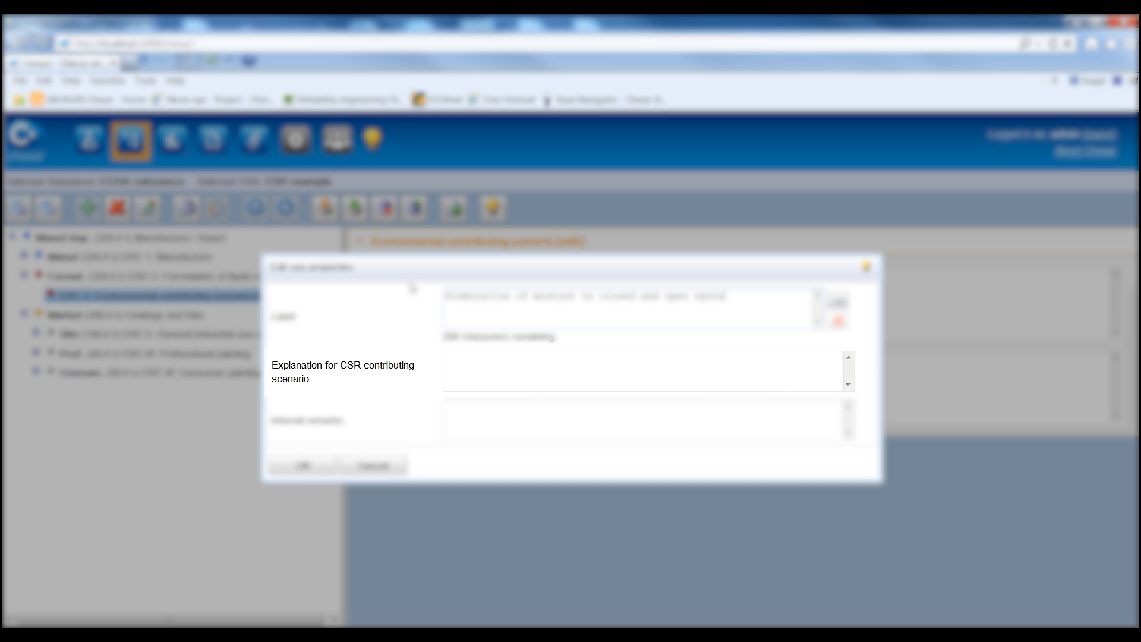
pyautogui.click(466, 384)
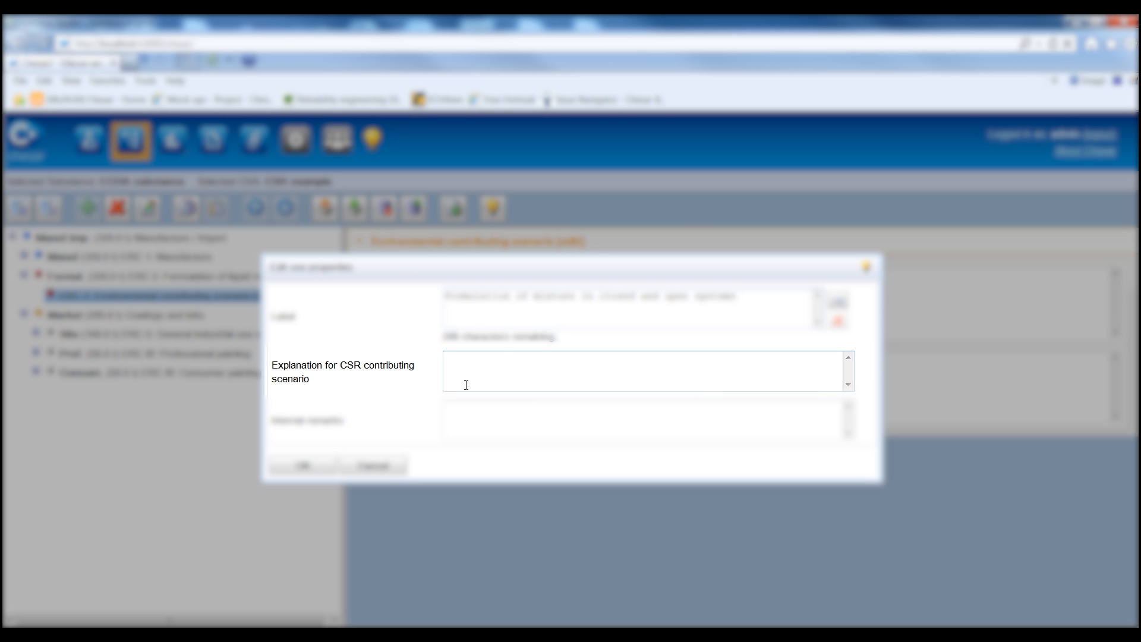
pyautogui.moveTo(505, 380)
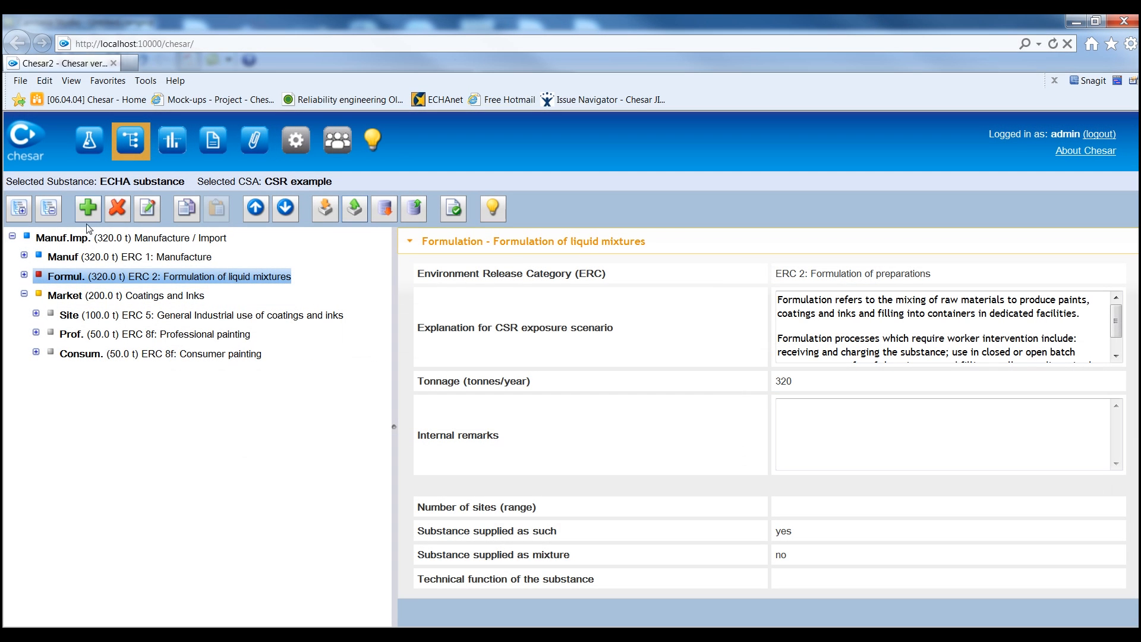
# Add a worker contributing scenario under Formulation and list the PROC process categories.
pyautogui.click(87, 208)
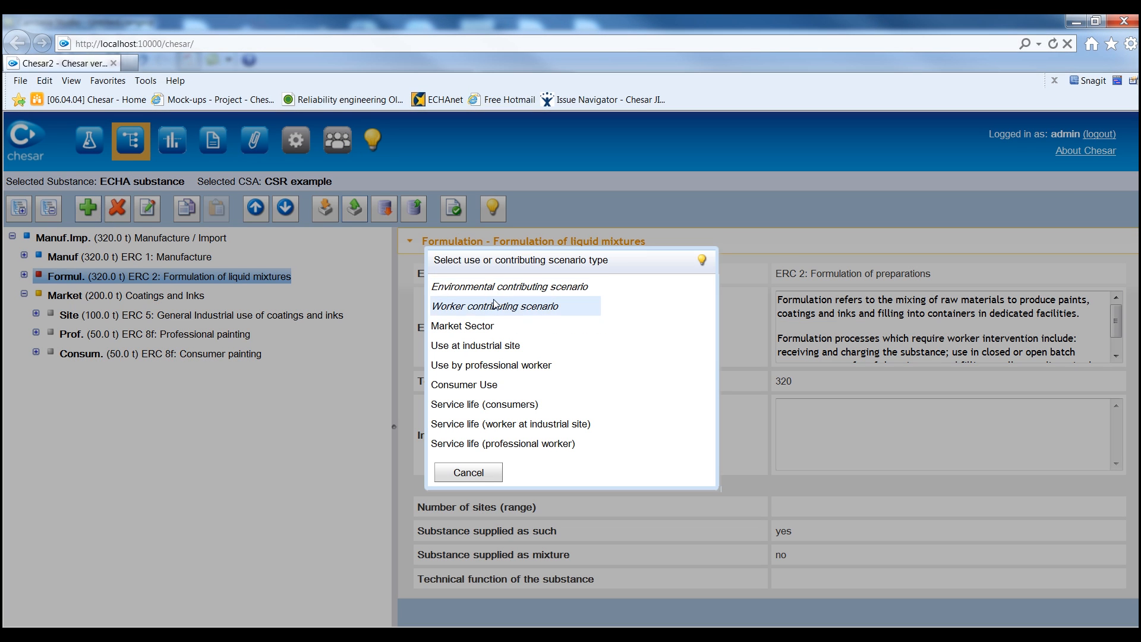
pyautogui.click(493, 306)
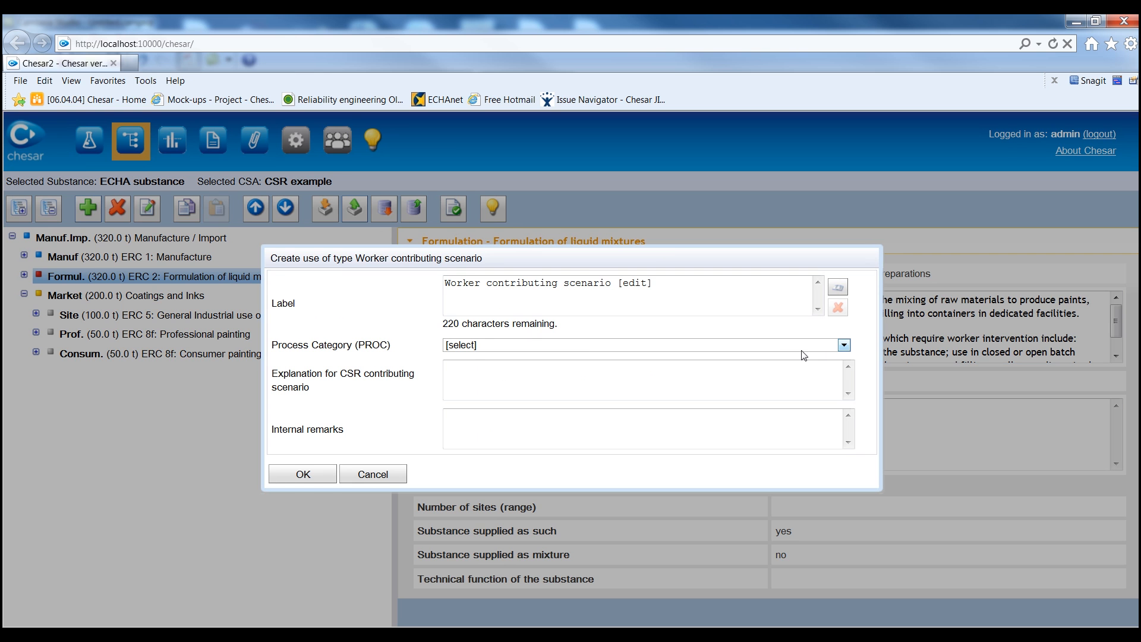
pyautogui.click(842, 345)
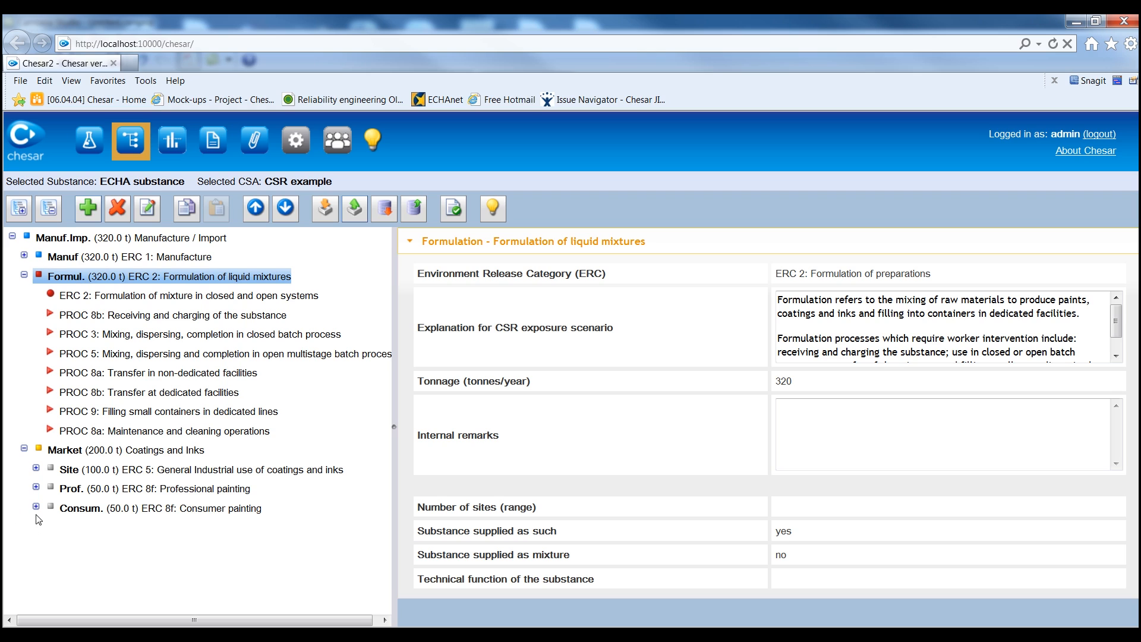
pyautogui.click(34, 508)
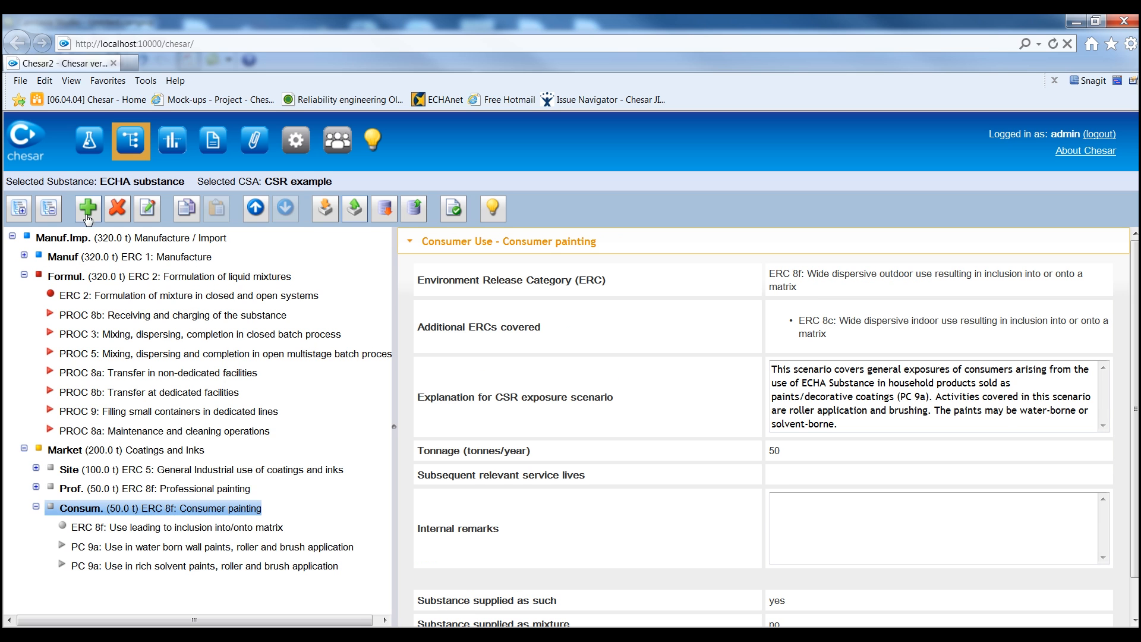
pyautogui.click(87, 208)
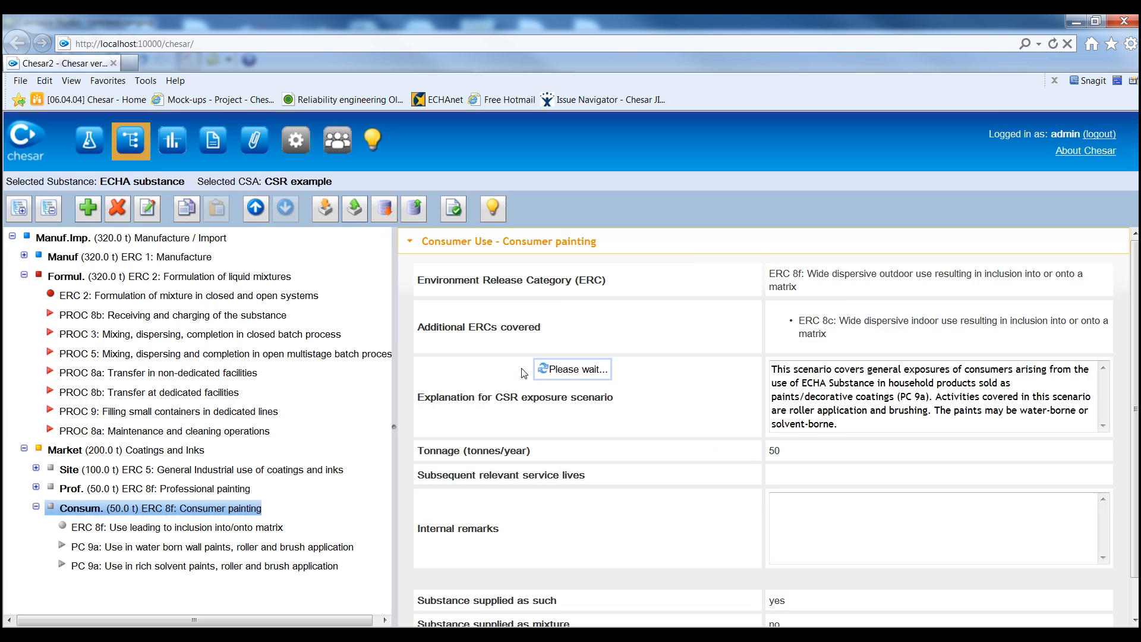
pyautogui.click(844, 345)
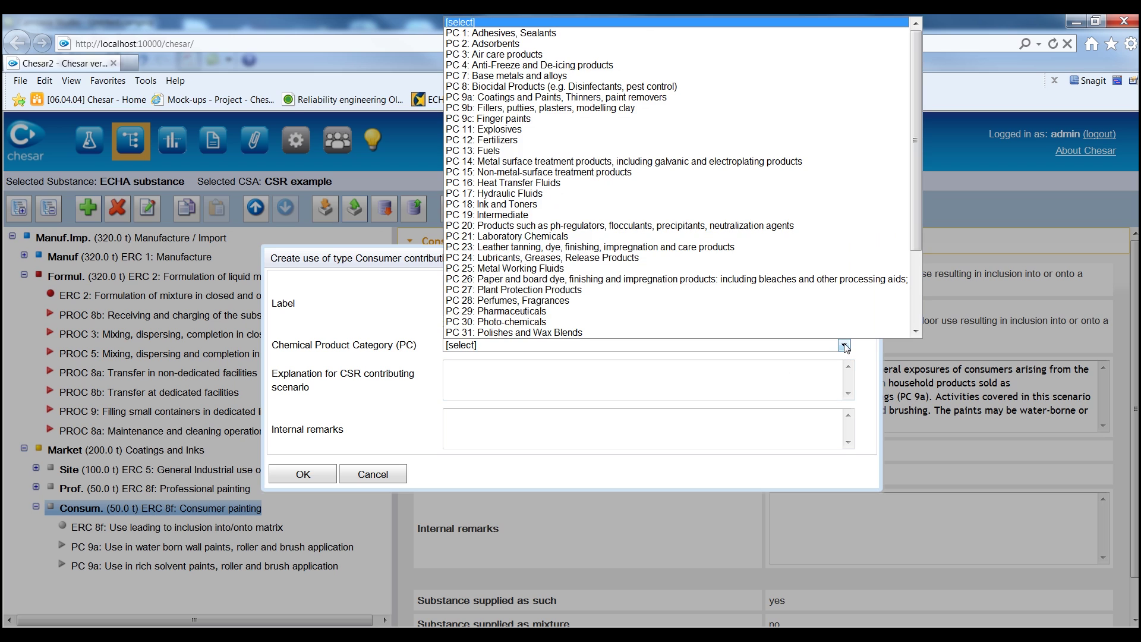
pyautogui.click(372, 473)
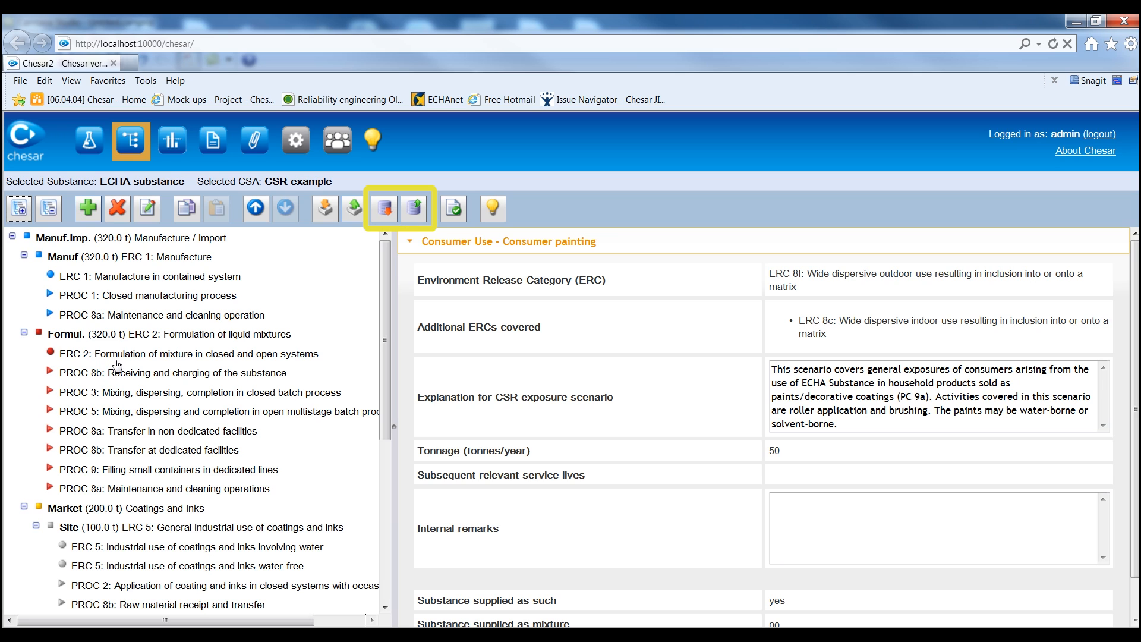
pyautogui.moveTo(369, 233)
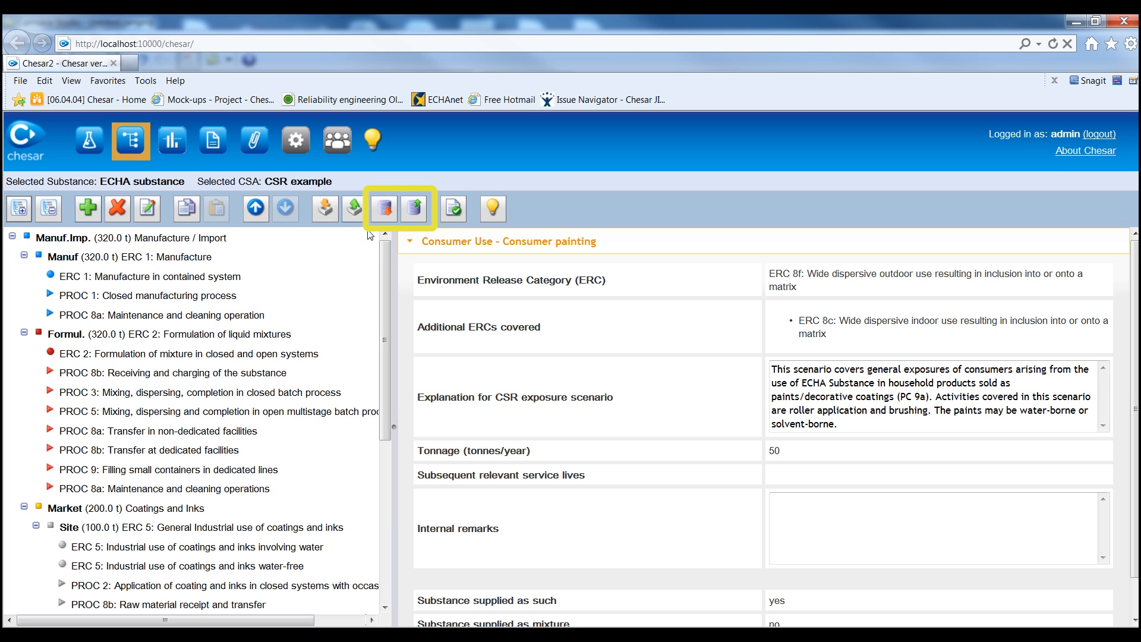
pyautogui.moveTo(383, 208)
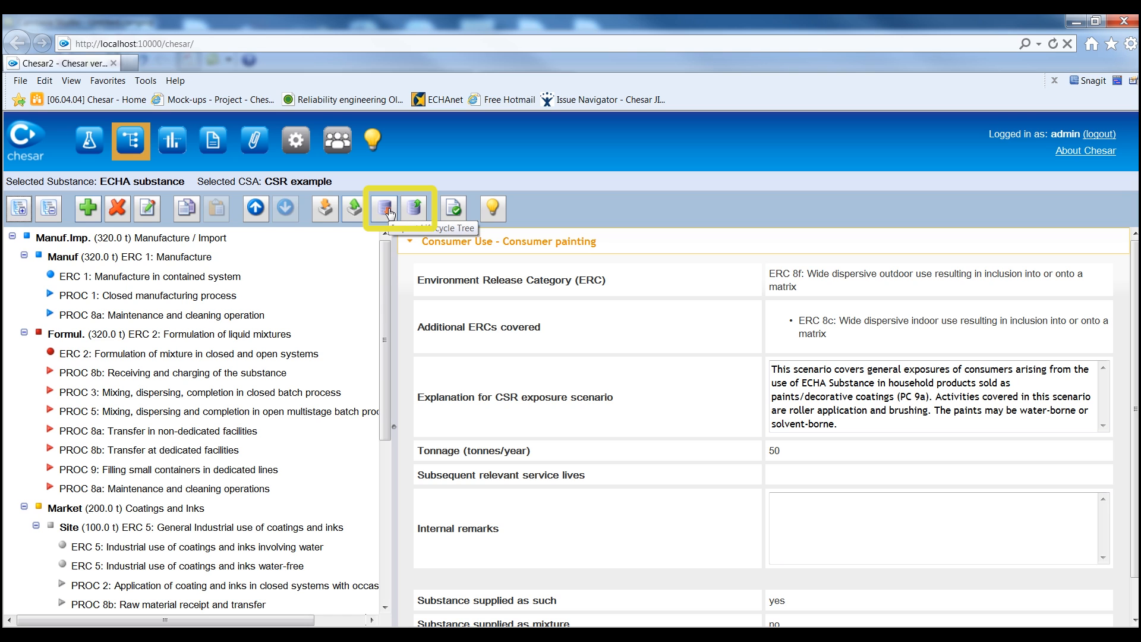
pyautogui.moveTo(383, 209)
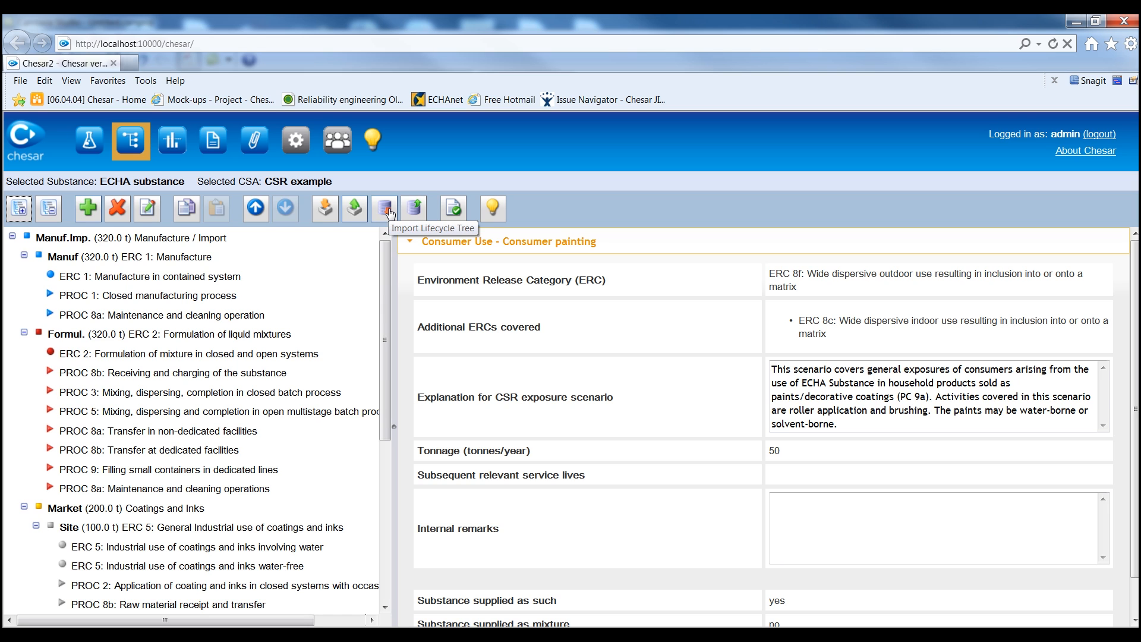
pyautogui.click(384, 208)
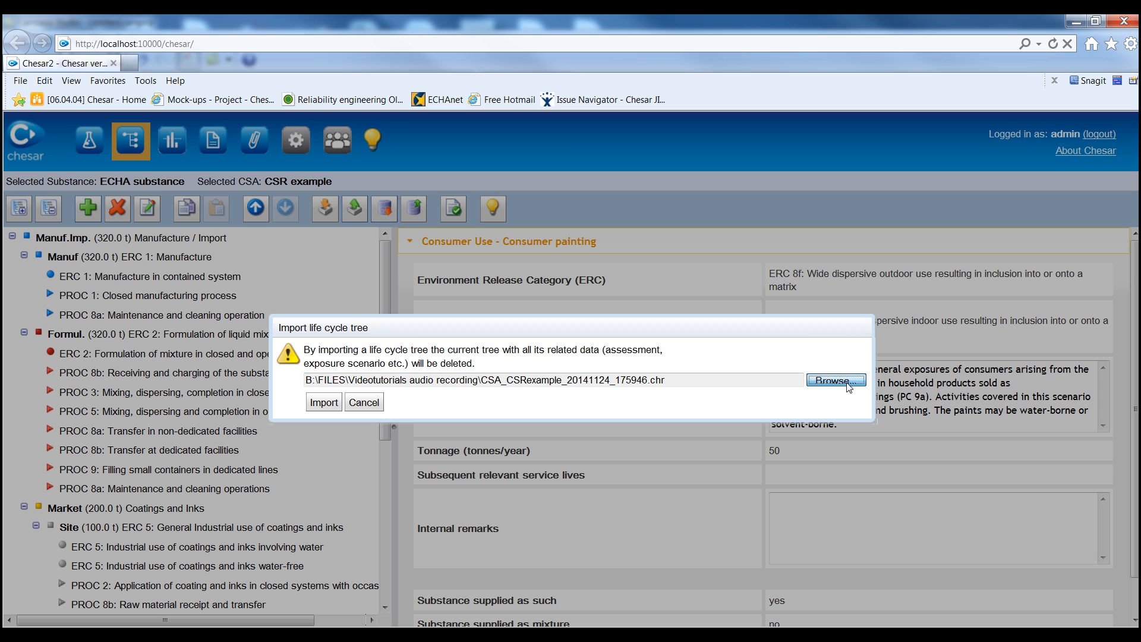
pyautogui.click(836, 380)
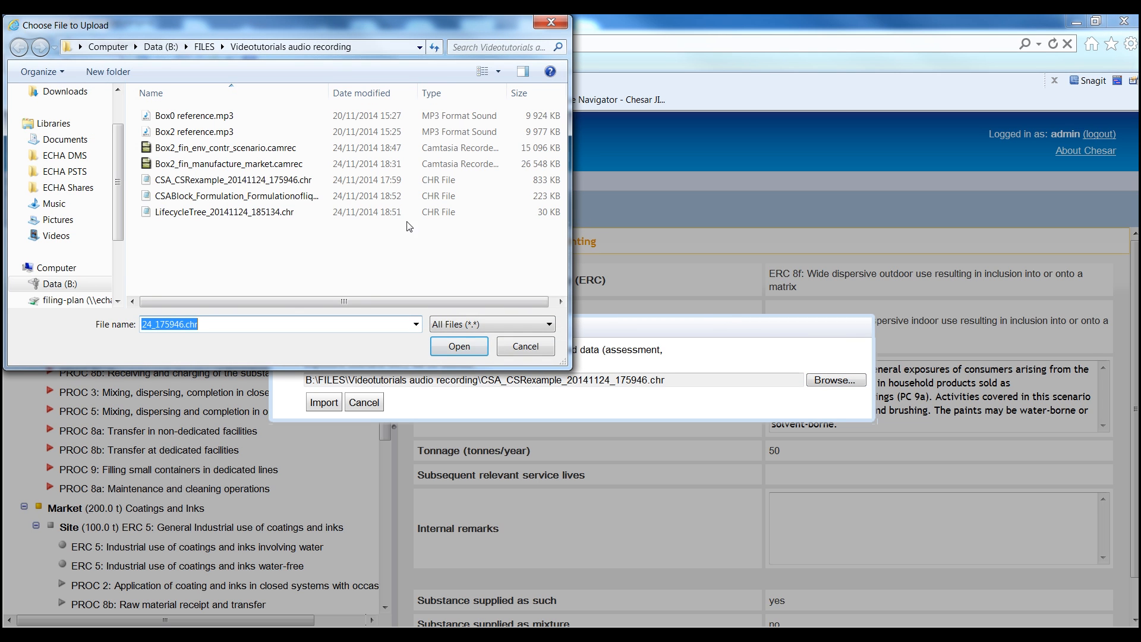
pyautogui.moveTo(226, 195)
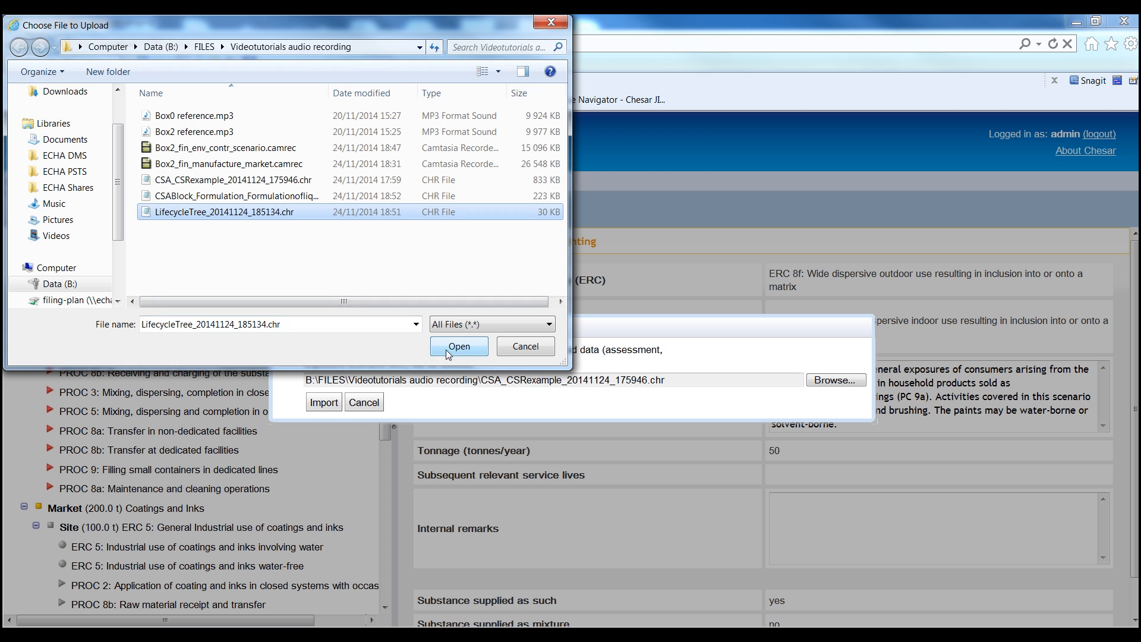
pyautogui.click(460, 346)
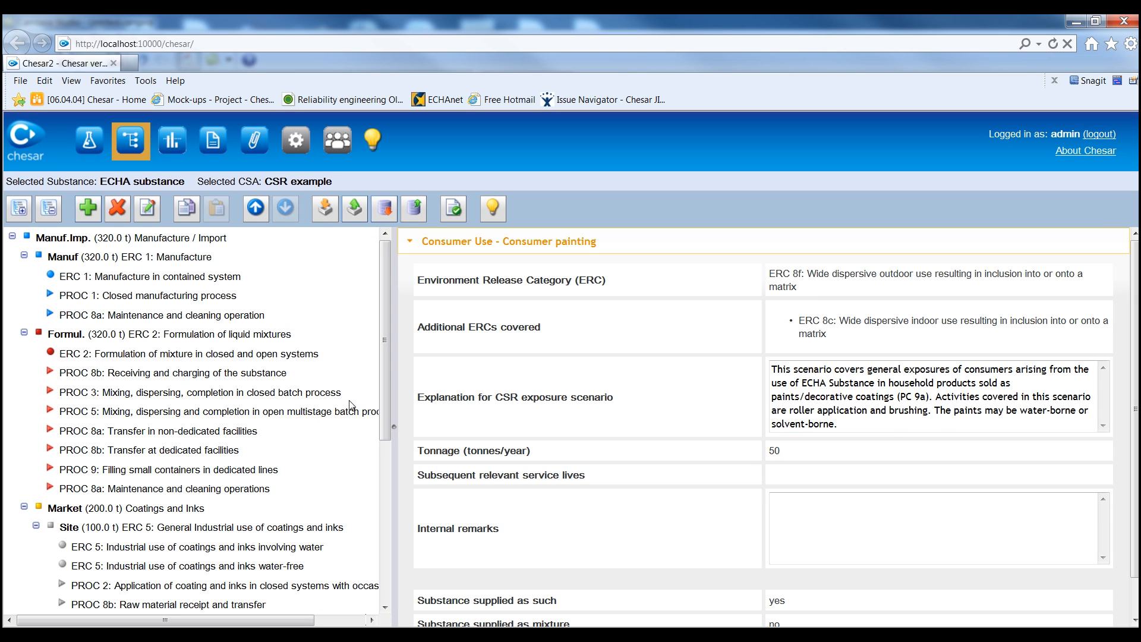
pyautogui.moveTo(331, 234)
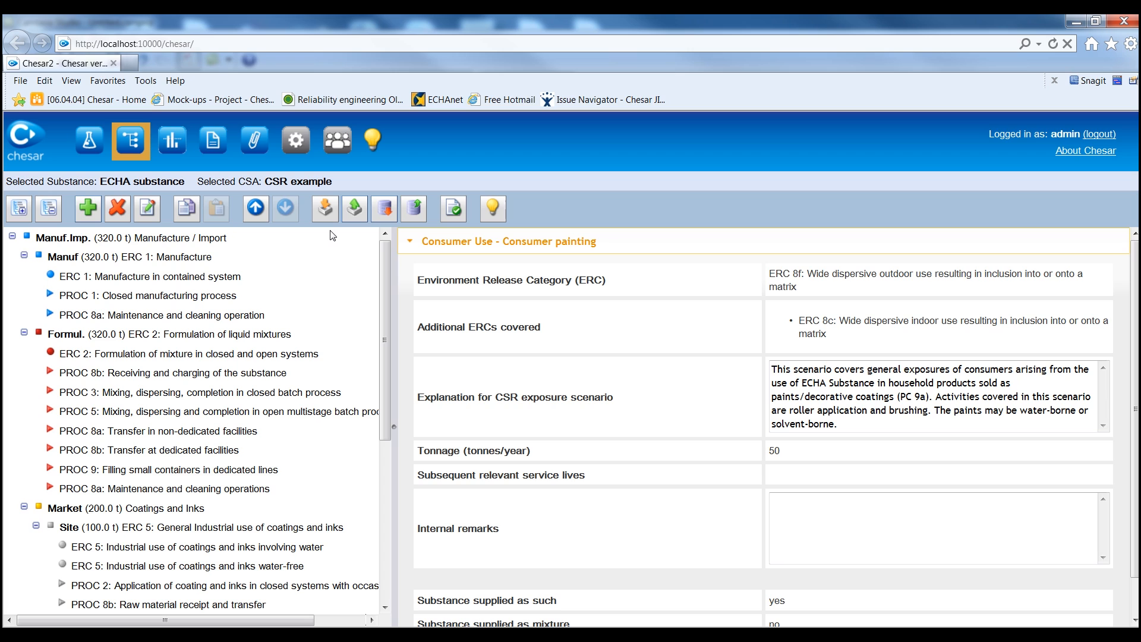
# Pick the CSABlock_Formulation file for CSA block import, then cancel the import.
pyautogui.click(164, 334)
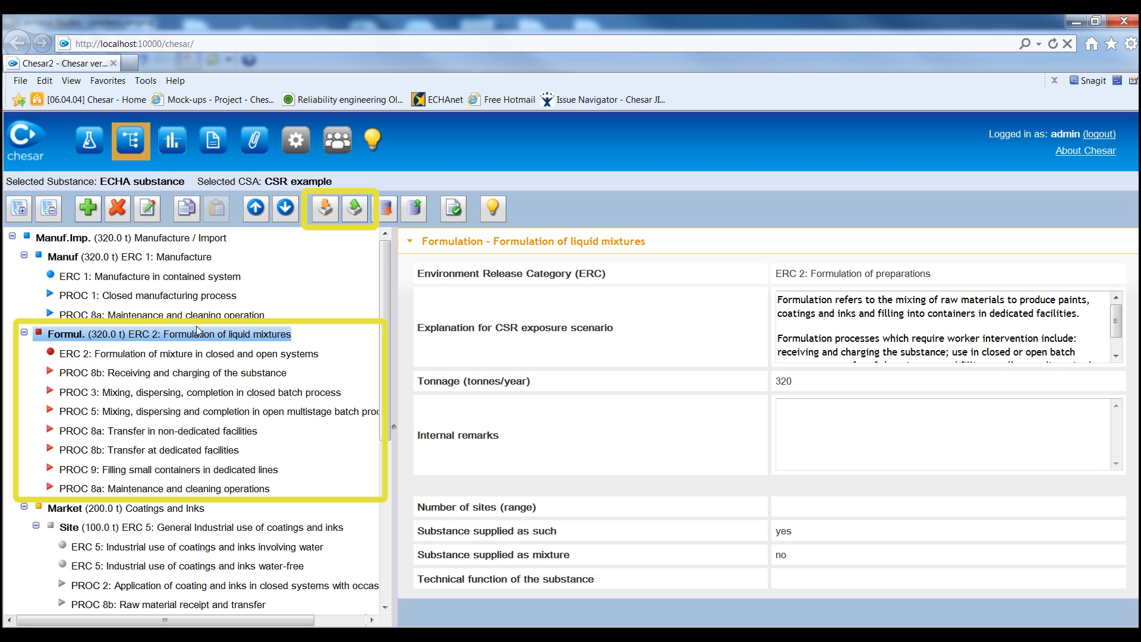
pyautogui.moveTo(324, 209)
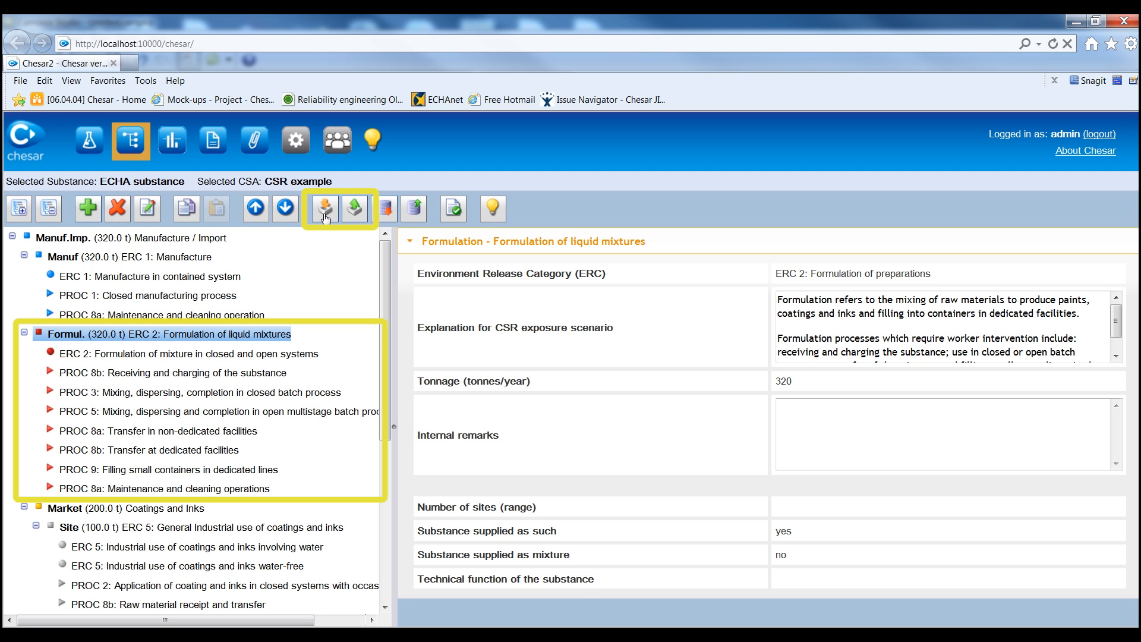
pyautogui.click(323, 208)
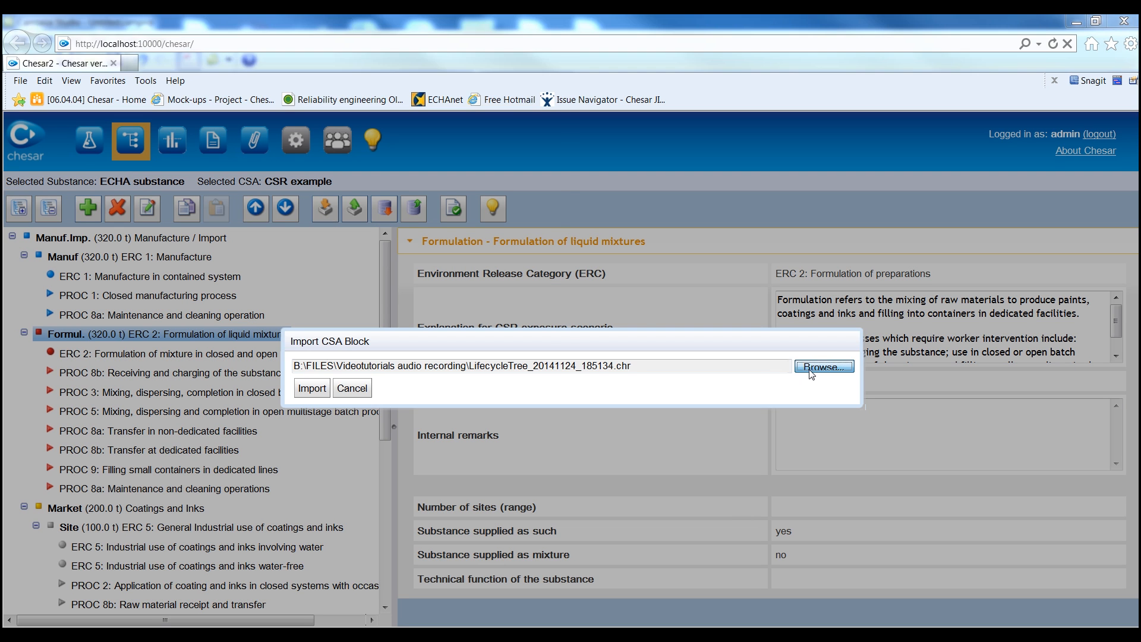
pyautogui.click(823, 366)
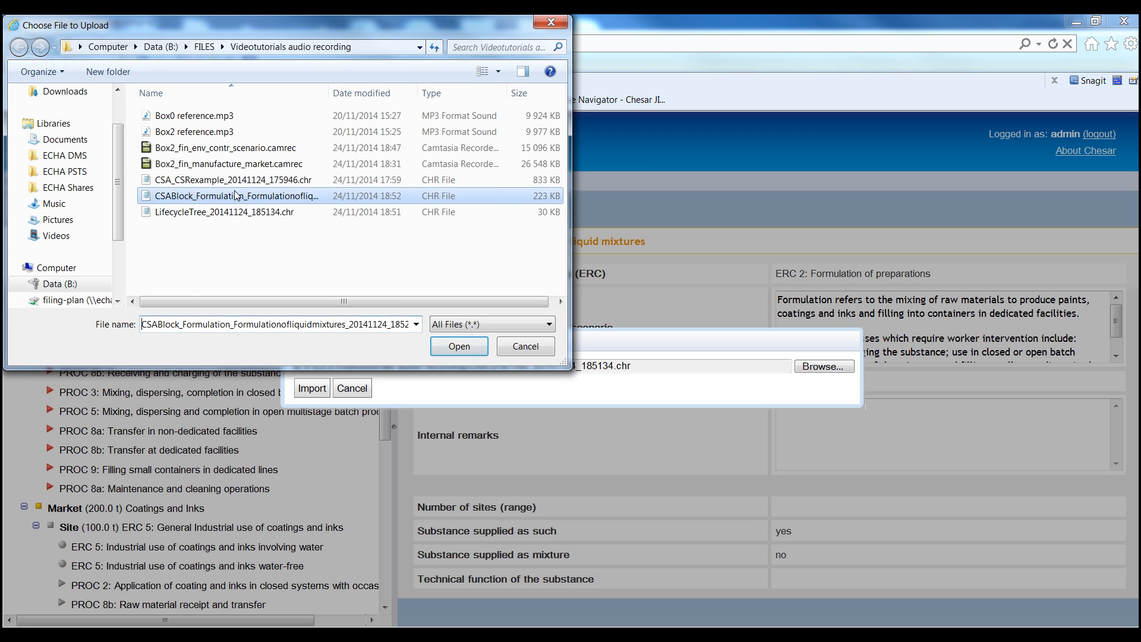
pyautogui.click(458, 346)
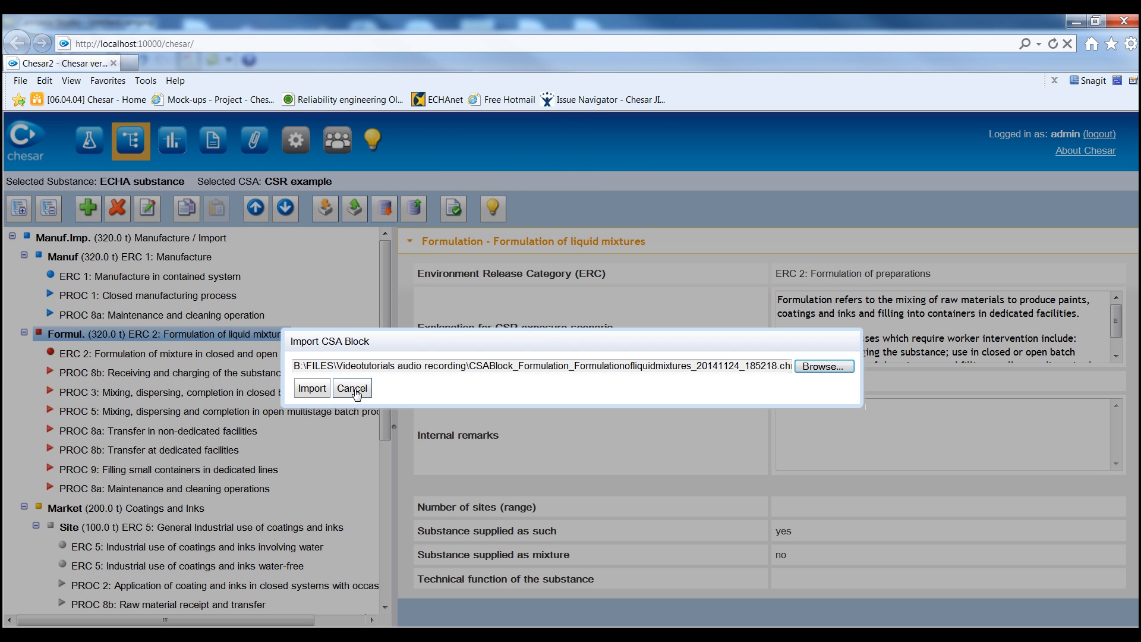
pyautogui.click(351, 387)
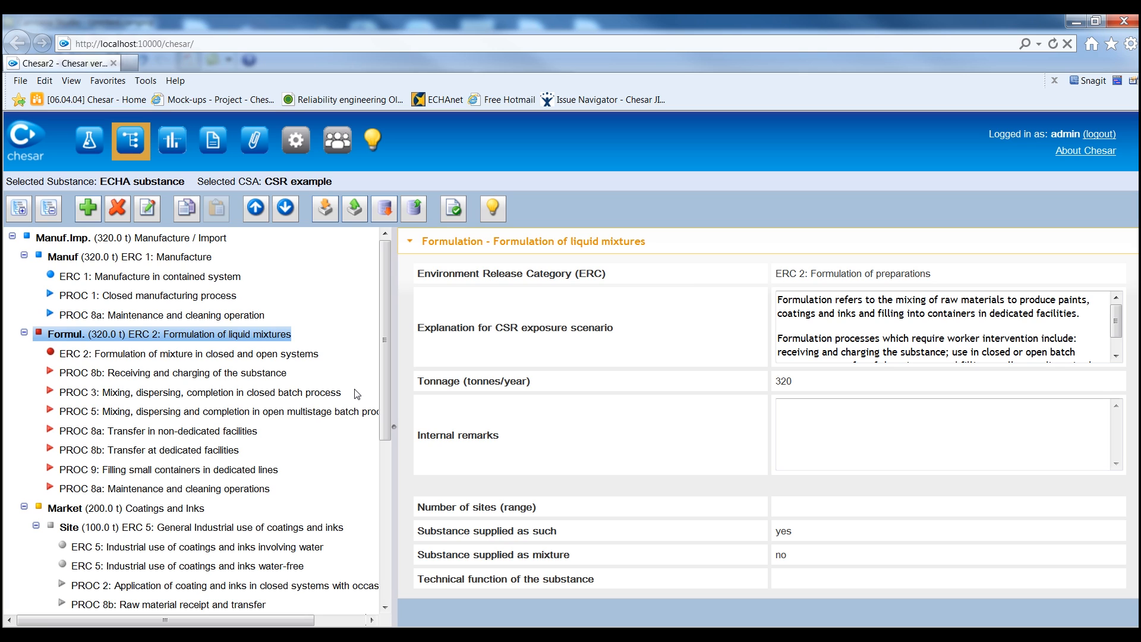
pyautogui.moveTo(289, 393)
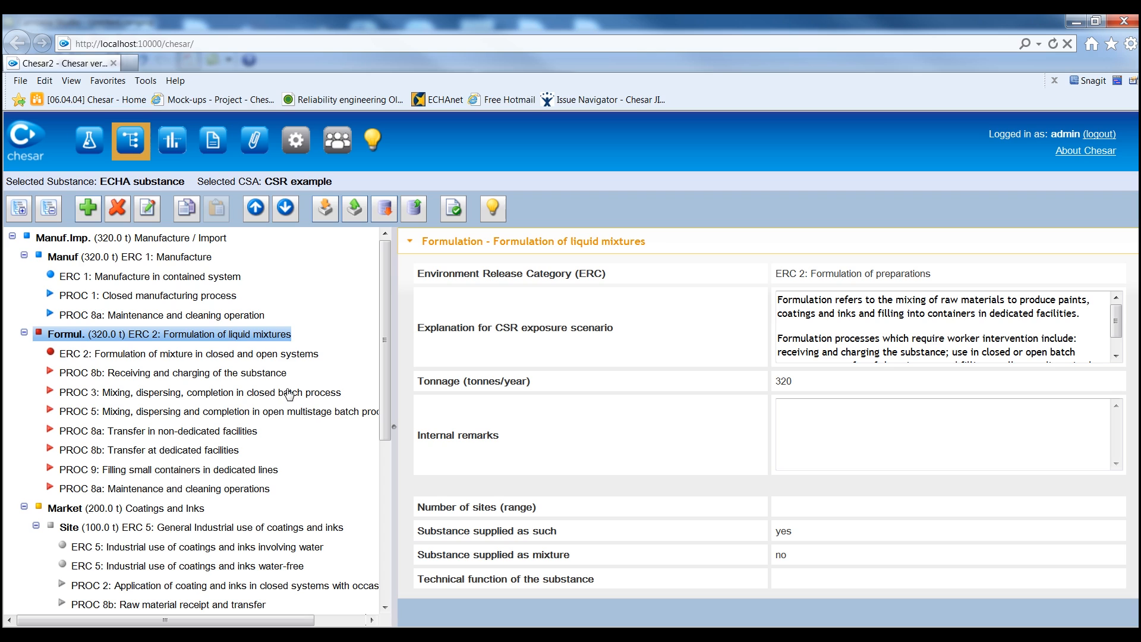
pyautogui.moveTo(146, 296)
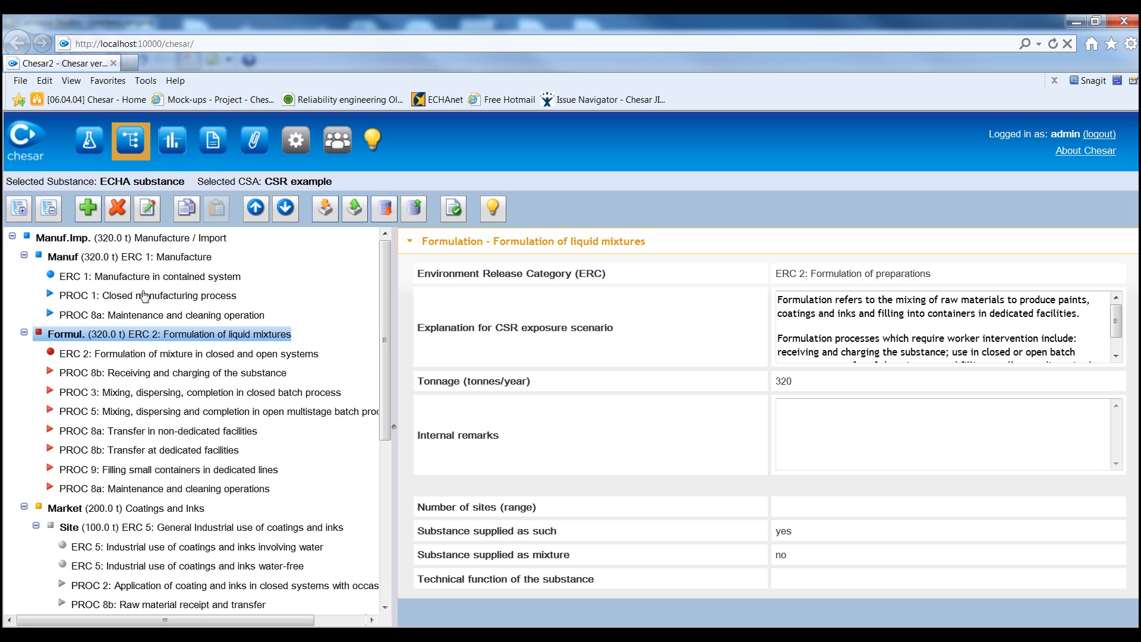
pyautogui.rightClick(168, 334)
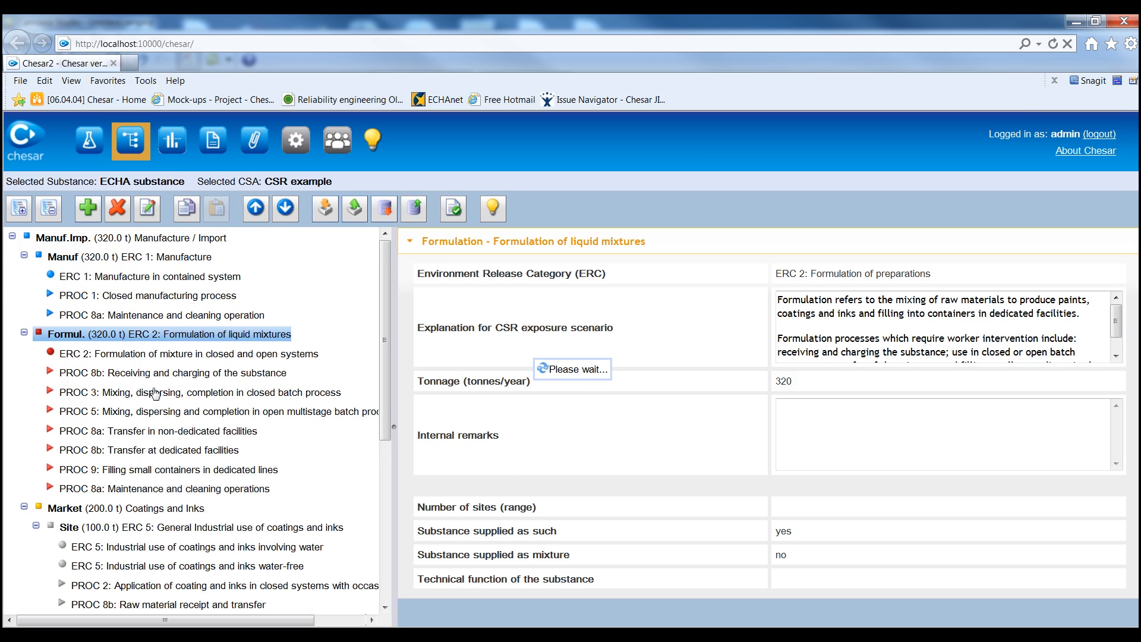
# Review the Formulation use properties and close them without changes.
pyautogui.click(147, 208)
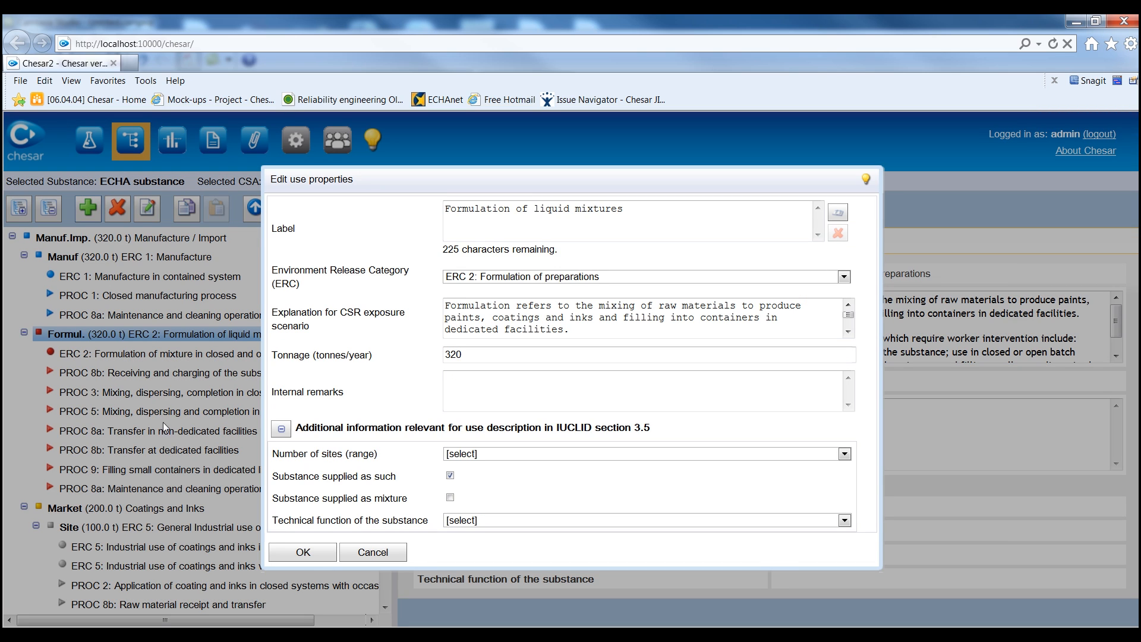
pyautogui.click(302, 552)
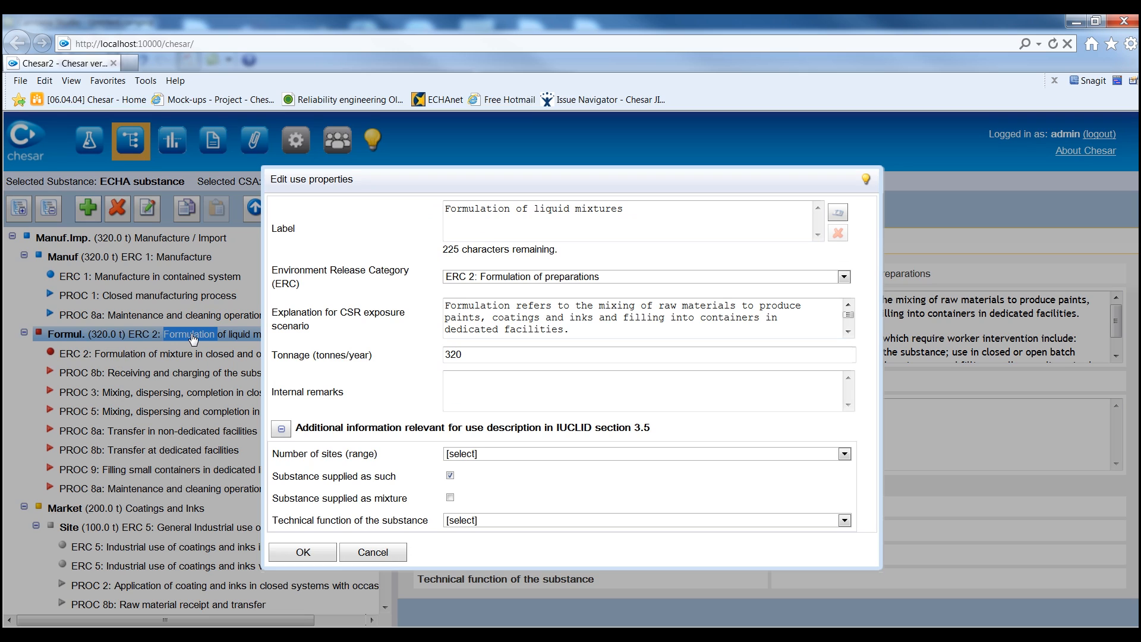
pyautogui.moveTo(291, 515)
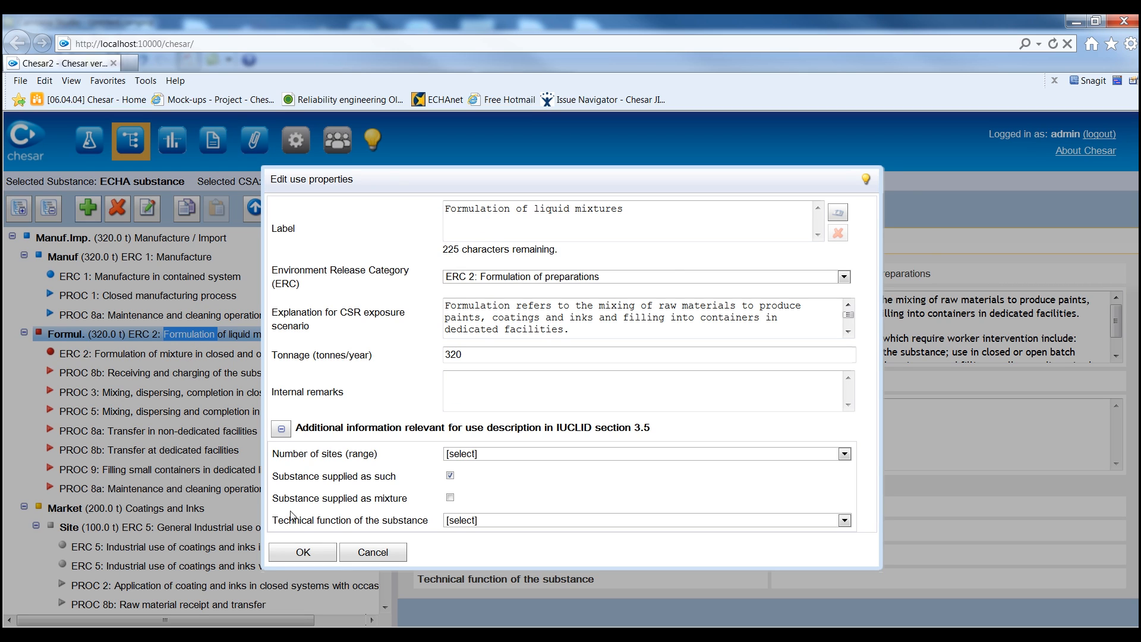
pyautogui.moveTo(246, 493)
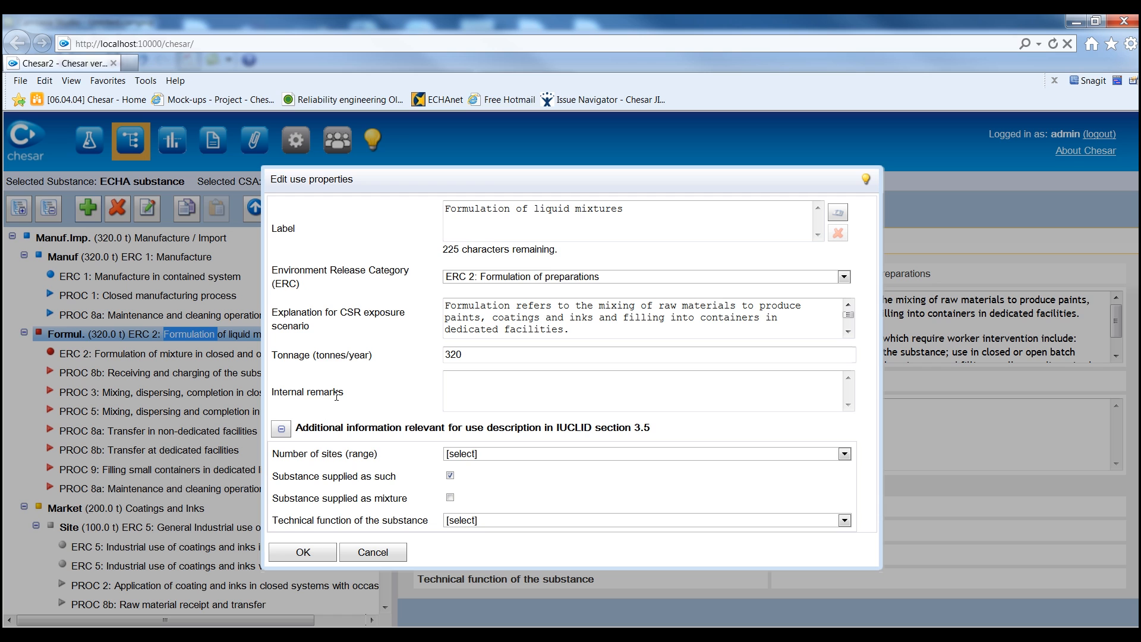
pyautogui.click(302, 552)
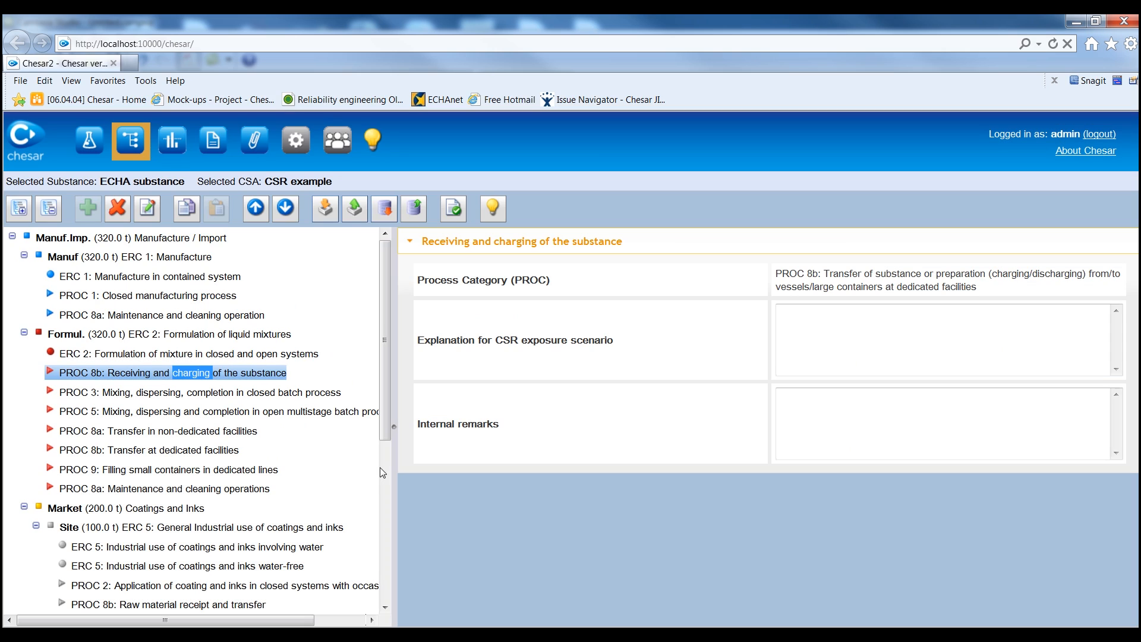
# Review the Coatings and Inks market use properties and cancel without changes.
pyautogui.click(123, 507)
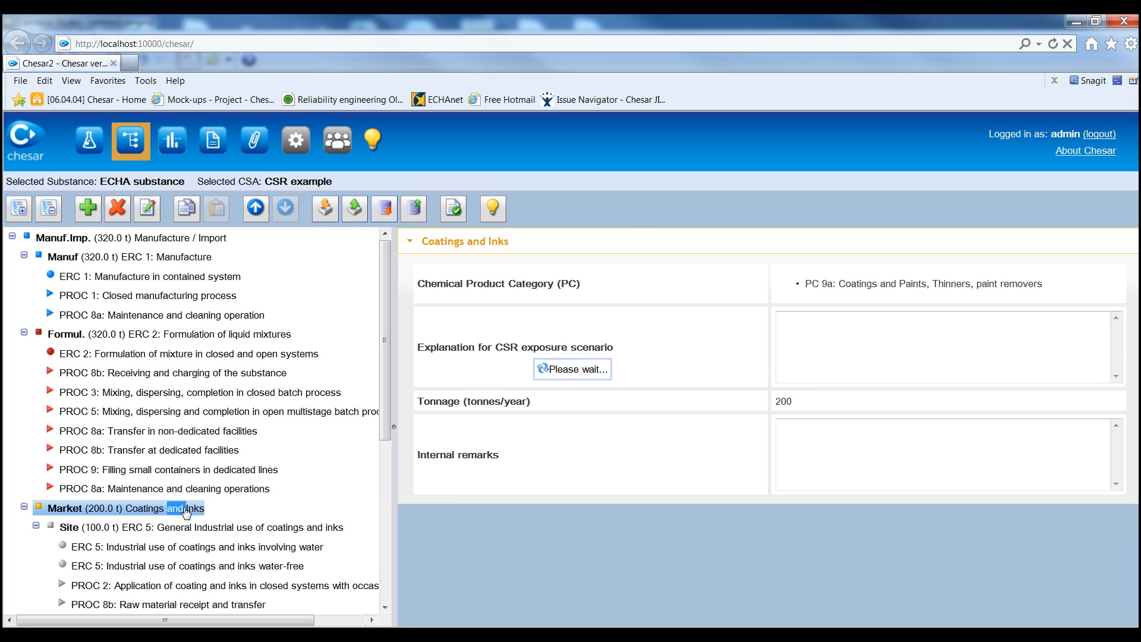
pyautogui.click(147, 208)
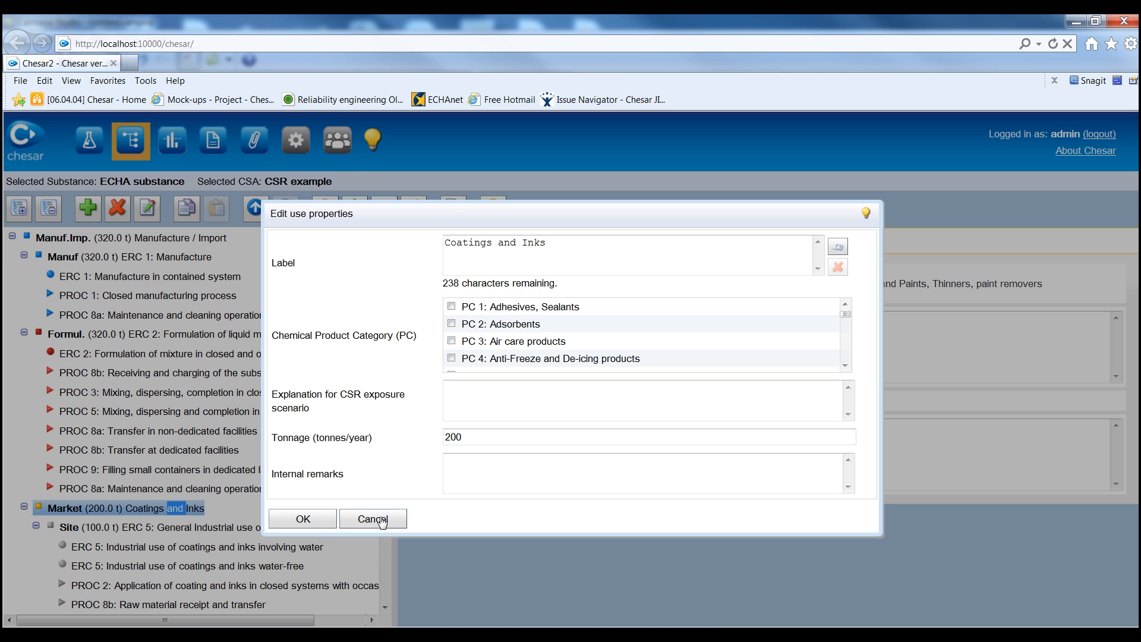
pyautogui.click(372, 518)
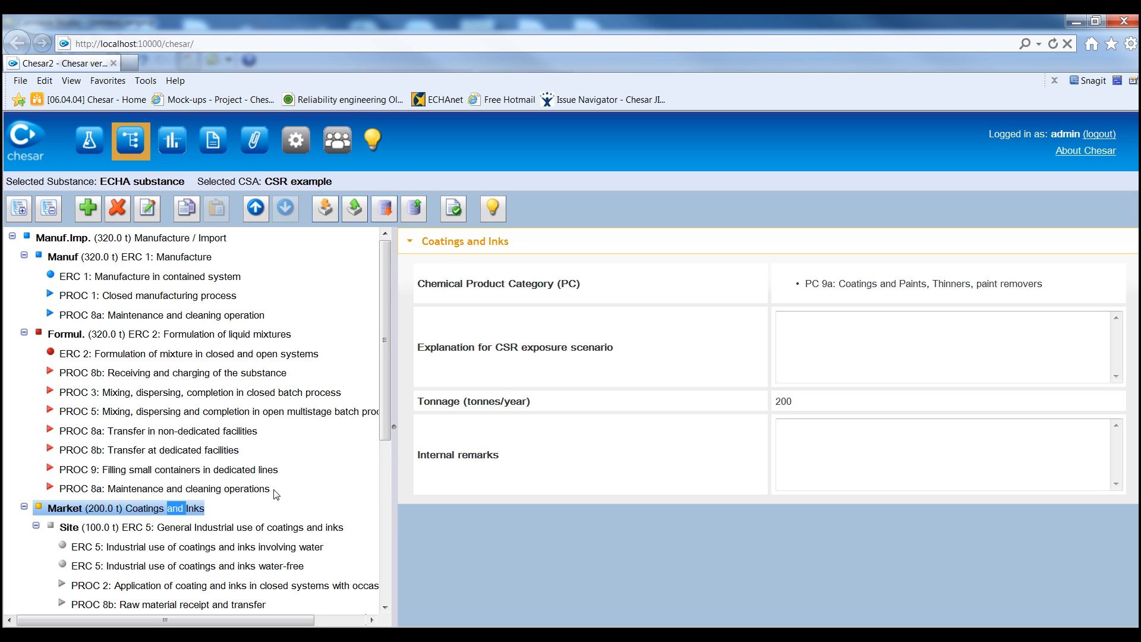
# Review the PROC 5 mixing scenario and Formulation use properties, cancelling both without changes.
pyautogui.click(192, 353)
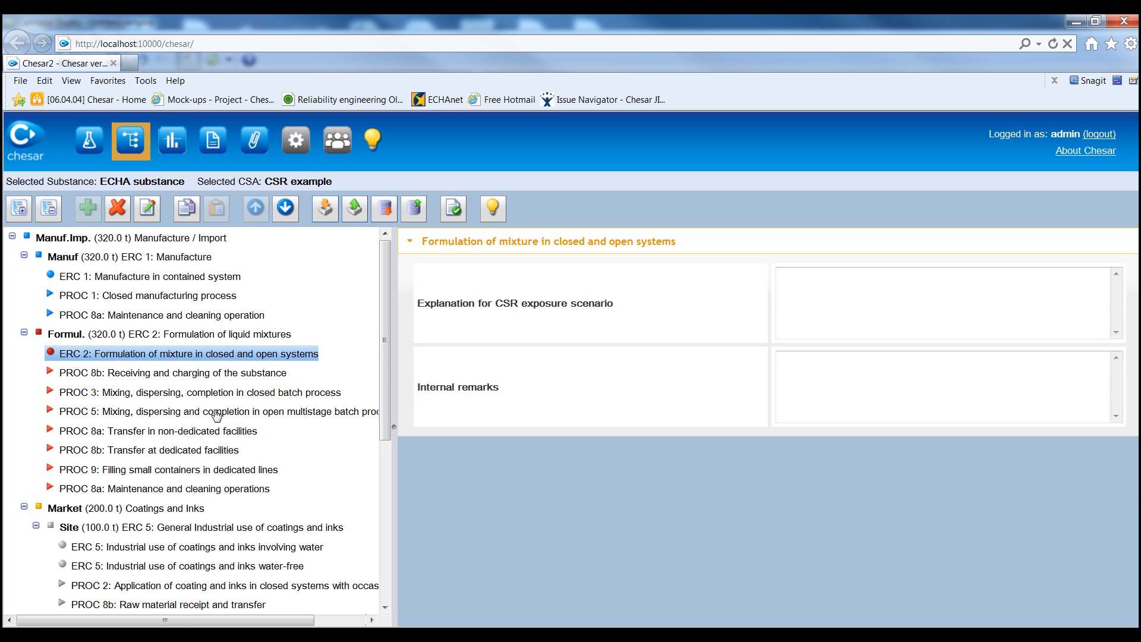
pyautogui.doubleClick(186, 411)
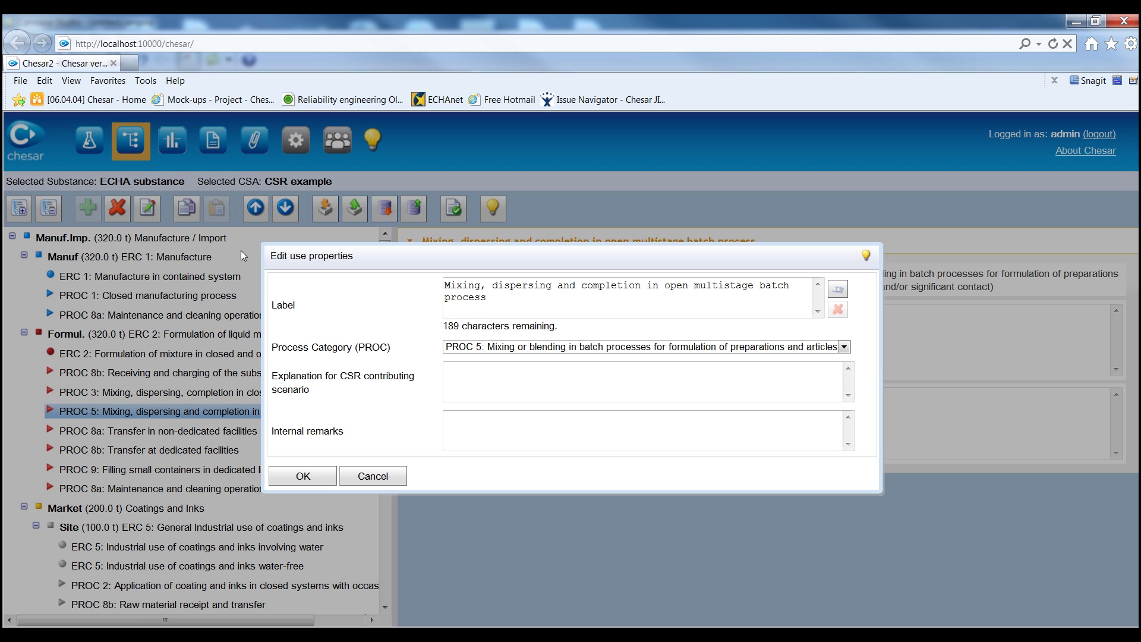
pyautogui.moveTo(251, 384)
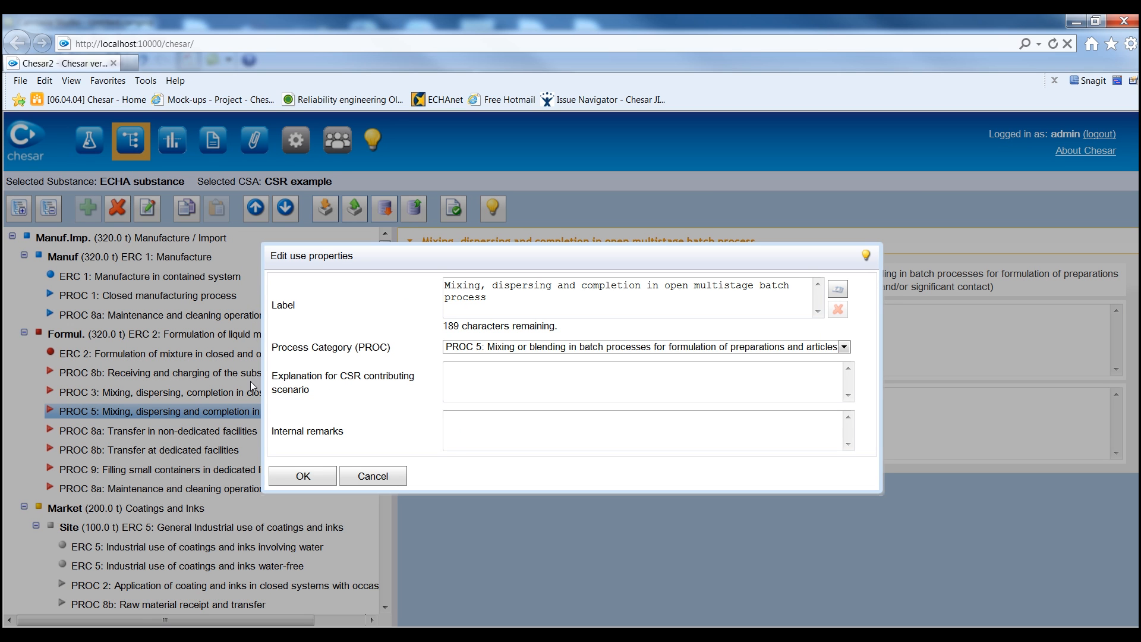
pyautogui.moveTo(372, 476)
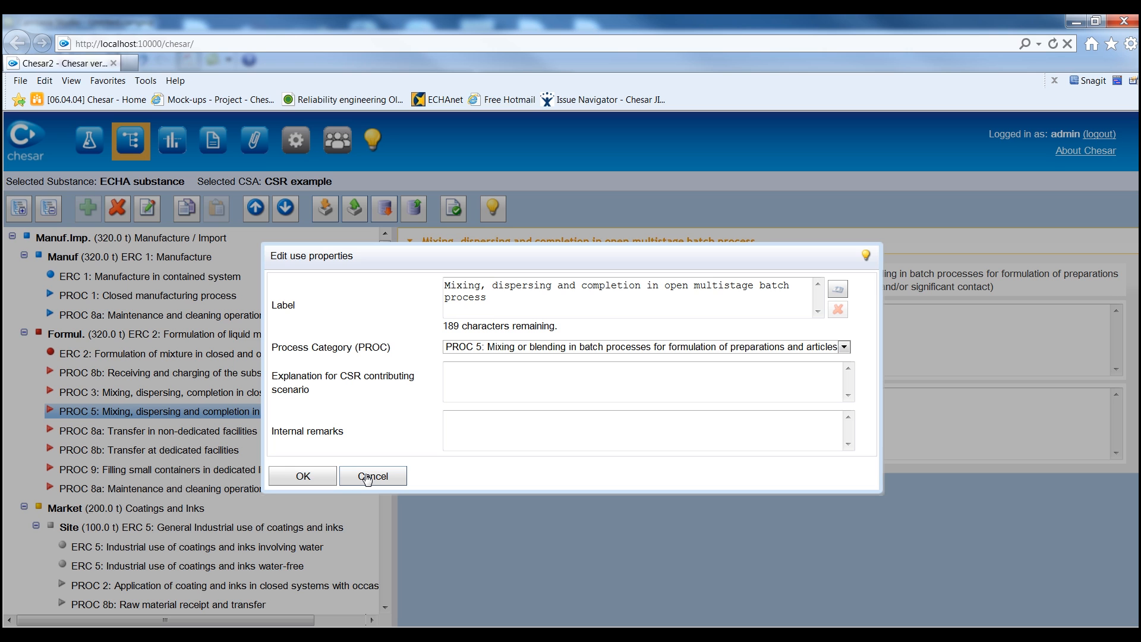
pyautogui.click(372, 476)
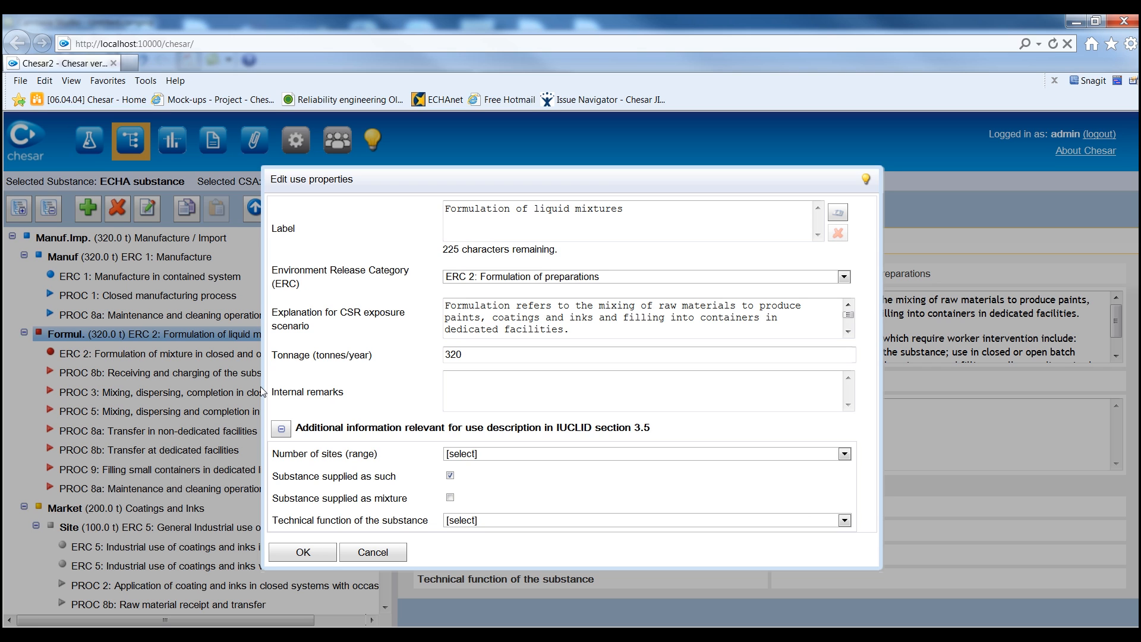
pyautogui.click(302, 551)
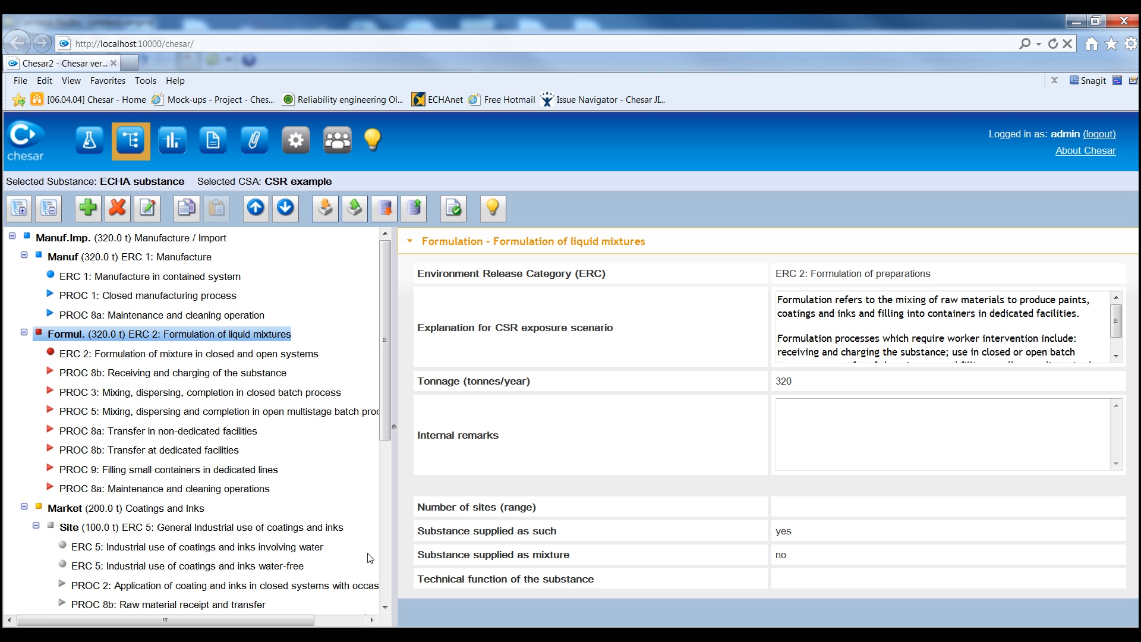
pyautogui.moveTo(354, 532)
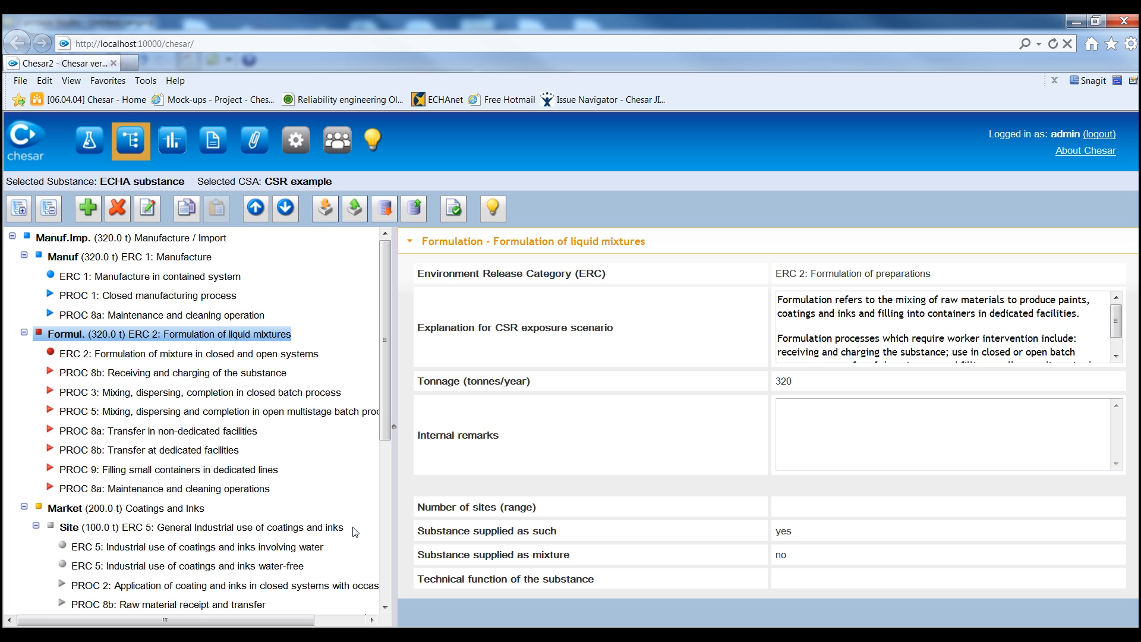
pyautogui.moveTo(317, 502)
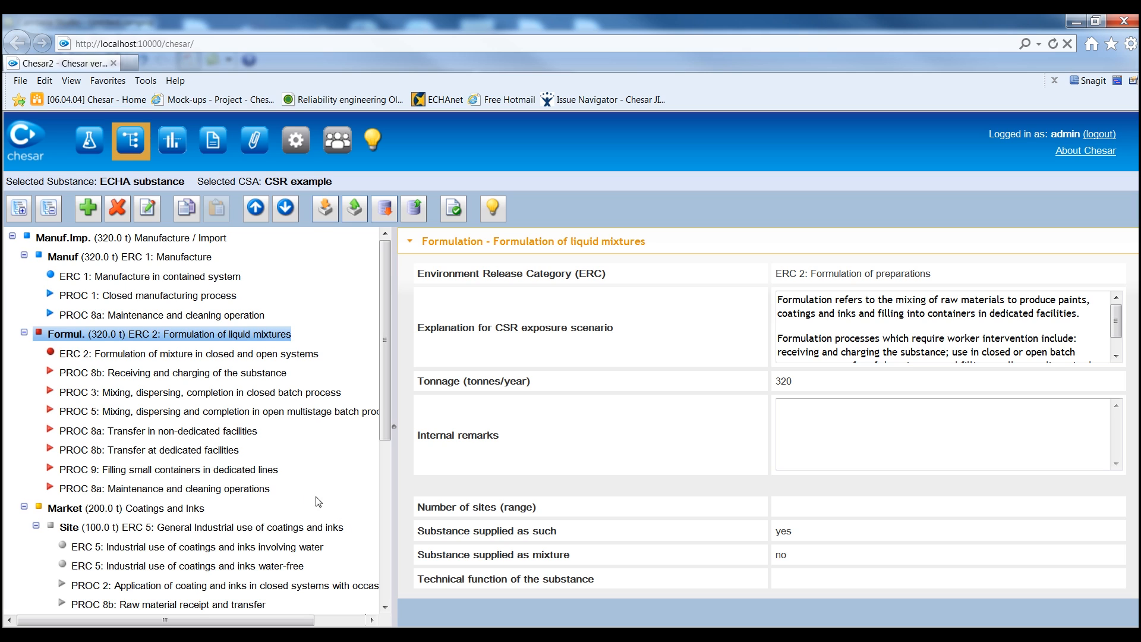
pyautogui.moveTo(206, 373)
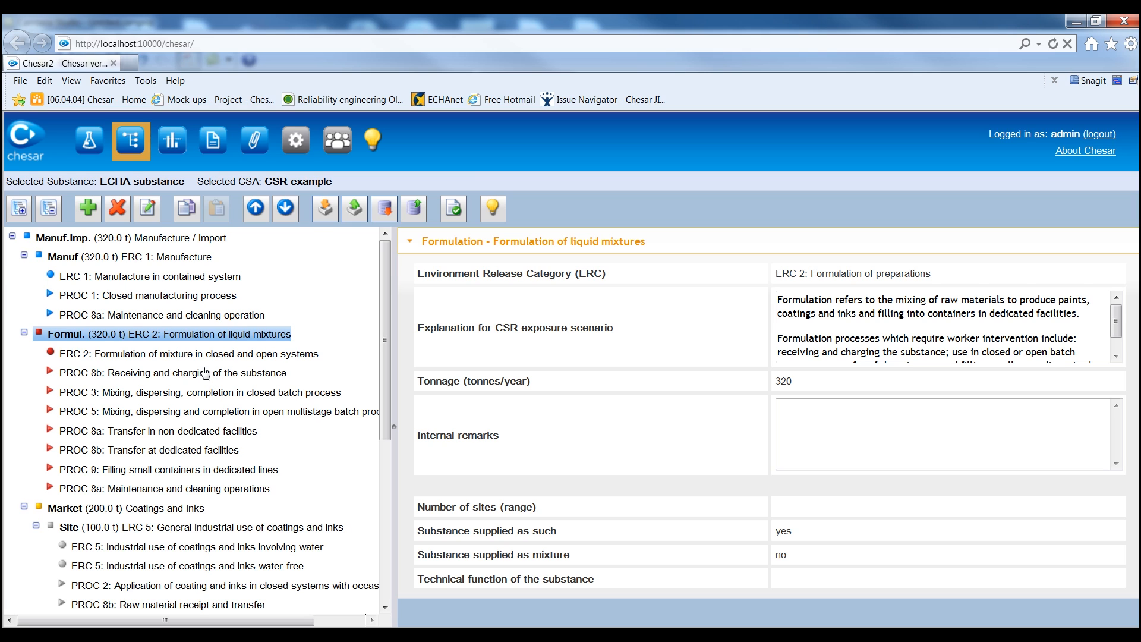
# Show the PROC 8b Receiving and charging scenario, then return to the Formulation of liquid mixtures use.
pyautogui.click(173, 372)
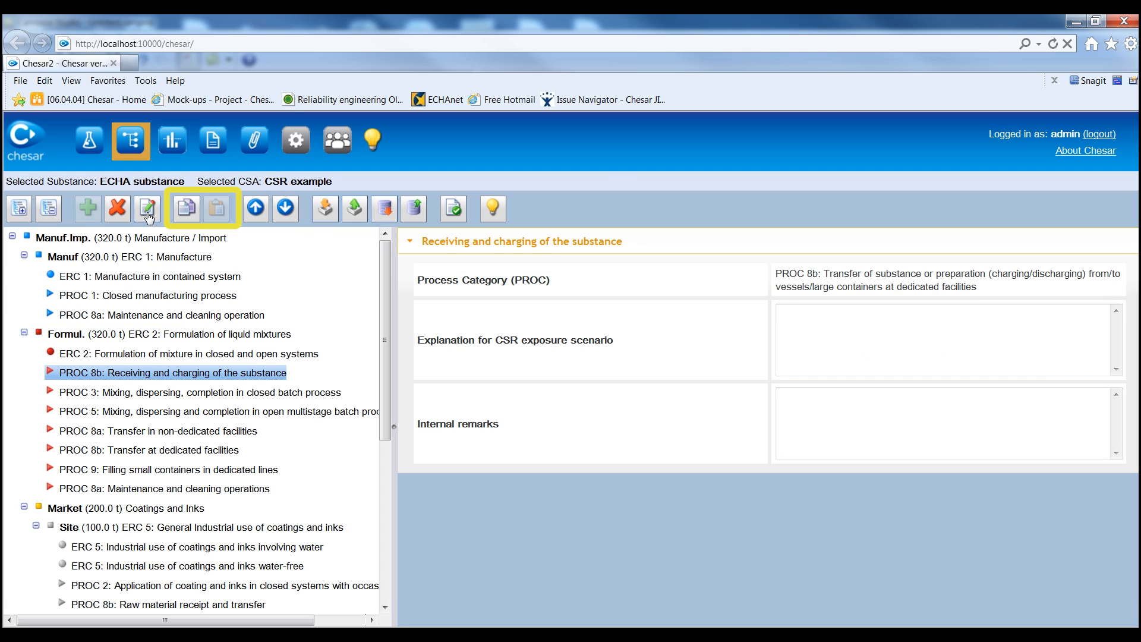
pyautogui.moveTo(186, 210)
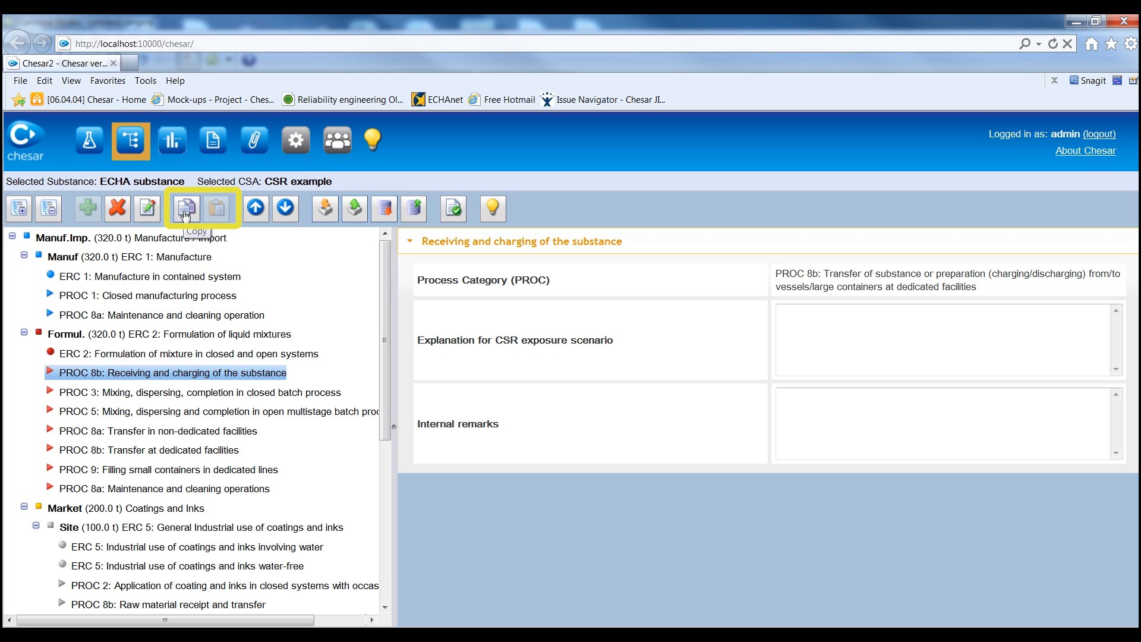
pyautogui.moveTo(300, 326)
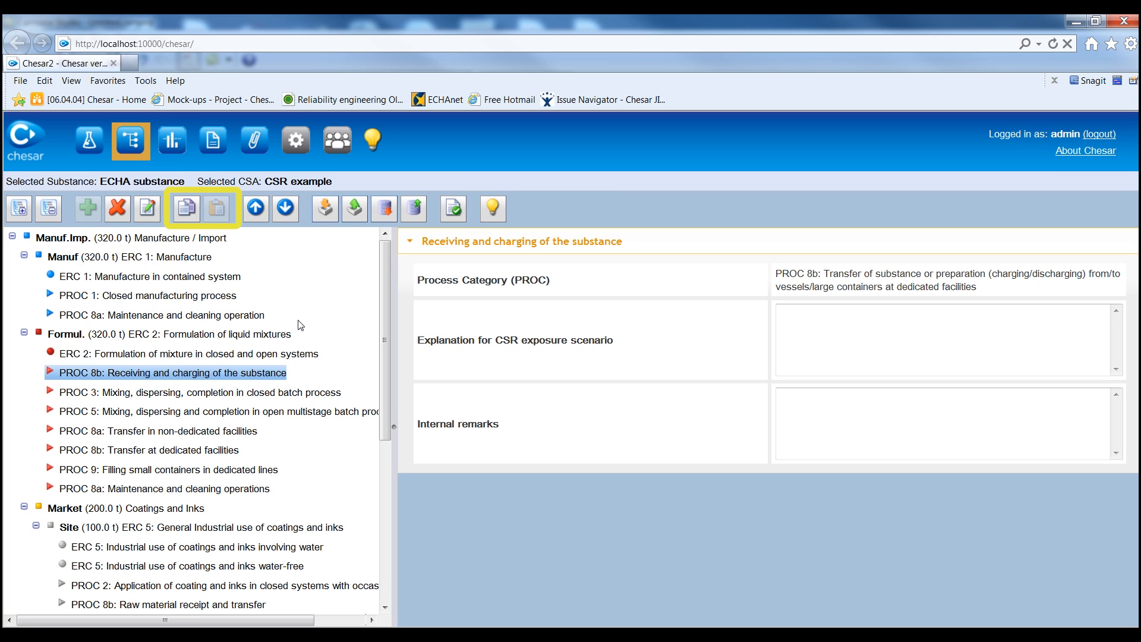
pyautogui.moveTo(285, 208)
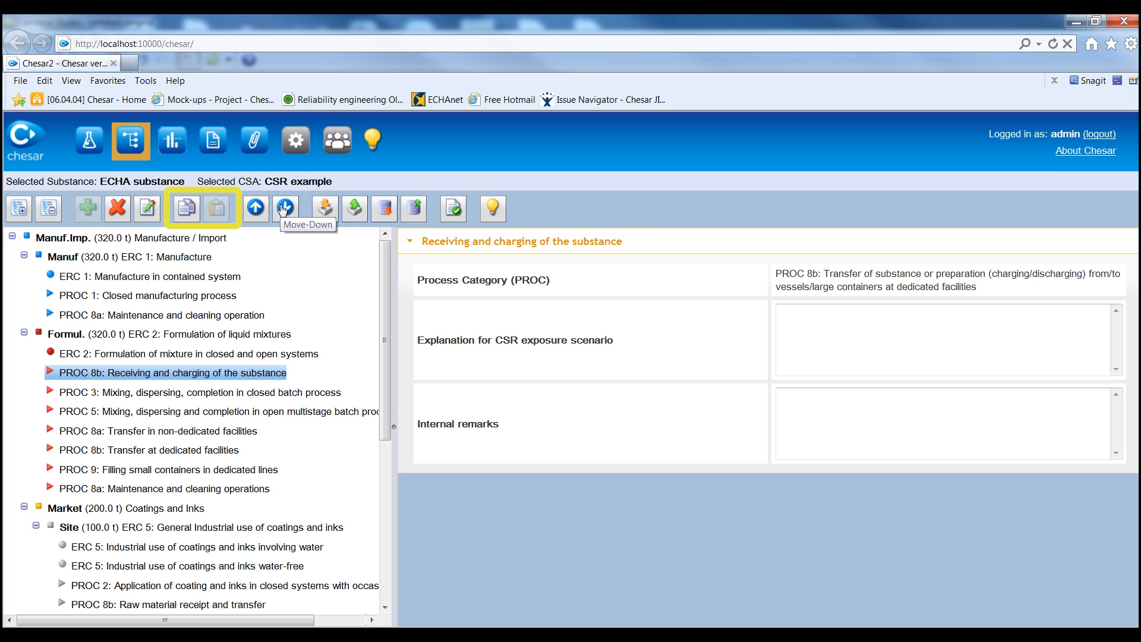
pyautogui.moveTo(285, 208)
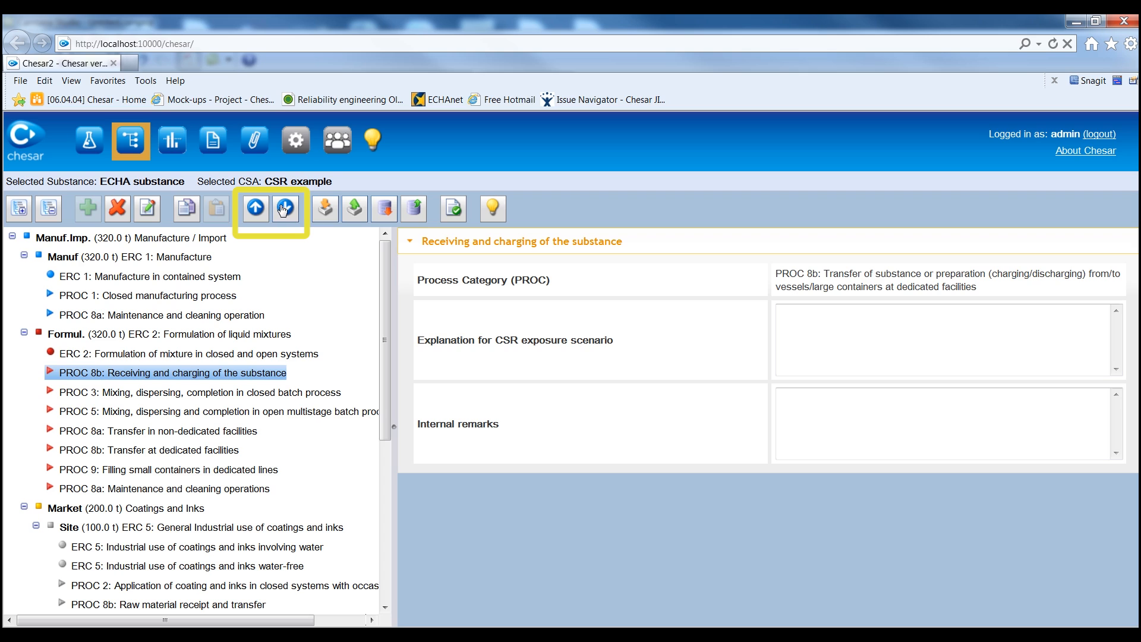
pyautogui.moveTo(289, 255)
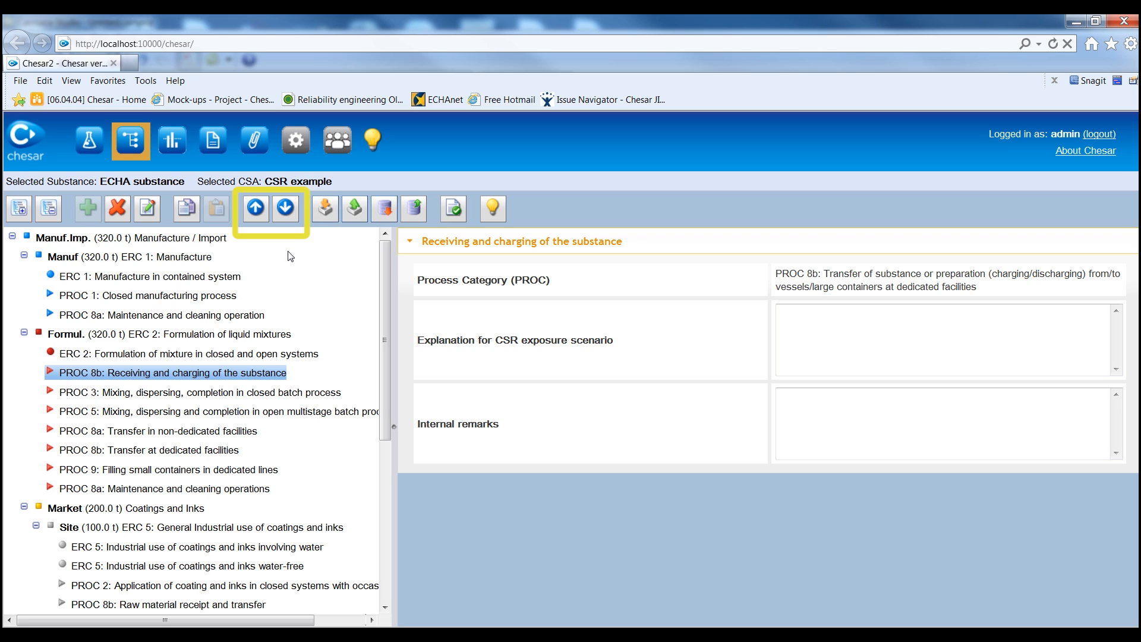
pyautogui.moveTo(289, 306)
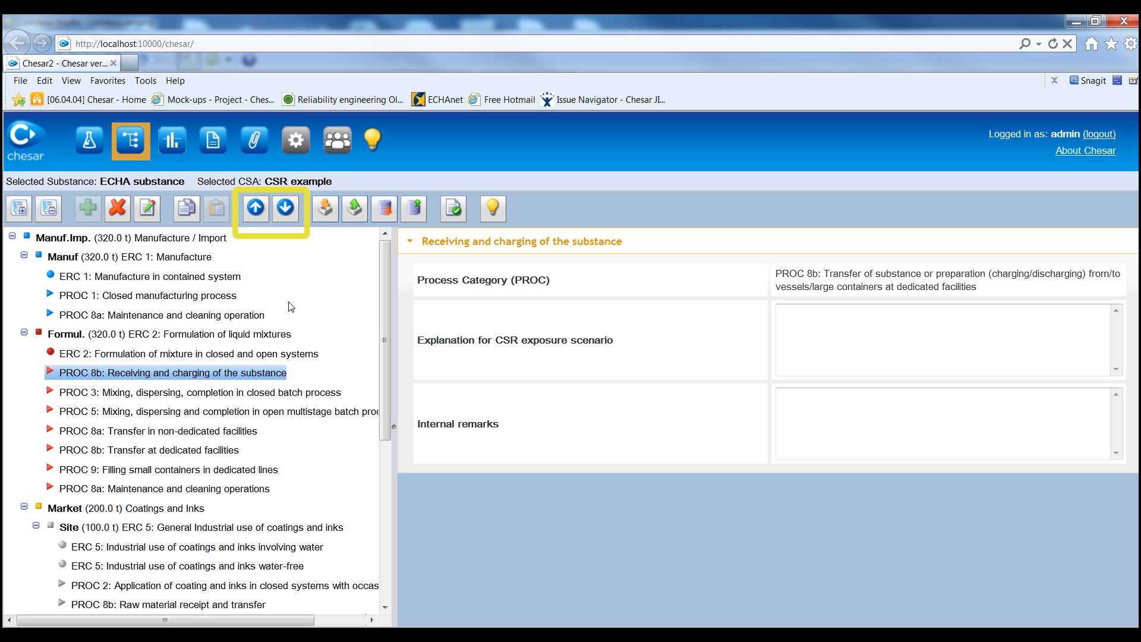
pyautogui.click(168, 333)
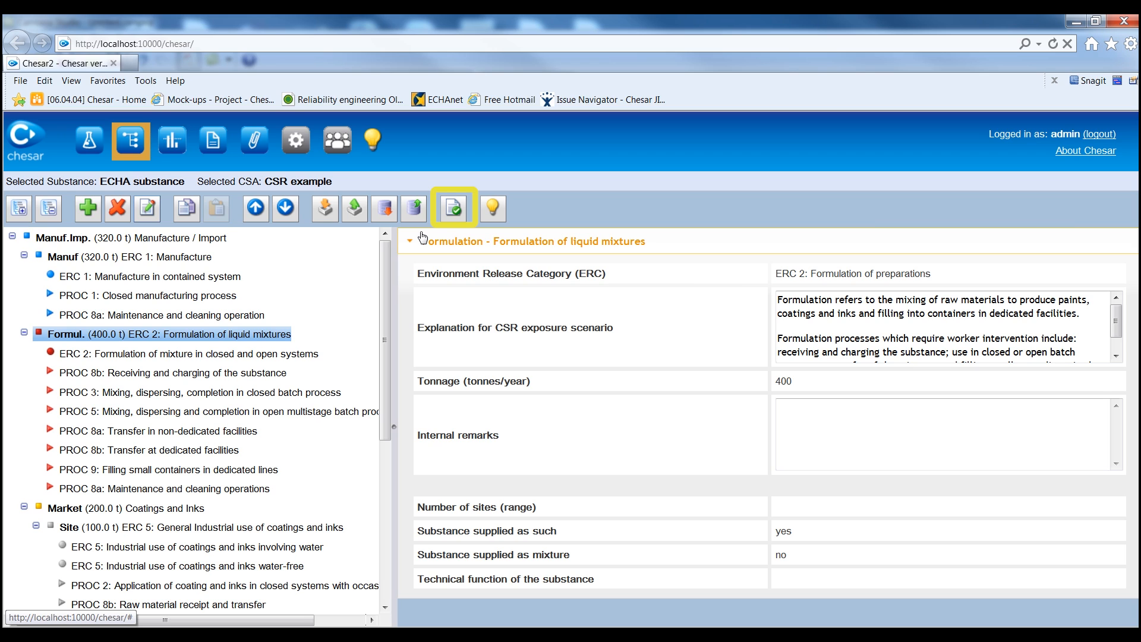
pyautogui.moveTo(448, 236)
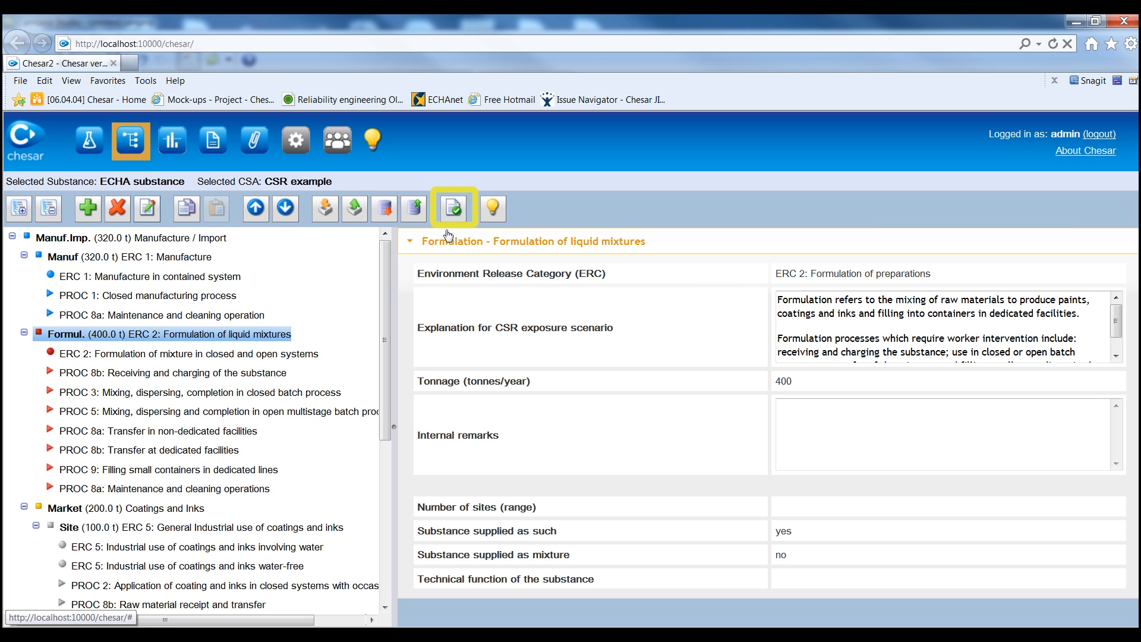
pyautogui.moveTo(451, 208)
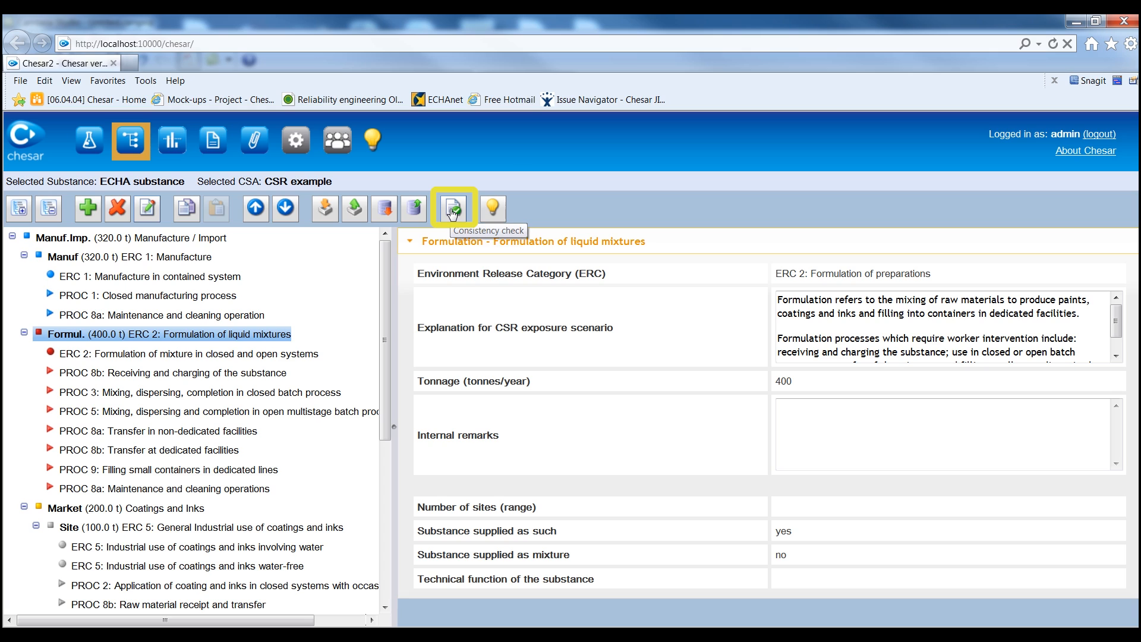
# Run the consistency check, resolve the higher-than-parent tonnage warning by setting Formulation tonnage to 320, and recheck.
pyautogui.click(452, 208)
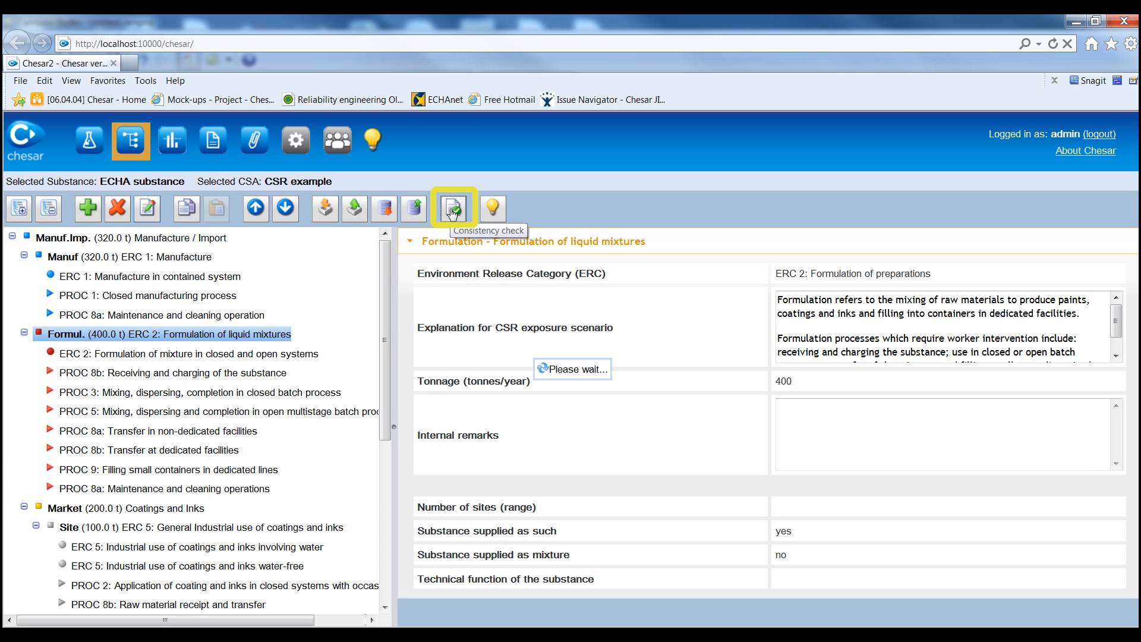
pyautogui.click(452, 209)
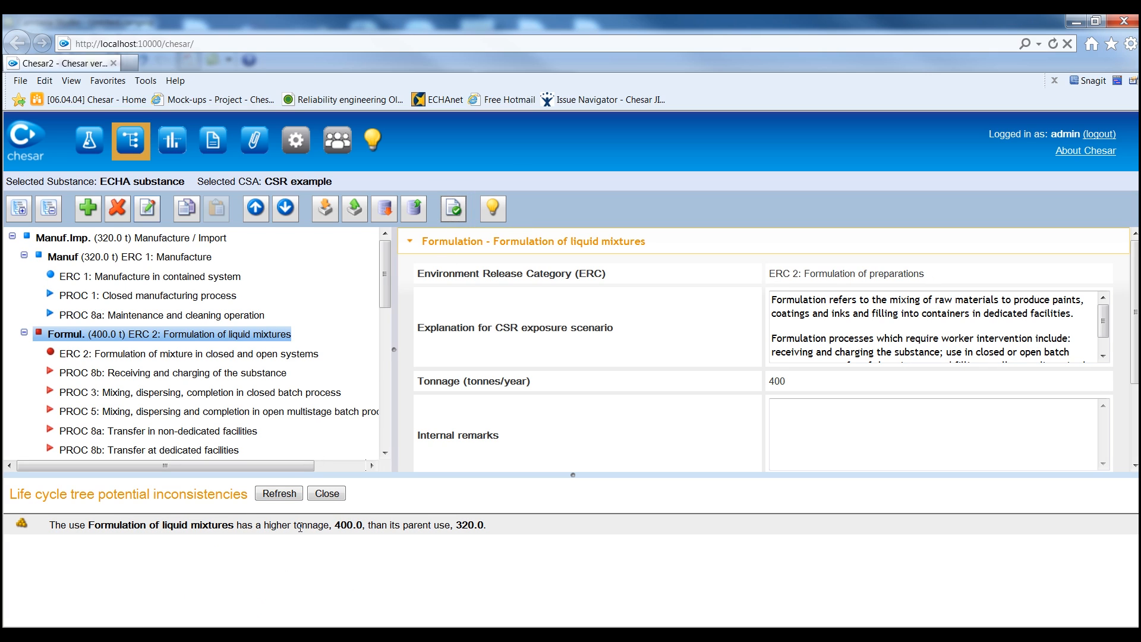
pyautogui.click(266, 524)
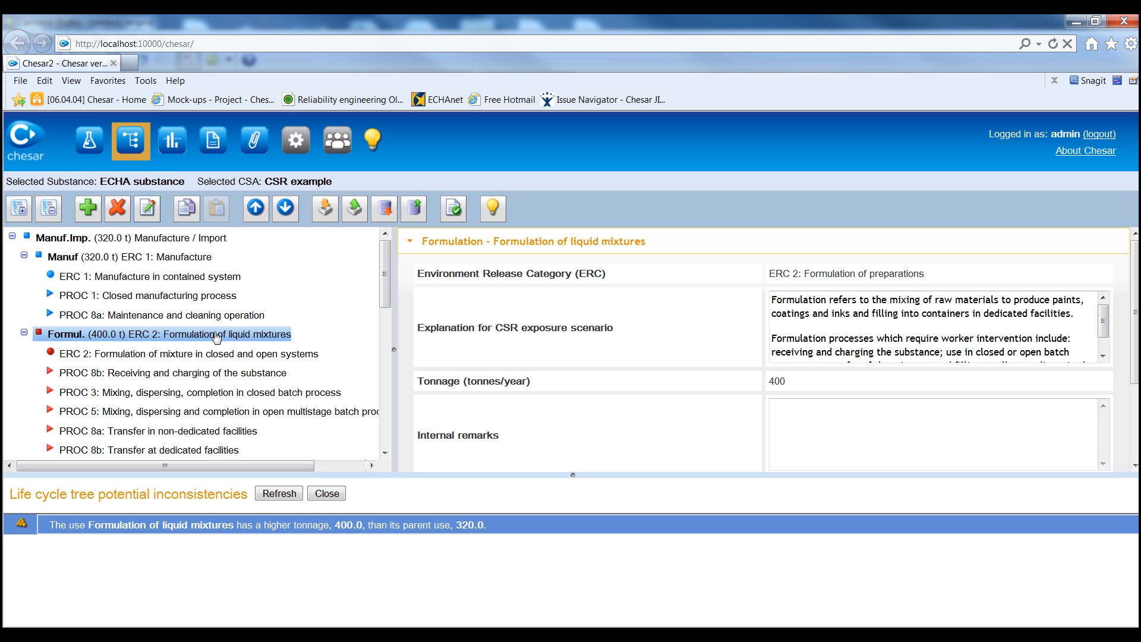
pyautogui.click(326, 492)
pyautogui.write('32')
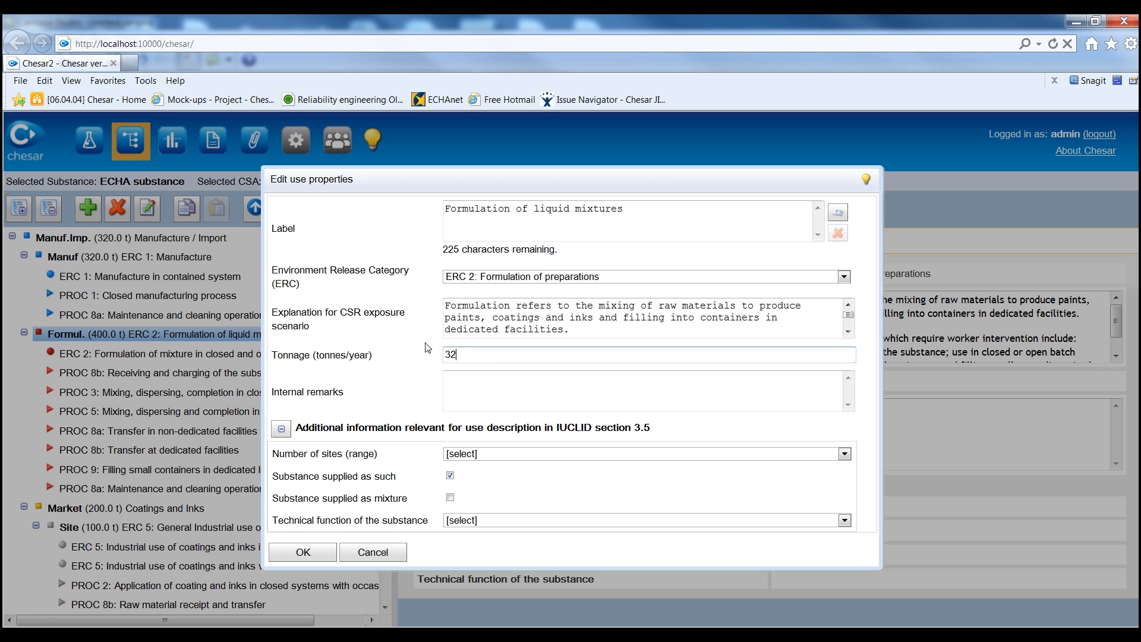
pyautogui.click(302, 552)
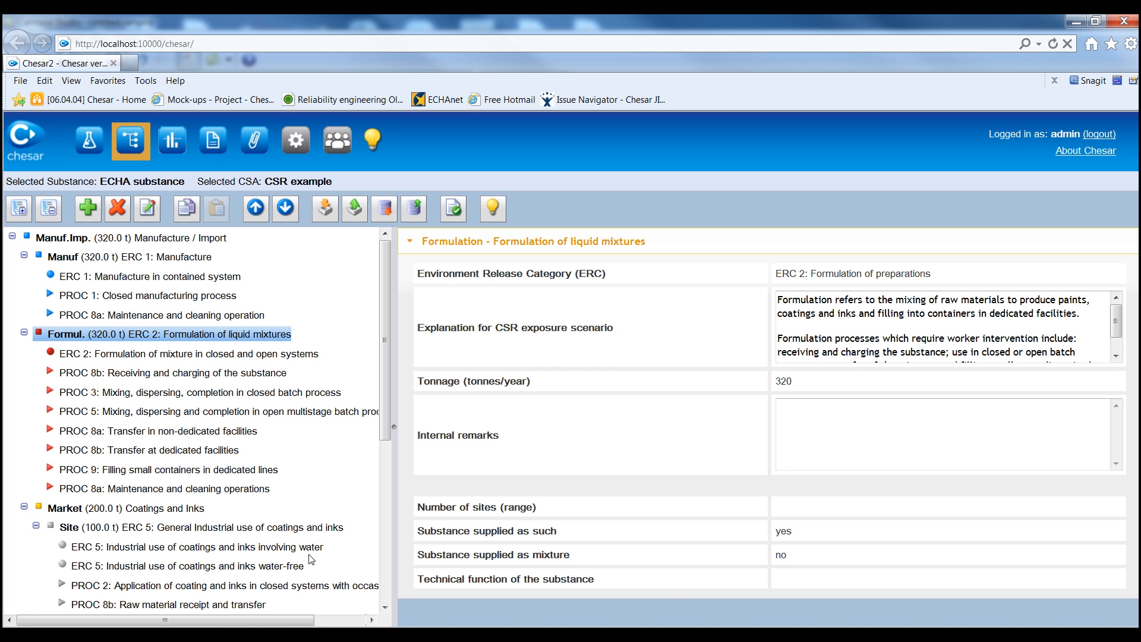
pyautogui.click(452, 208)
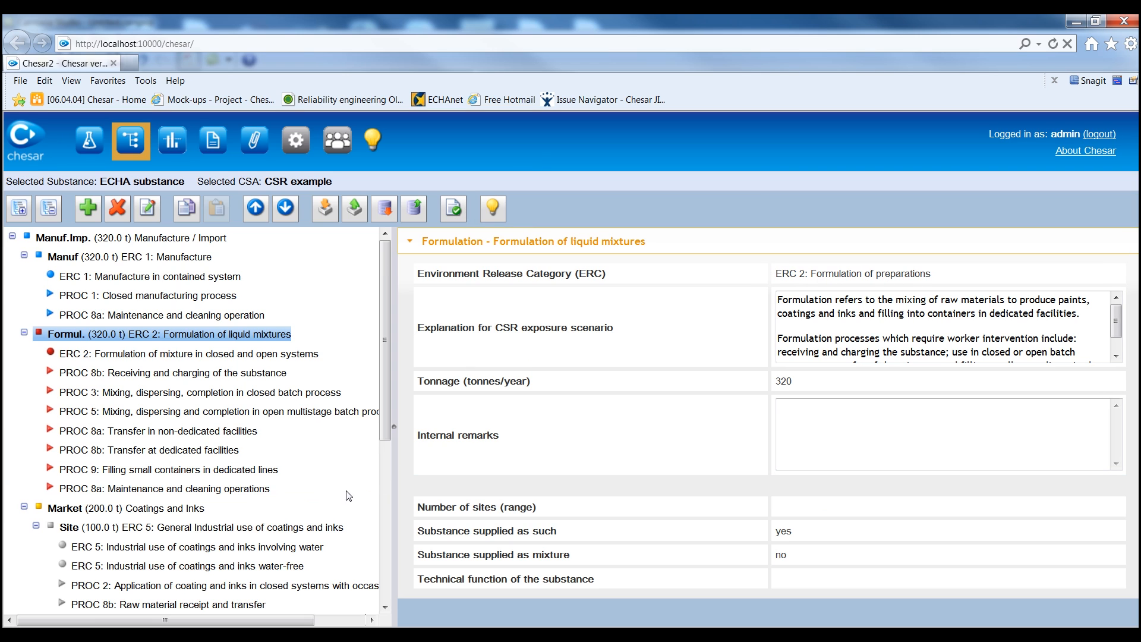
pyautogui.moveTo(374, 481)
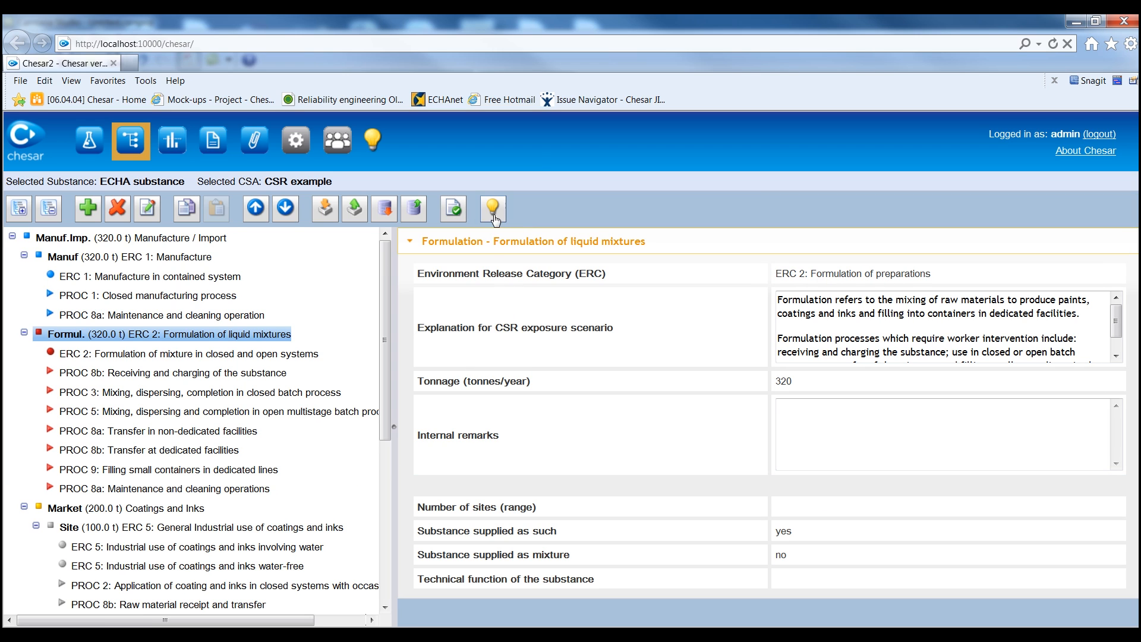
pyautogui.click(493, 209)
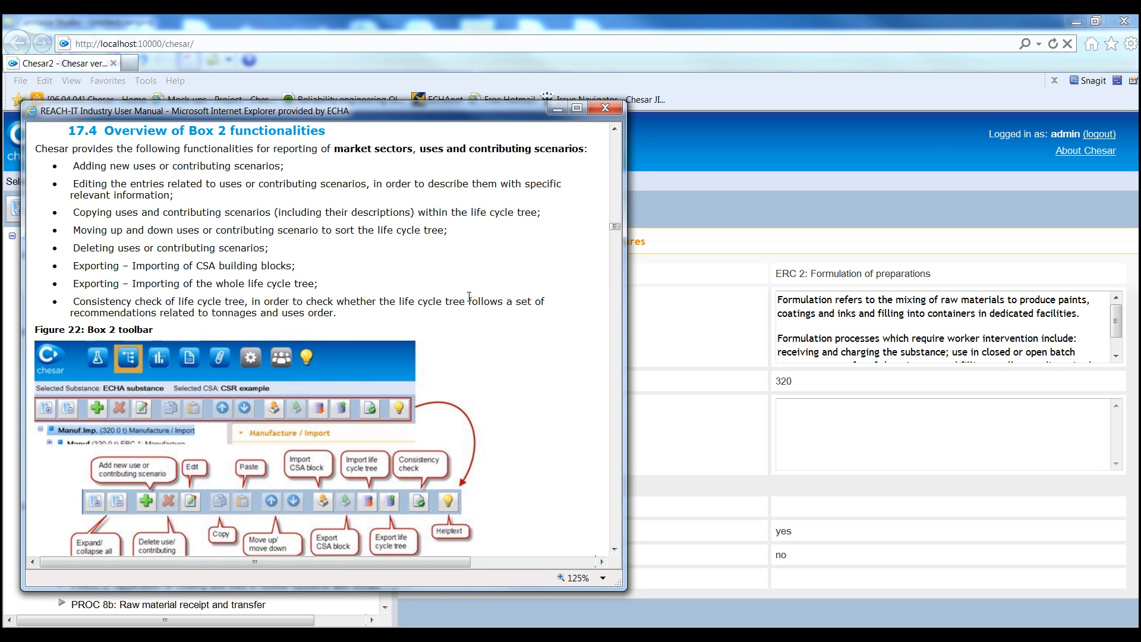
pyautogui.moveTo(604, 108)
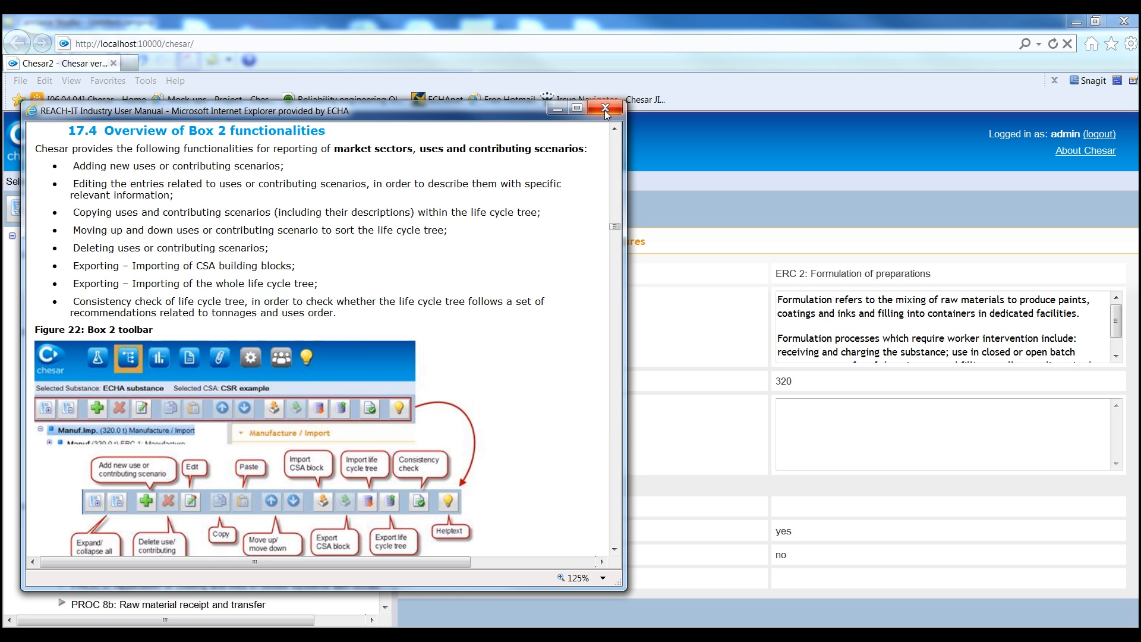
pyautogui.click(603, 107)
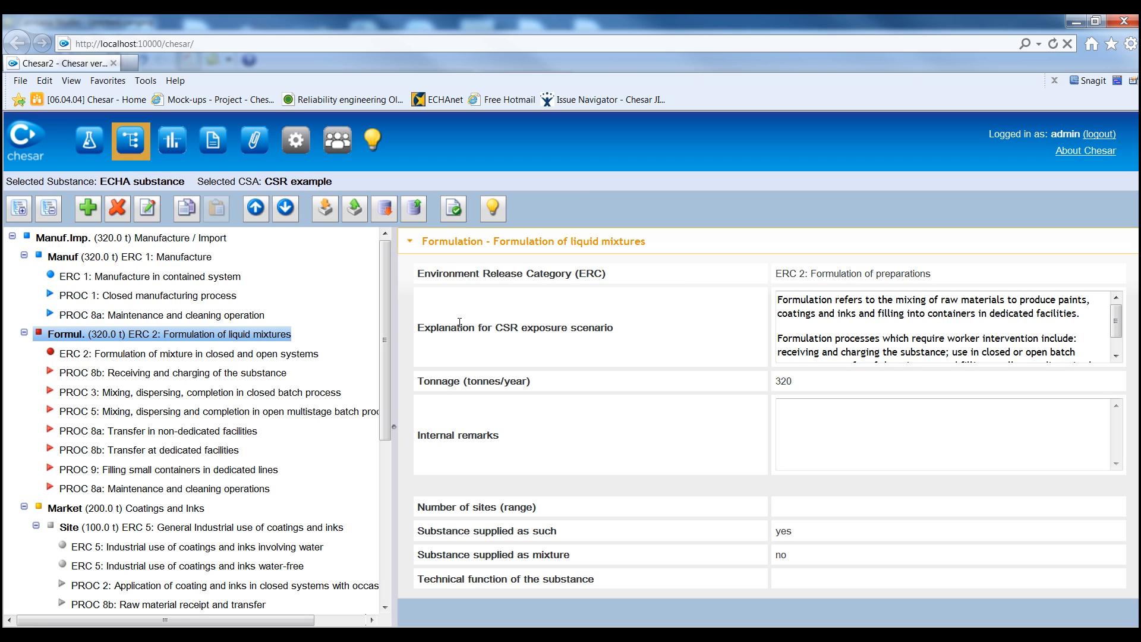
pyautogui.moveTo(358, 327)
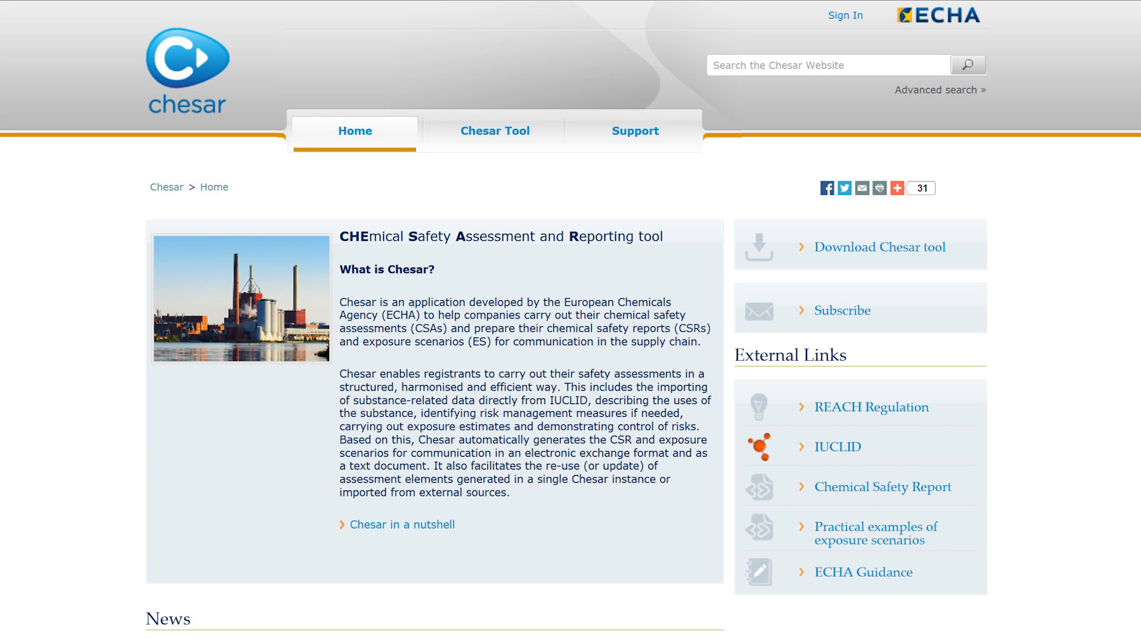
# Show the Chesar website Support page with manuals, FAQ and library.
pyautogui.click(634, 131)
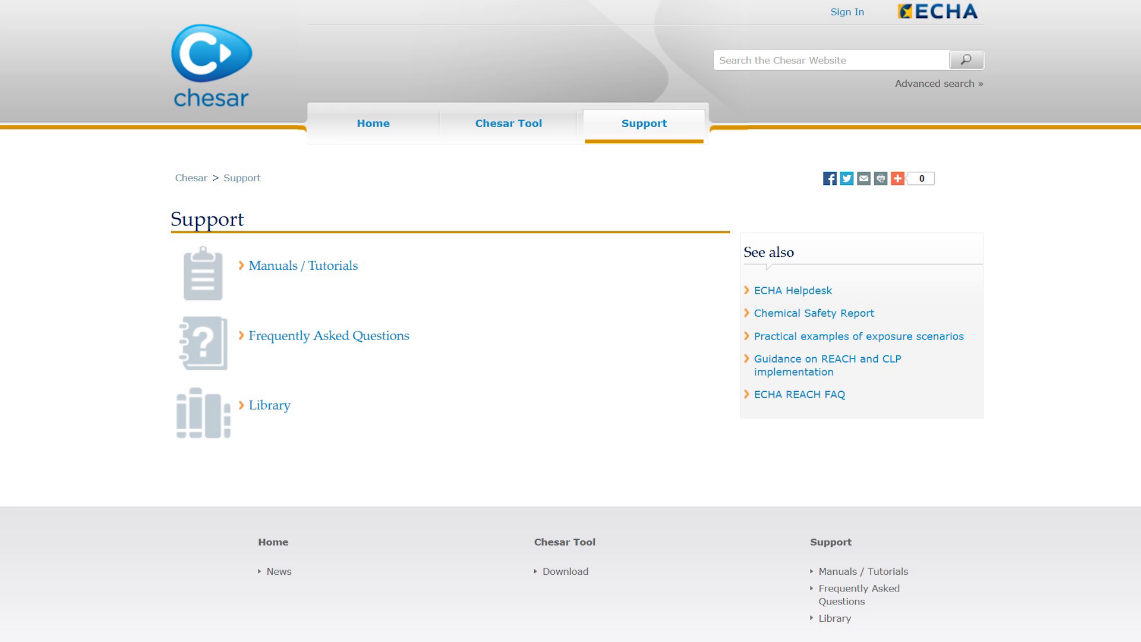